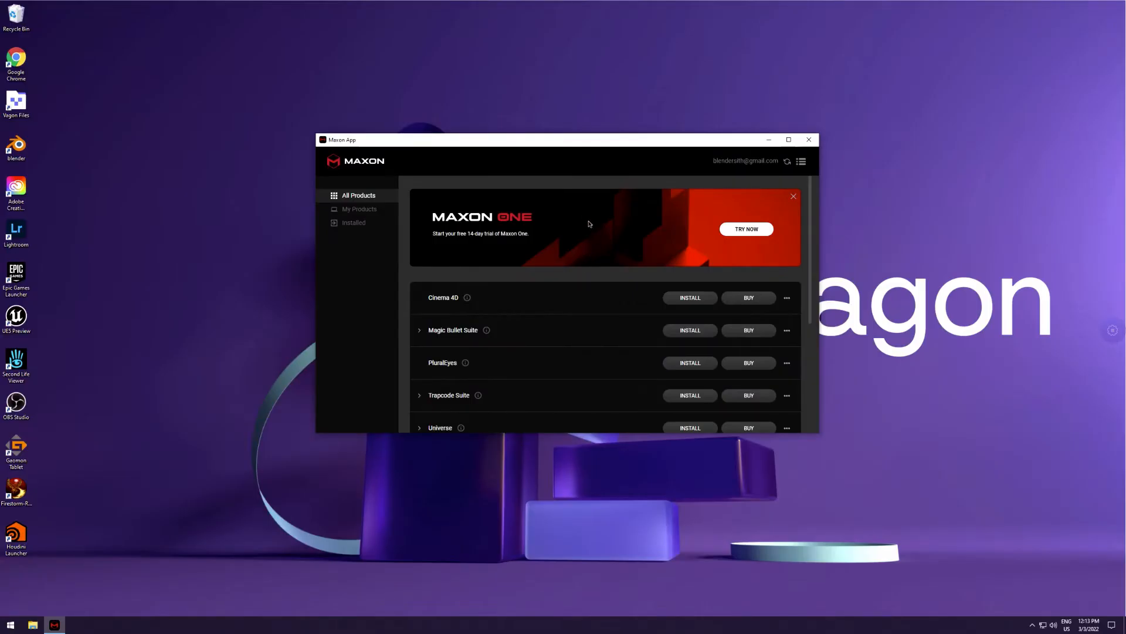
mouse_move(582, 147)
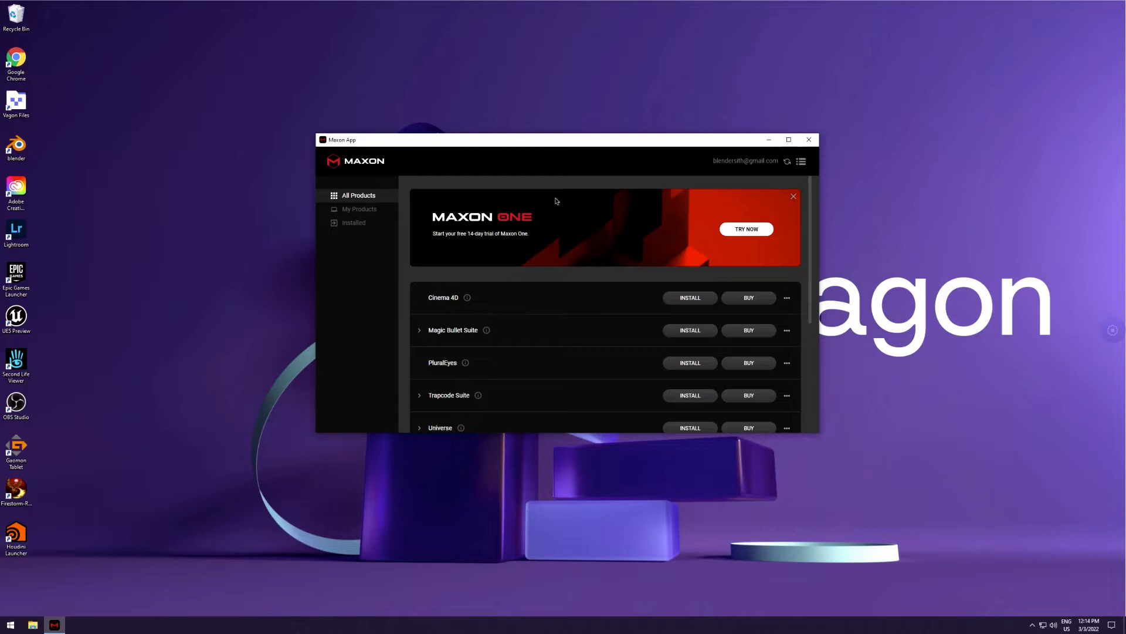
mouse_move(448, 303)
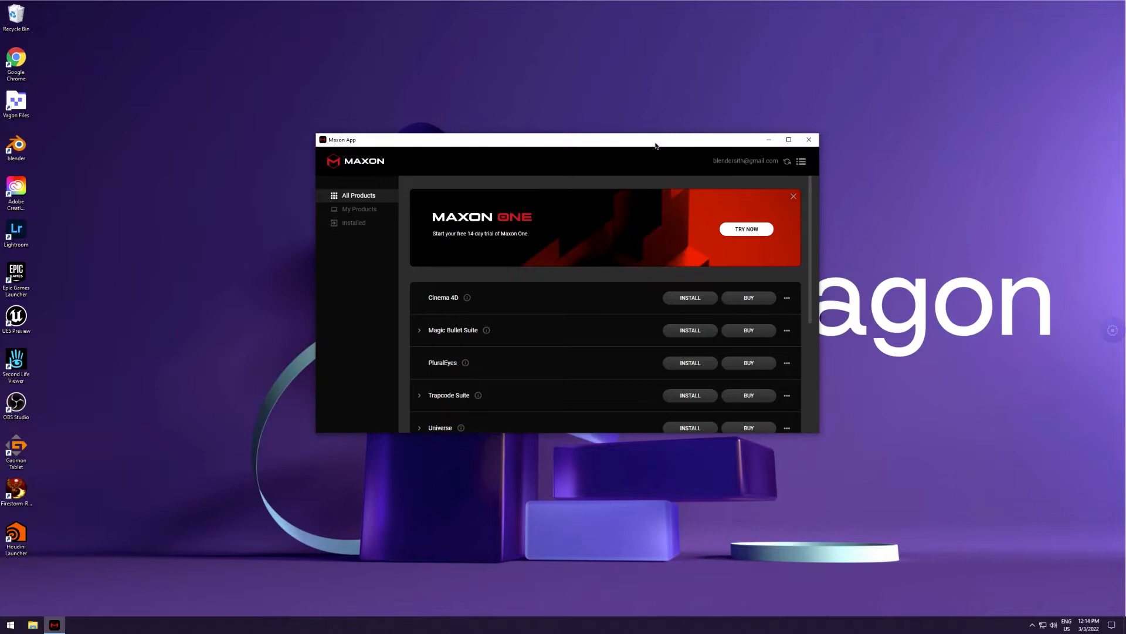
mouse_move(599, 170)
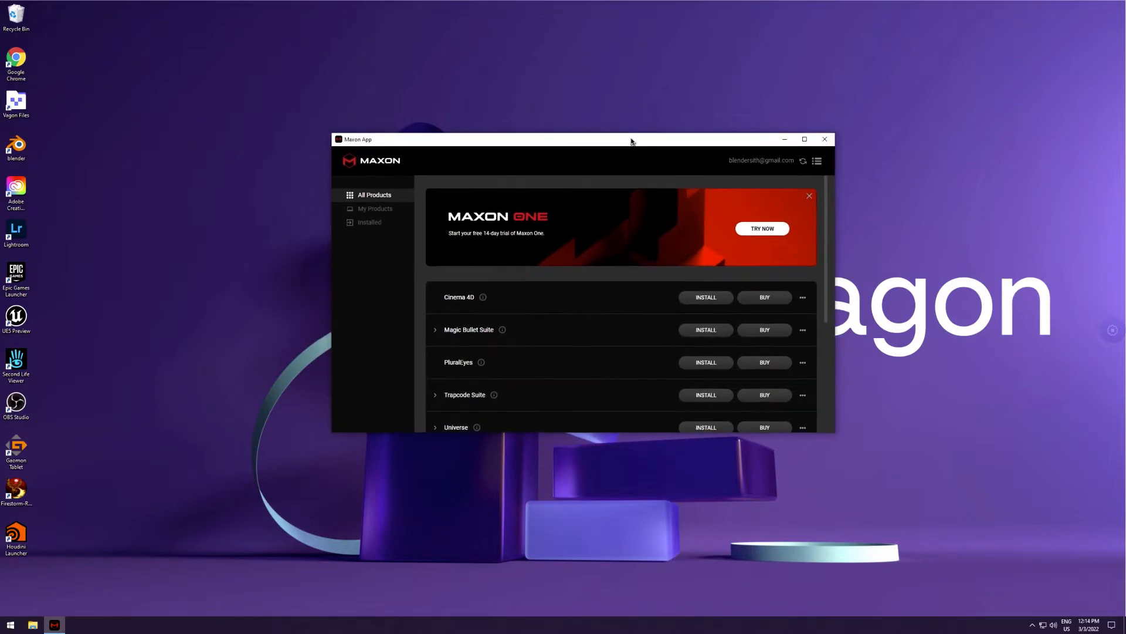
mouse_move(615, 141)
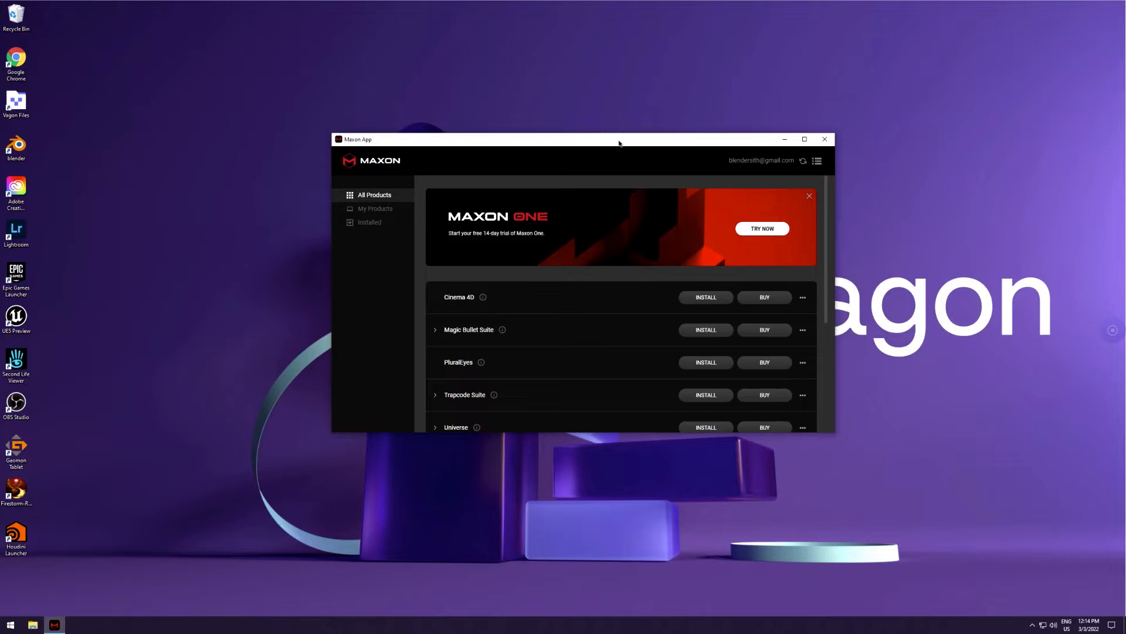
mouse_move(616, 143)
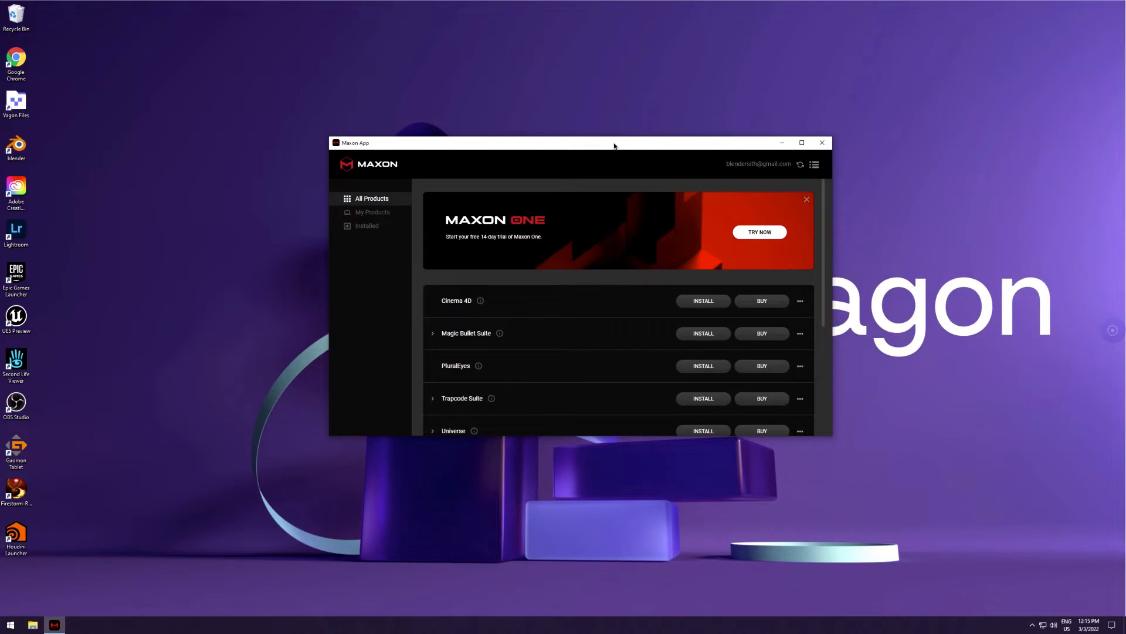
mouse_move(619, 147)
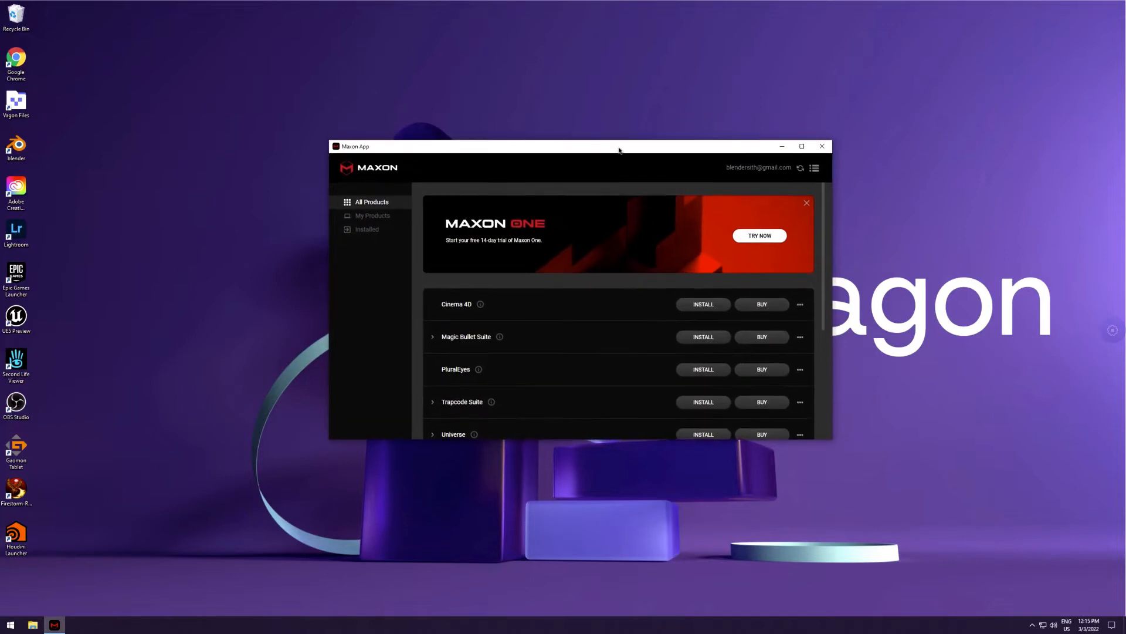
mouse_move(614, 150)
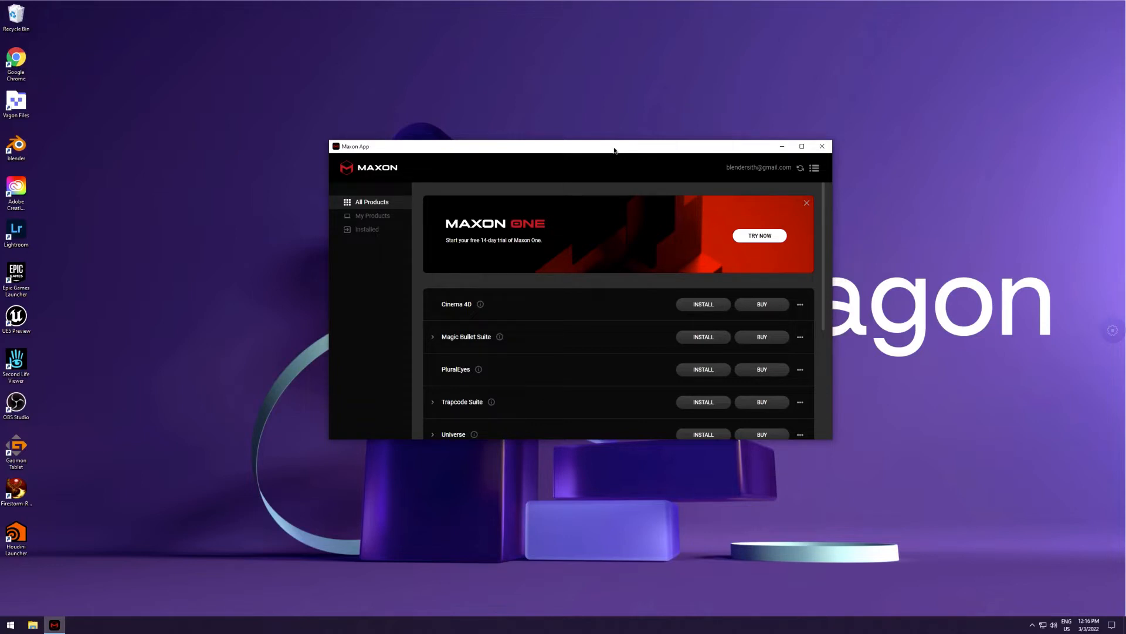
mouse_move(592, 146)
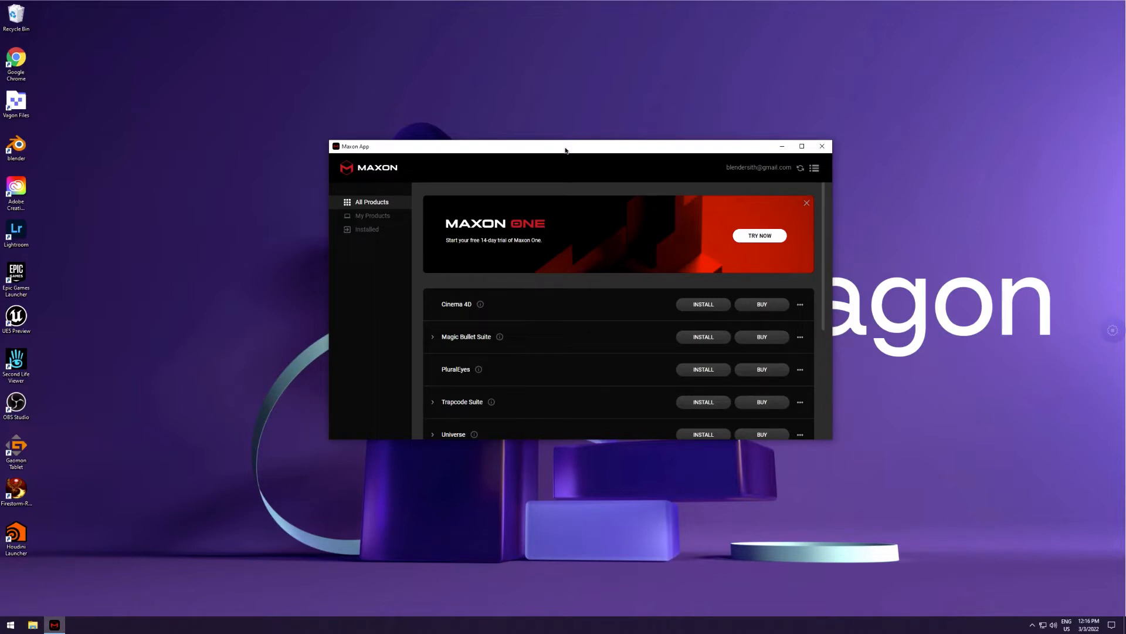
- Start the free 14-day Maxon One trial from its banner and confirm it
drag(565, 149, 573, 156)
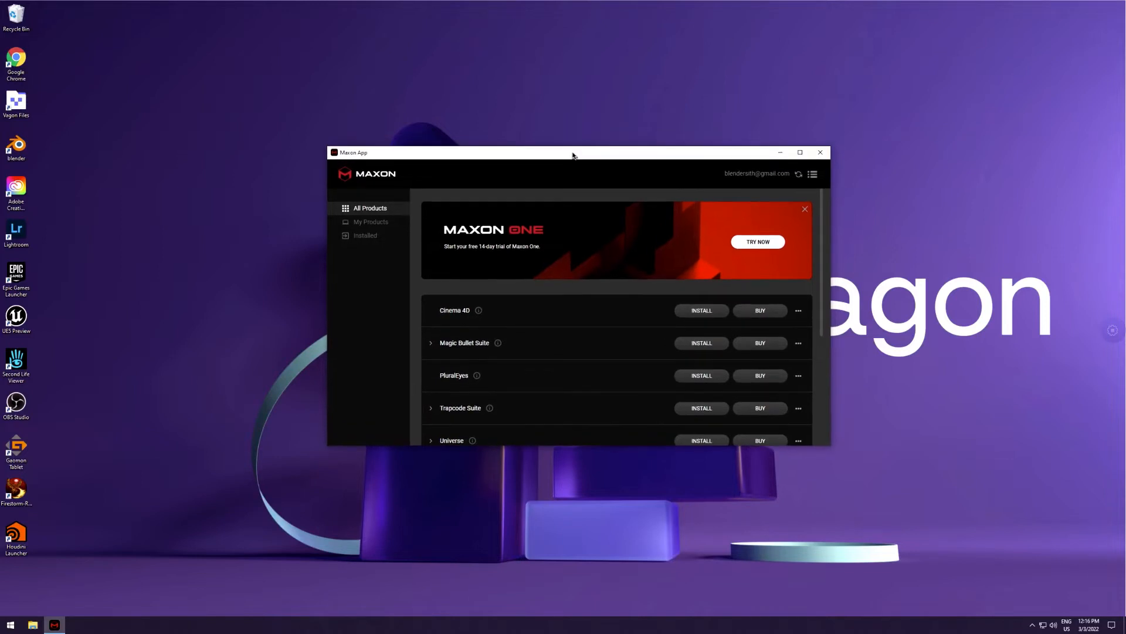
mouse_move(579, 154)
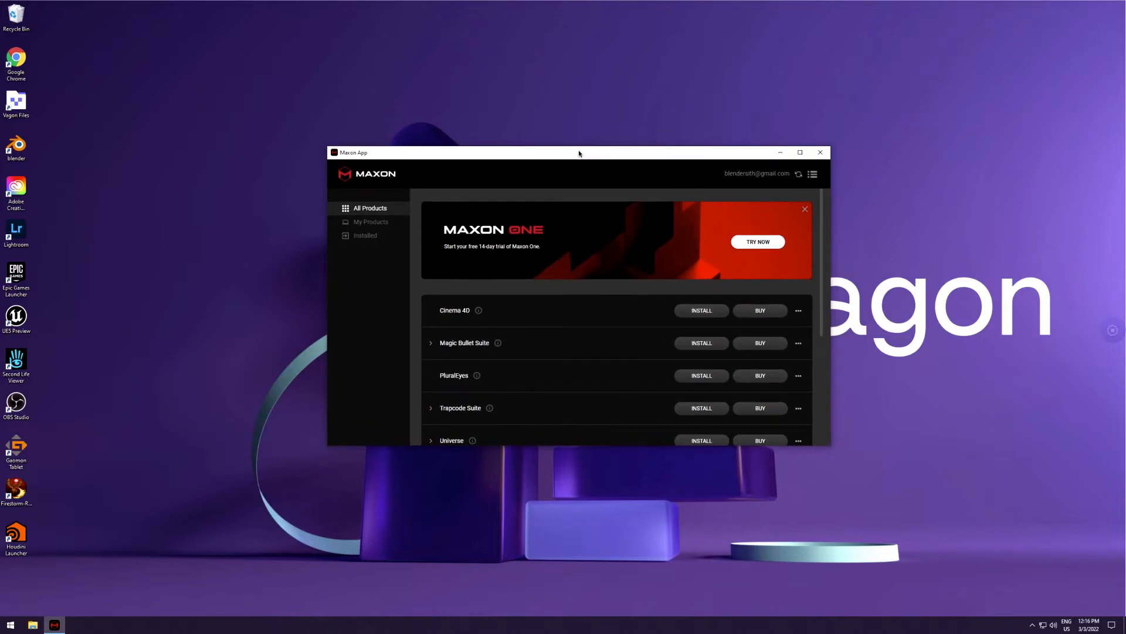
mouse_move(583, 153)
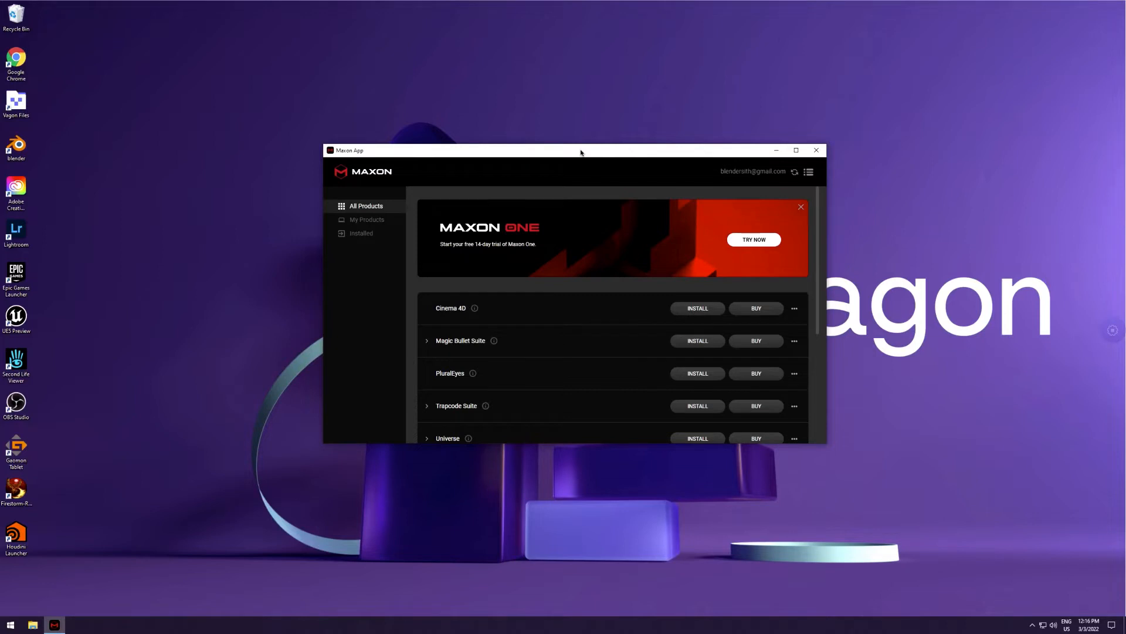
mouse_move(582, 287)
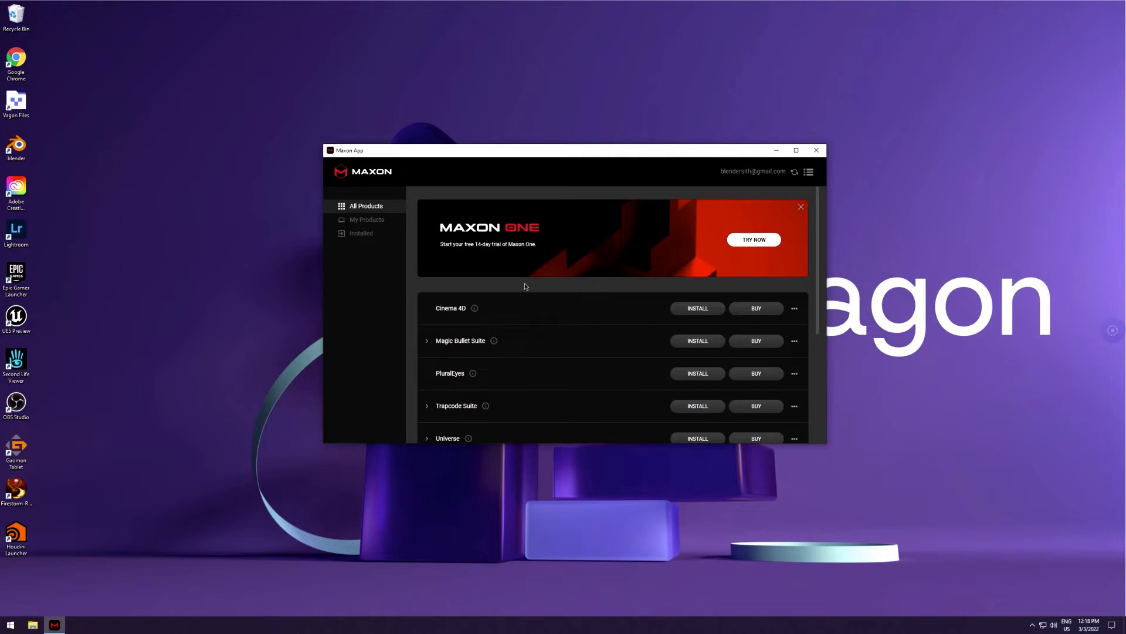
mouse_move(532, 248)
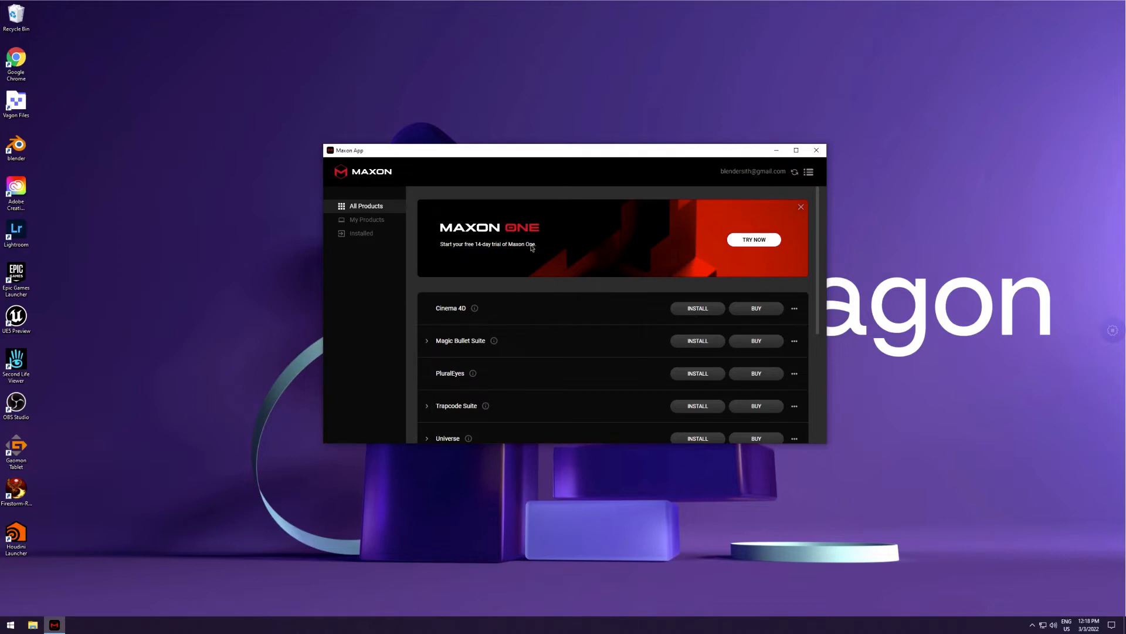
mouse_move(543, 289)
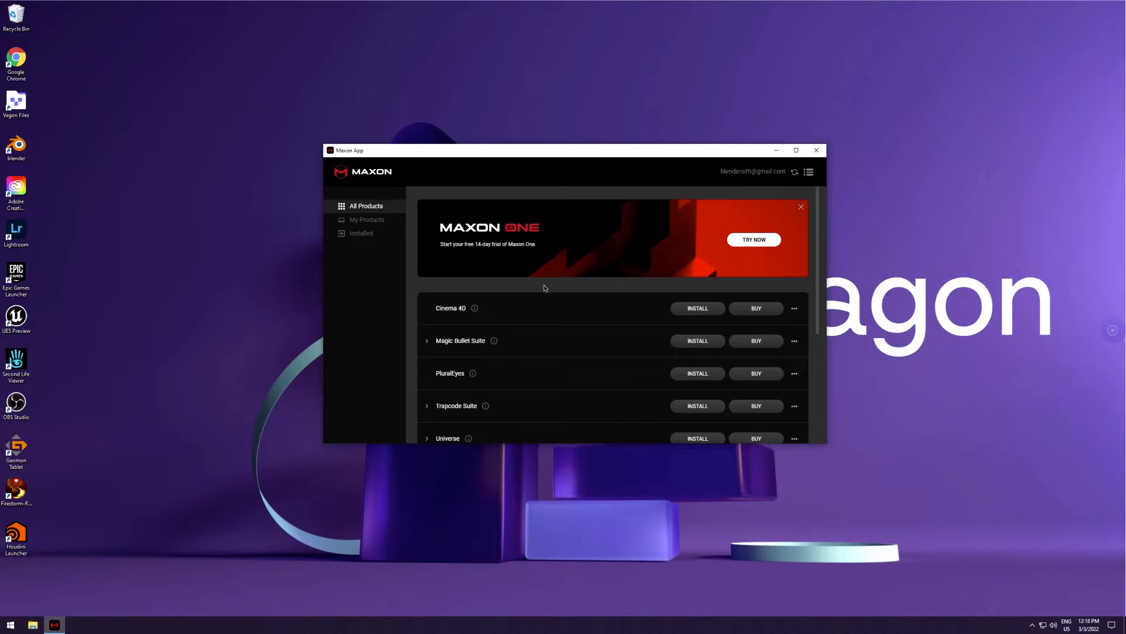
mouse_move(195, 338)
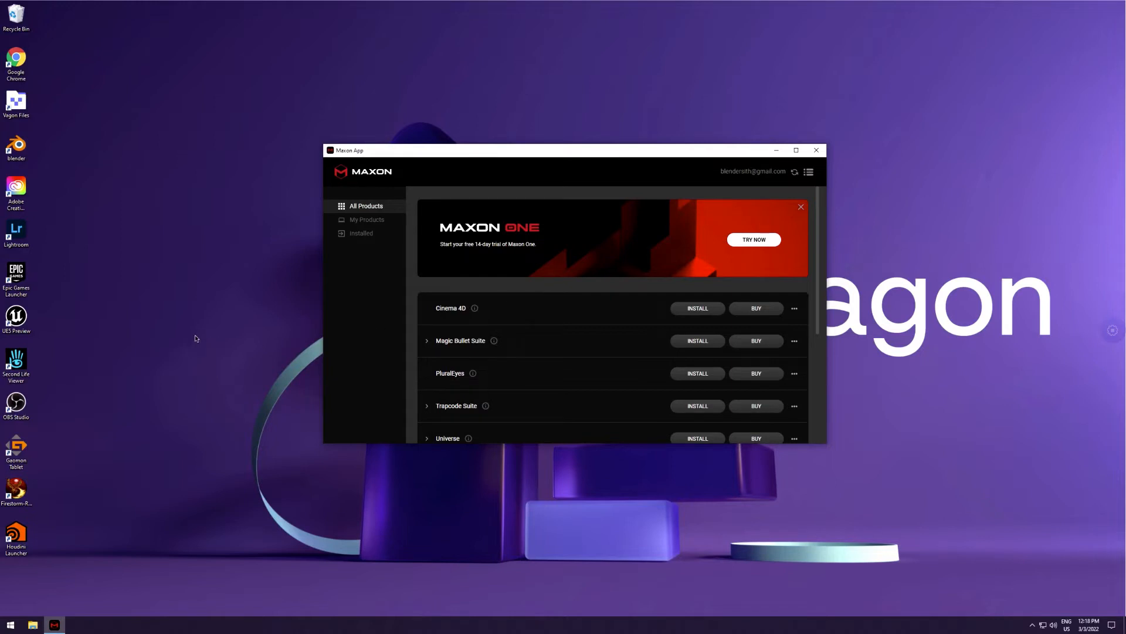
mouse_move(44, 291)
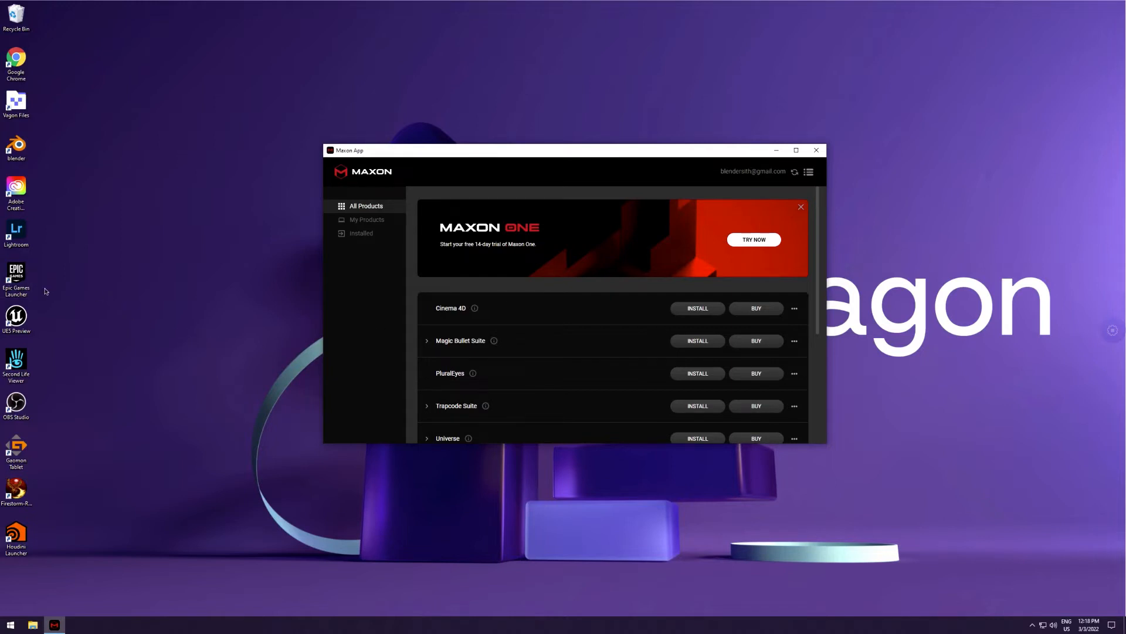
mouse_move(54, 251)
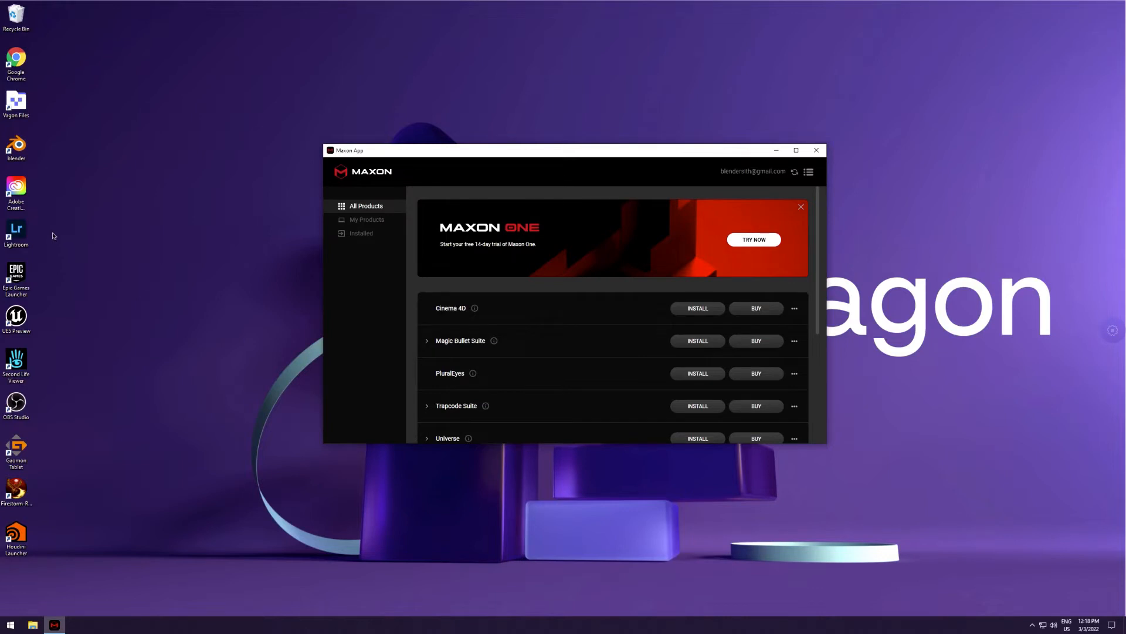
mouse_move(65, 372)
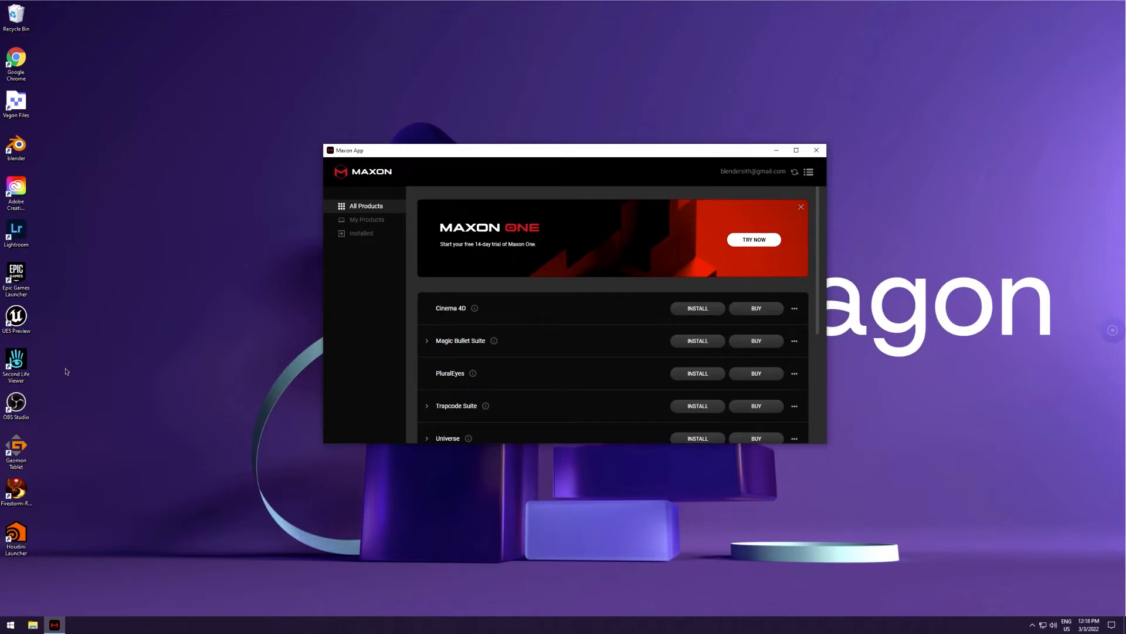
mouse_move(58, 409)
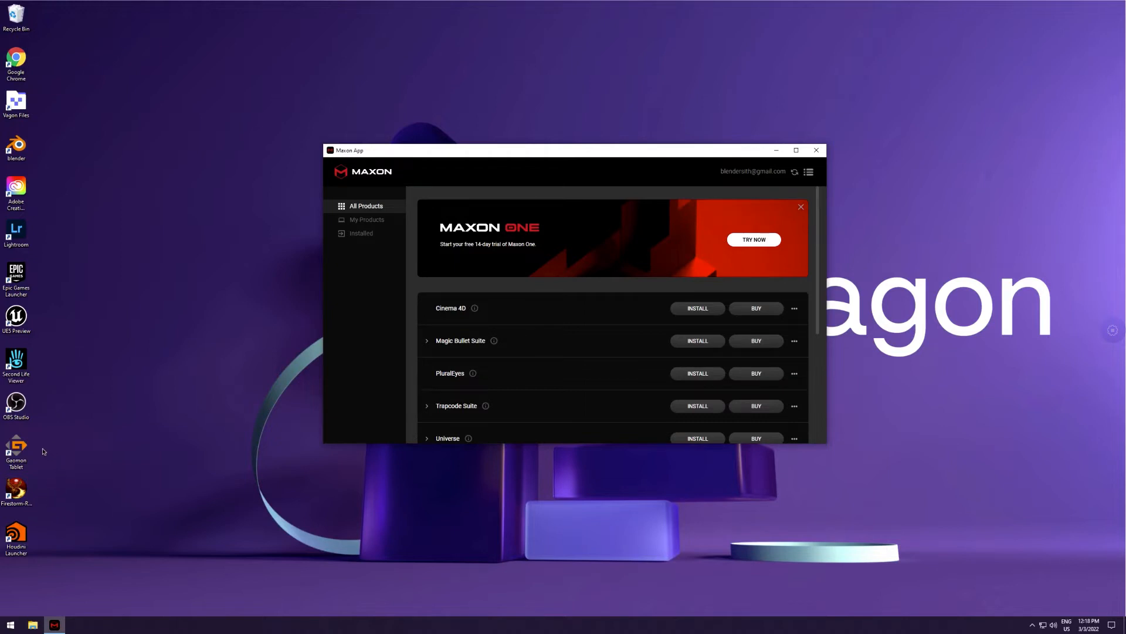
mouse_move(49, 500)
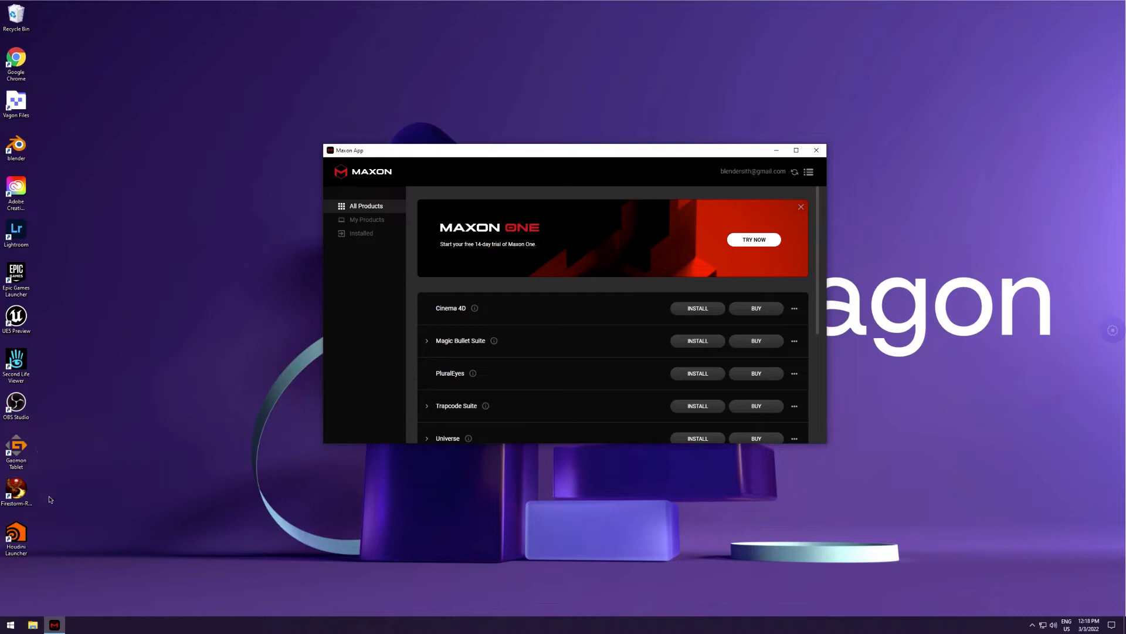
mouse_move(56, 365)
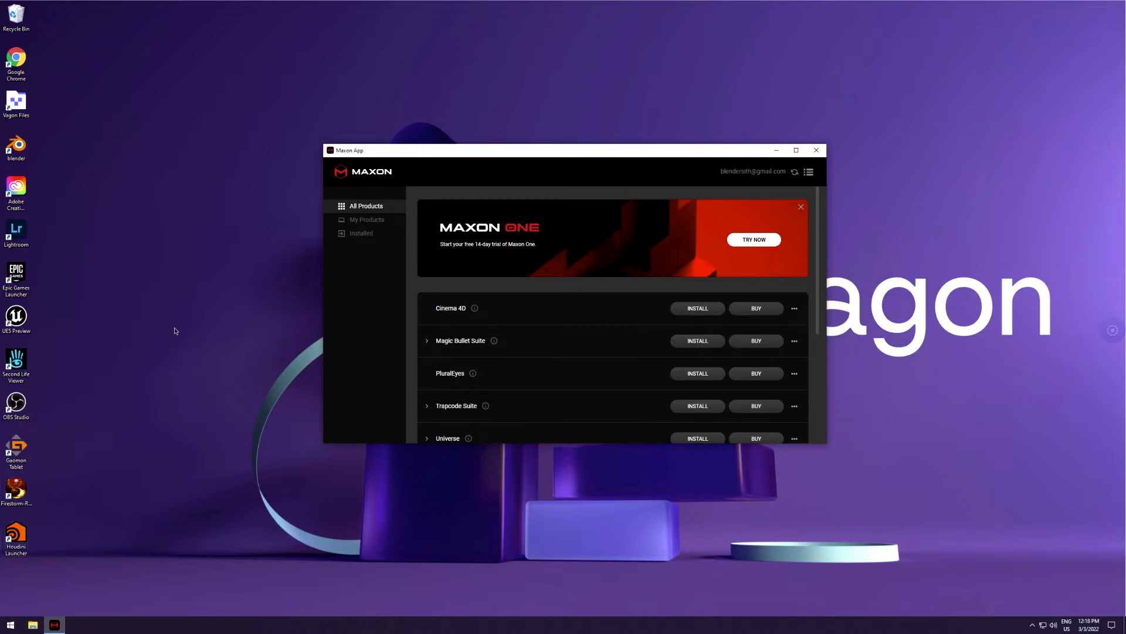
mouse_move(183, 352)
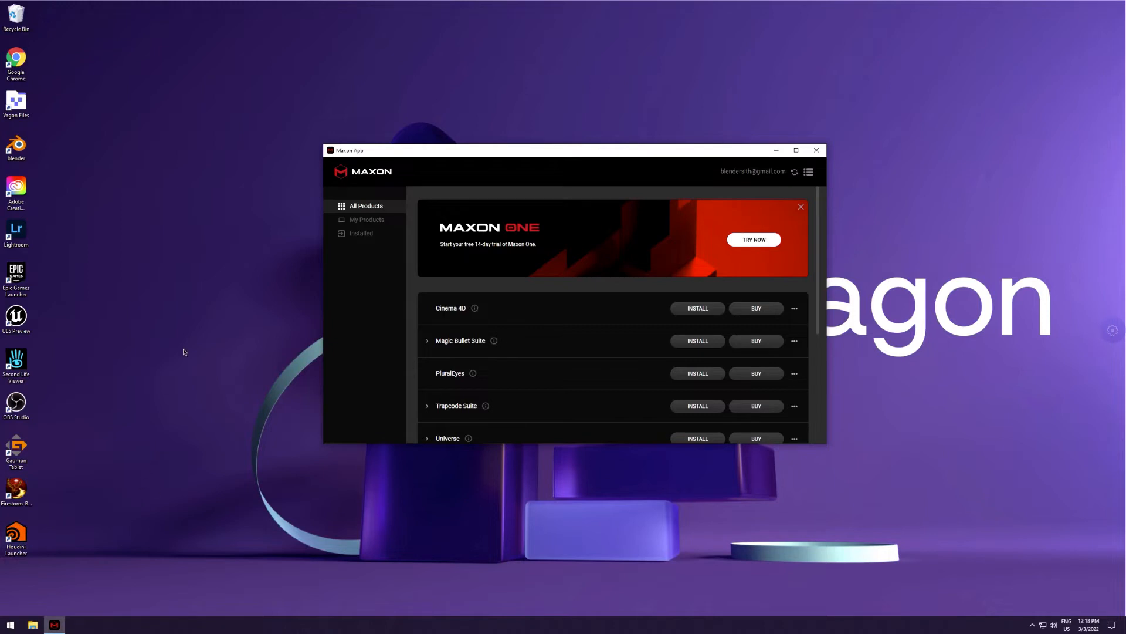
mouse_move(240, 297)
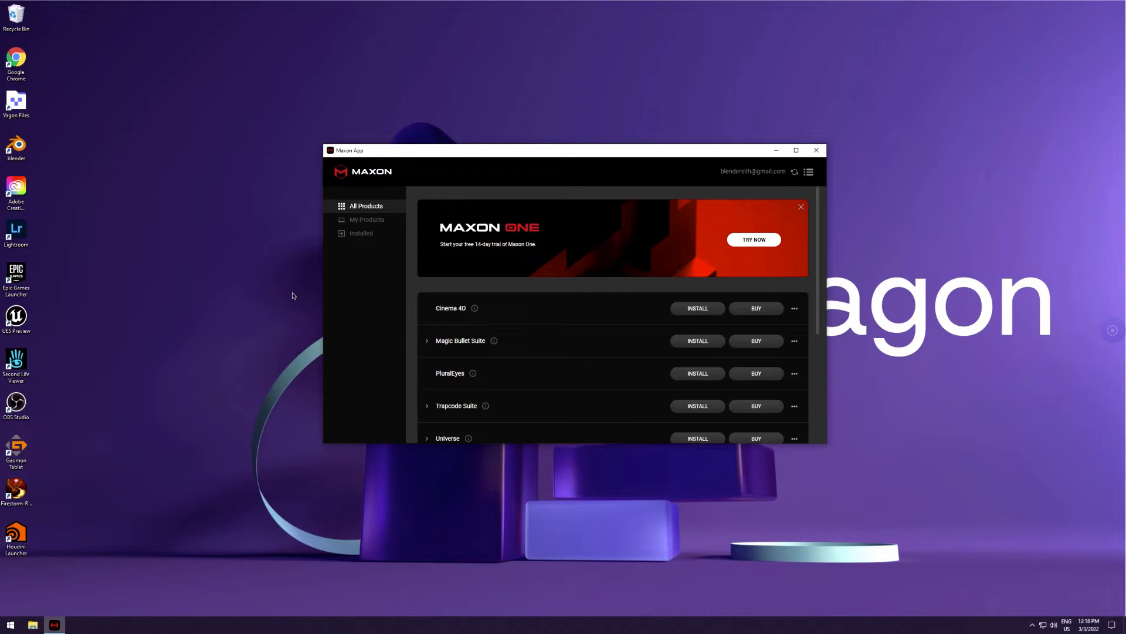
mouse_move(581, 198)
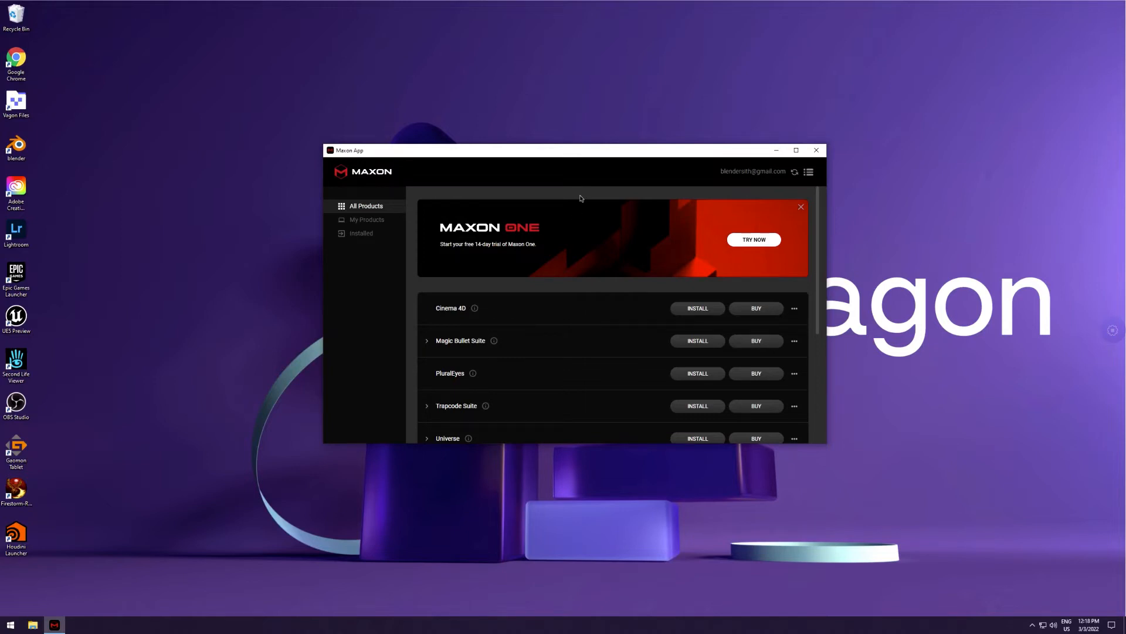
mouse_move(600, 150)
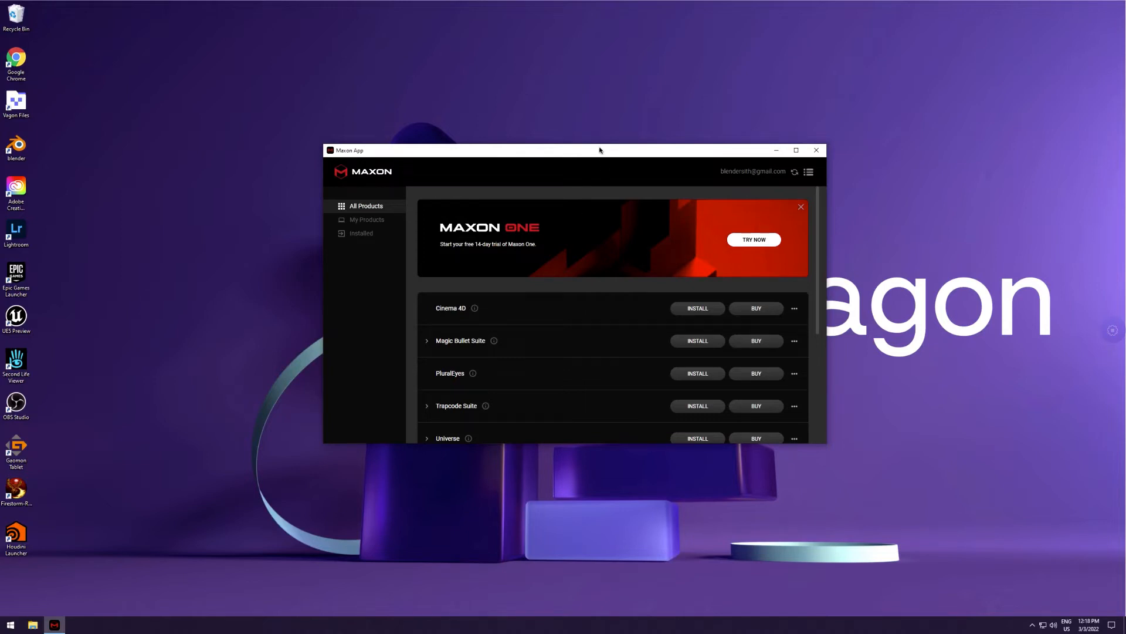
mouse_move(482, 156)
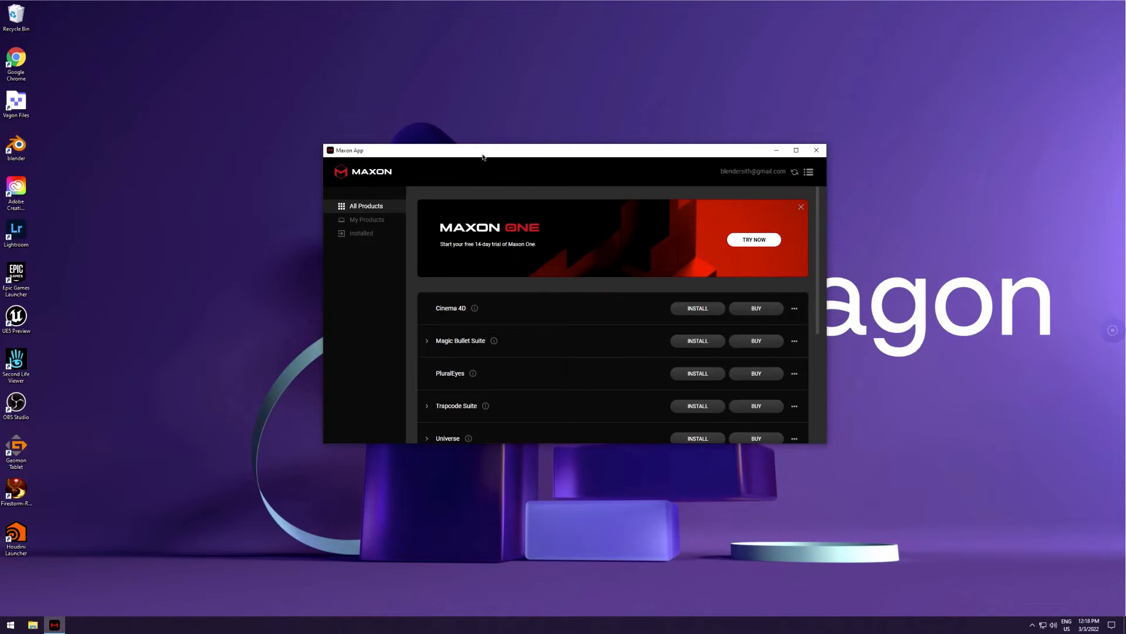
mouse_move(498, 152)
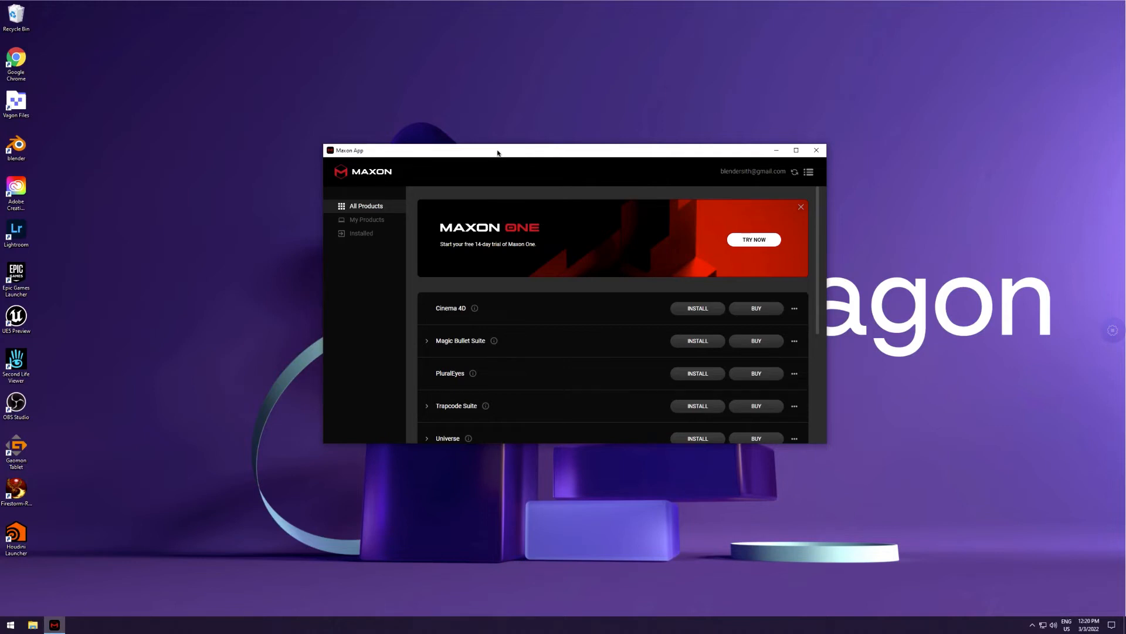
mouse_move(1, 389)
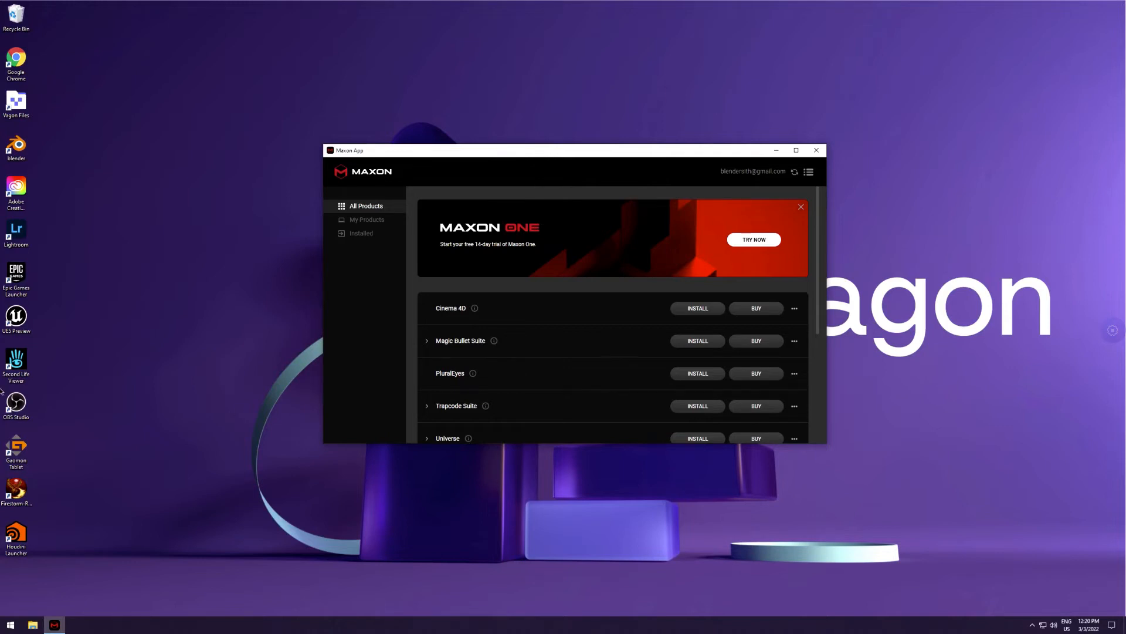
mouse_move(86, 310)
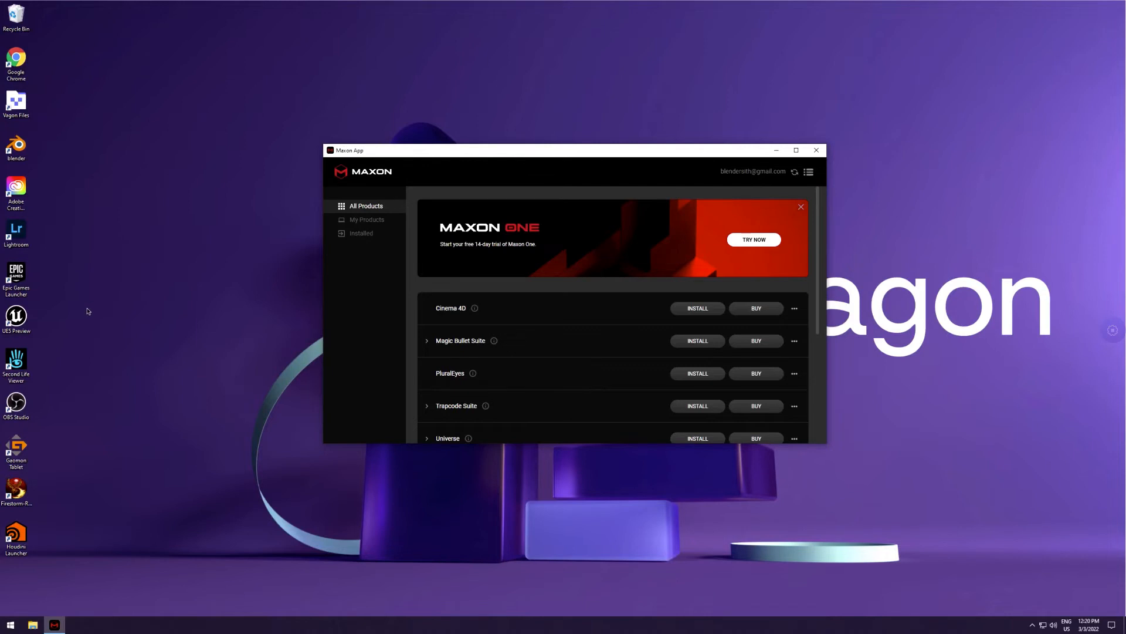
mouse_move(579, 155)
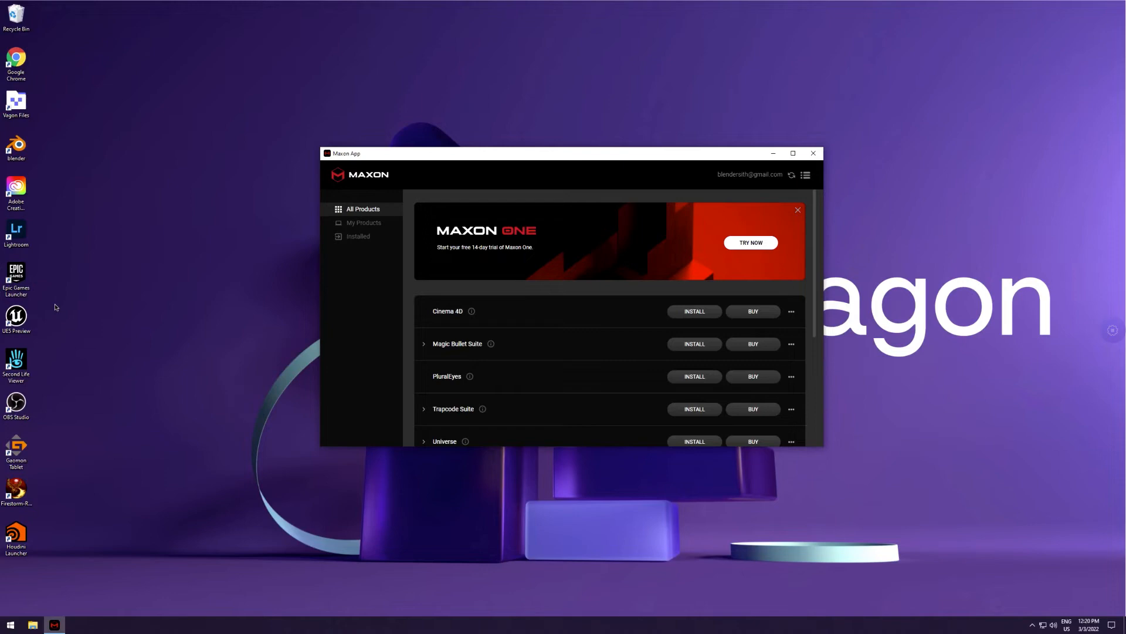
mouse_move(266, 379)
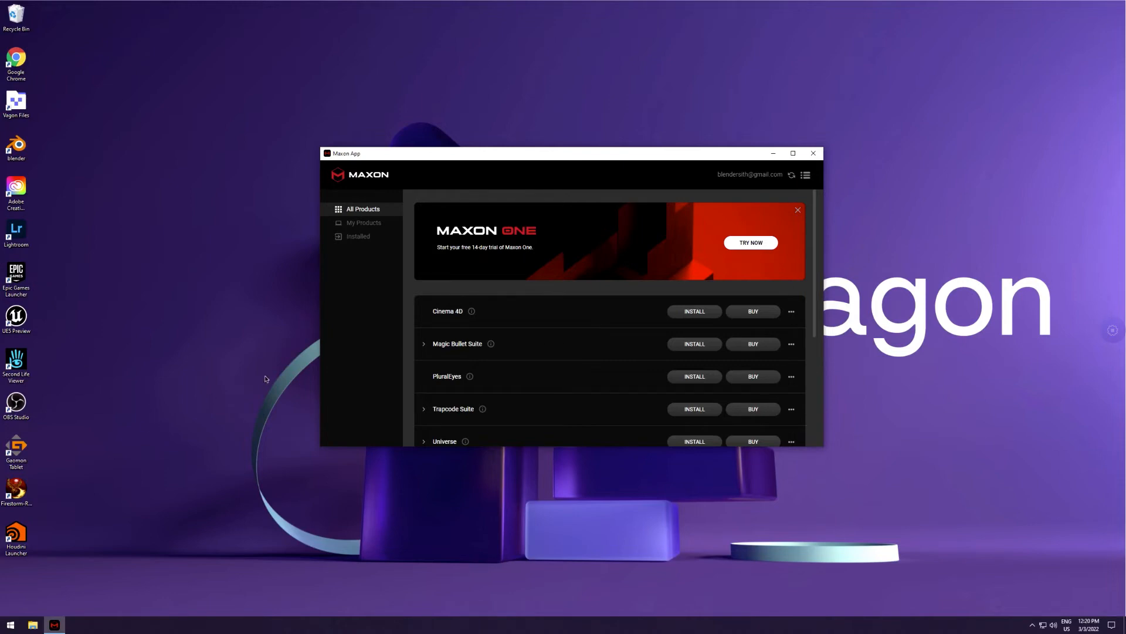
mouse_move(592, 153)
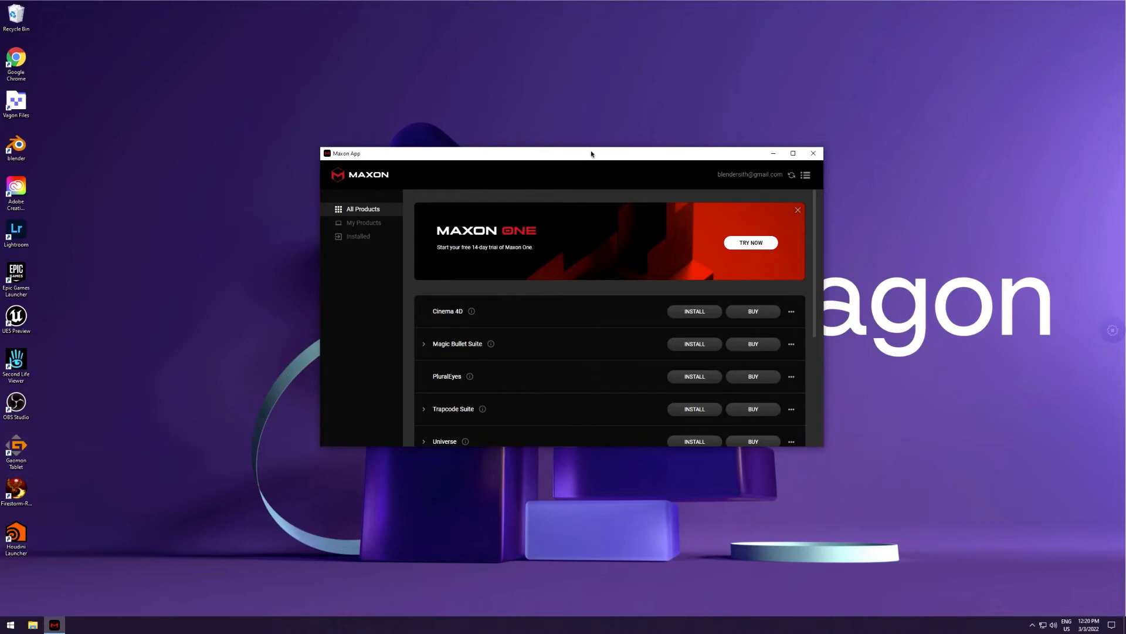
mouse_move(585, 156)
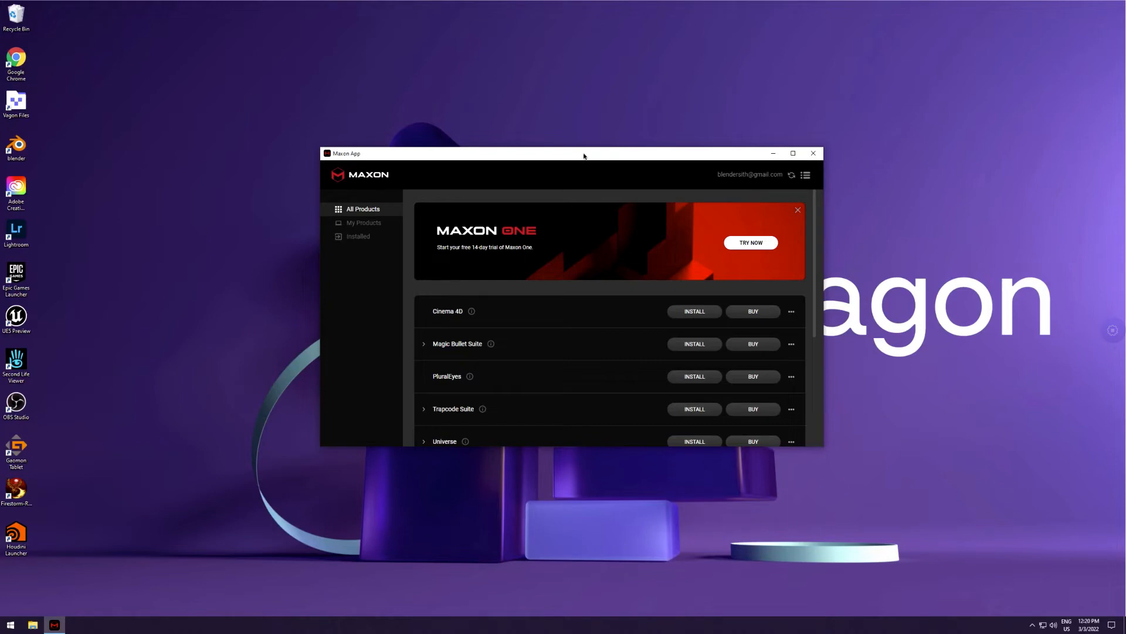
mouse_move(573, 156)
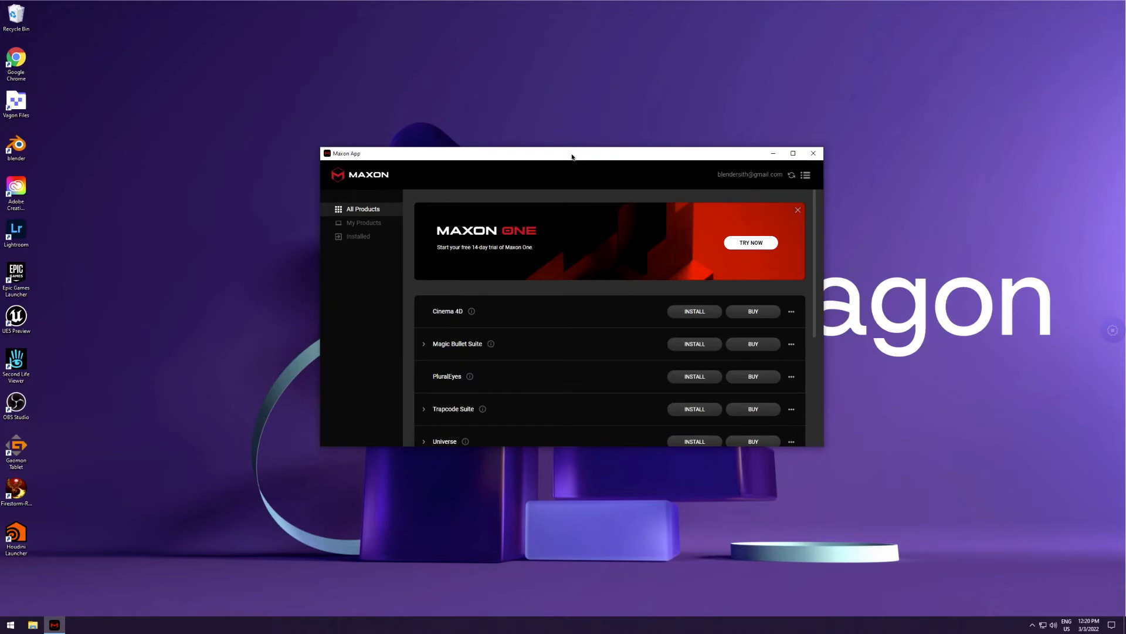
mouse_move(611, 174)
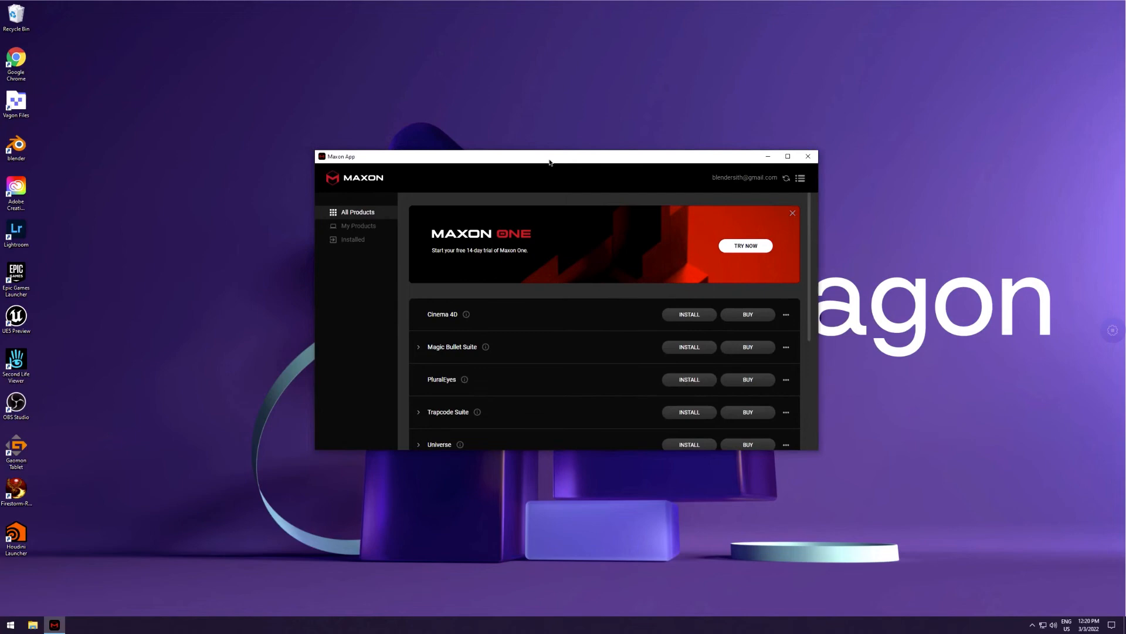
mouse_move(600, 161)
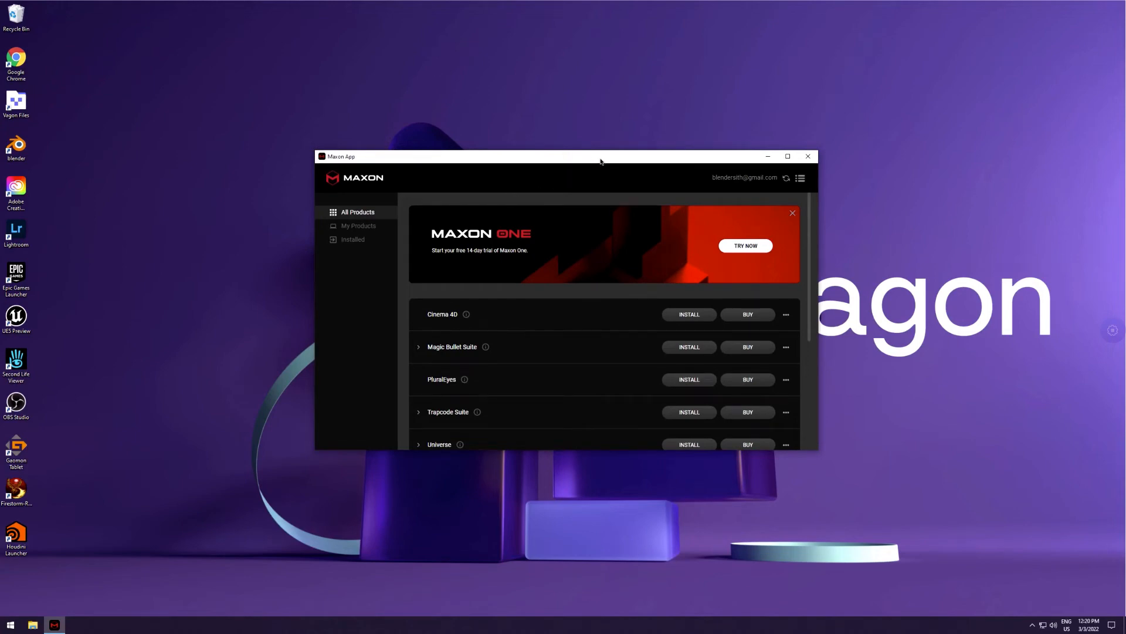
mouse_move(481, 325)
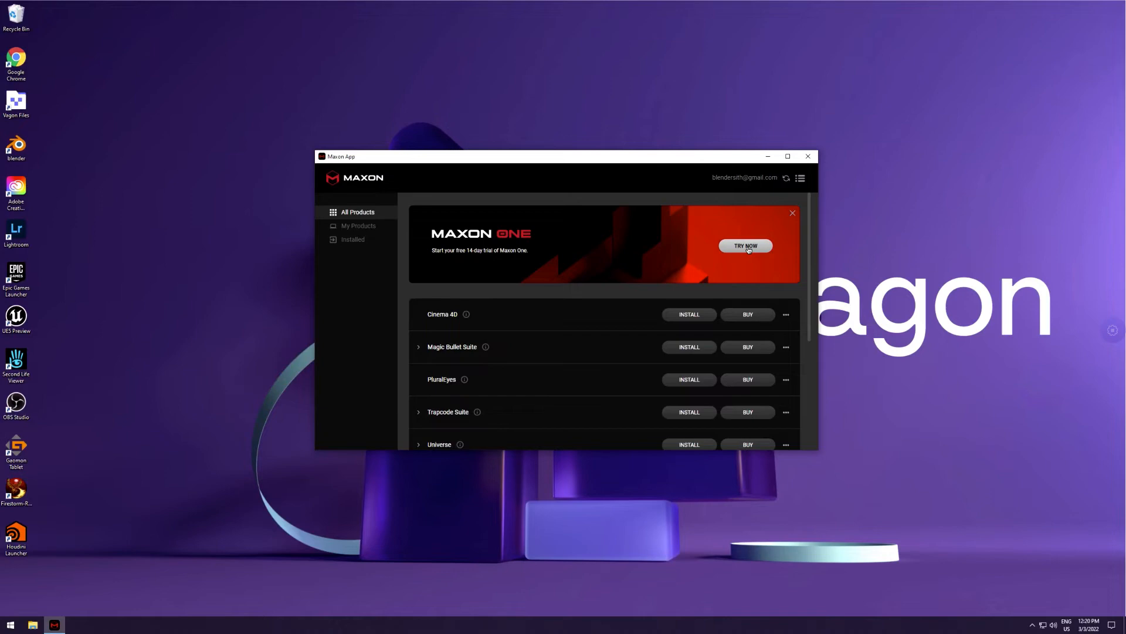
click(746, 245)
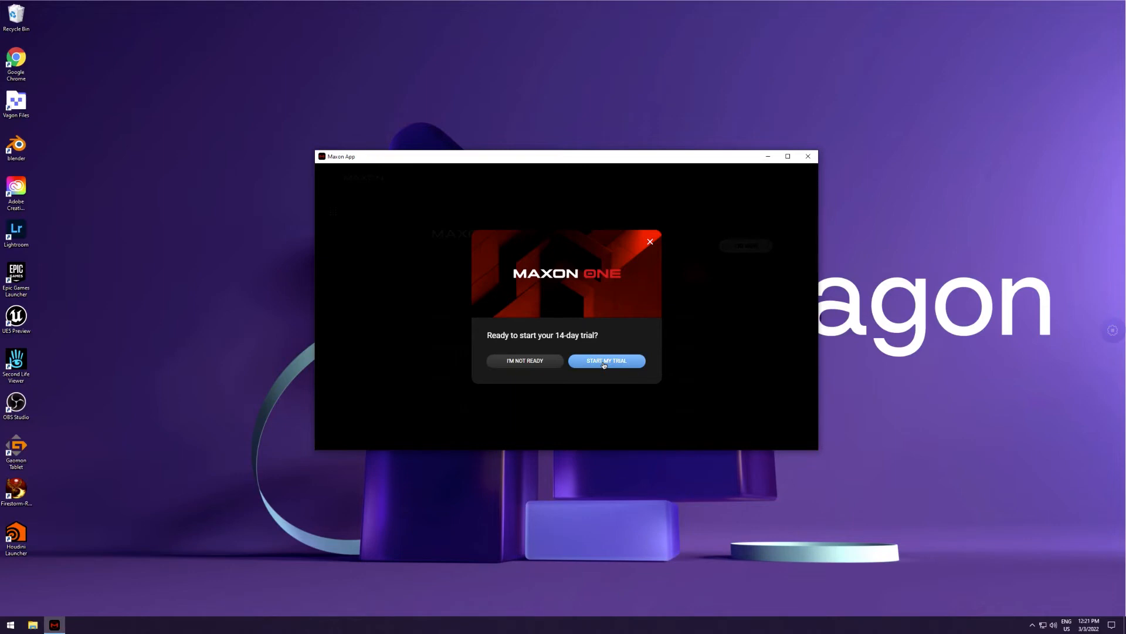
click(605, 360)
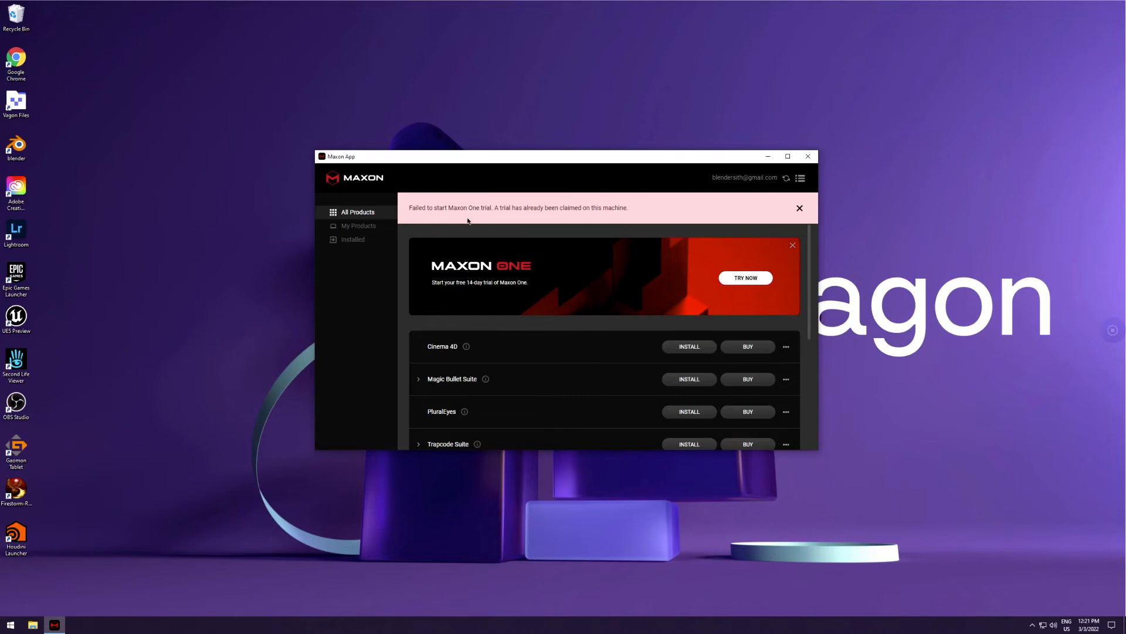
mouse_move(528, 218)
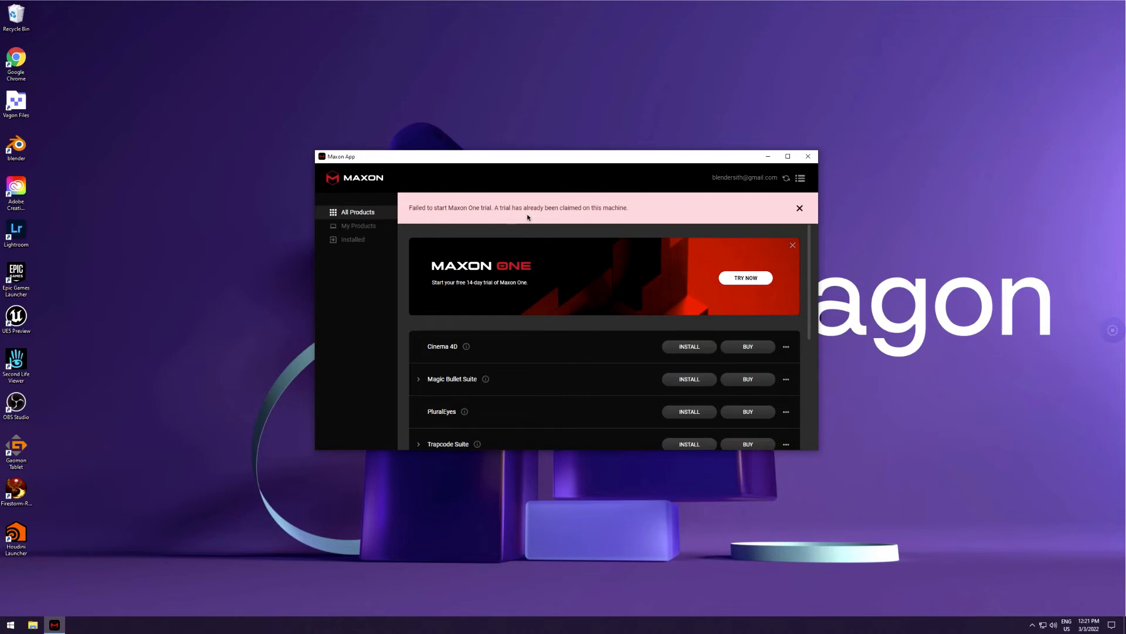
mouse_move(610, 214)
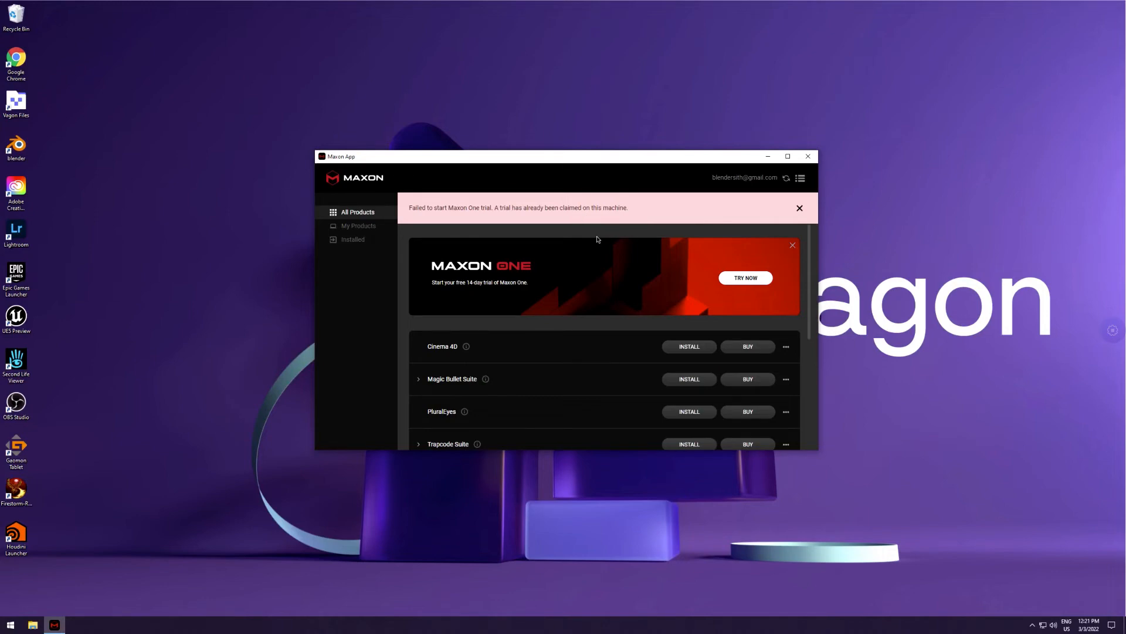
mouse_move(713, 243)
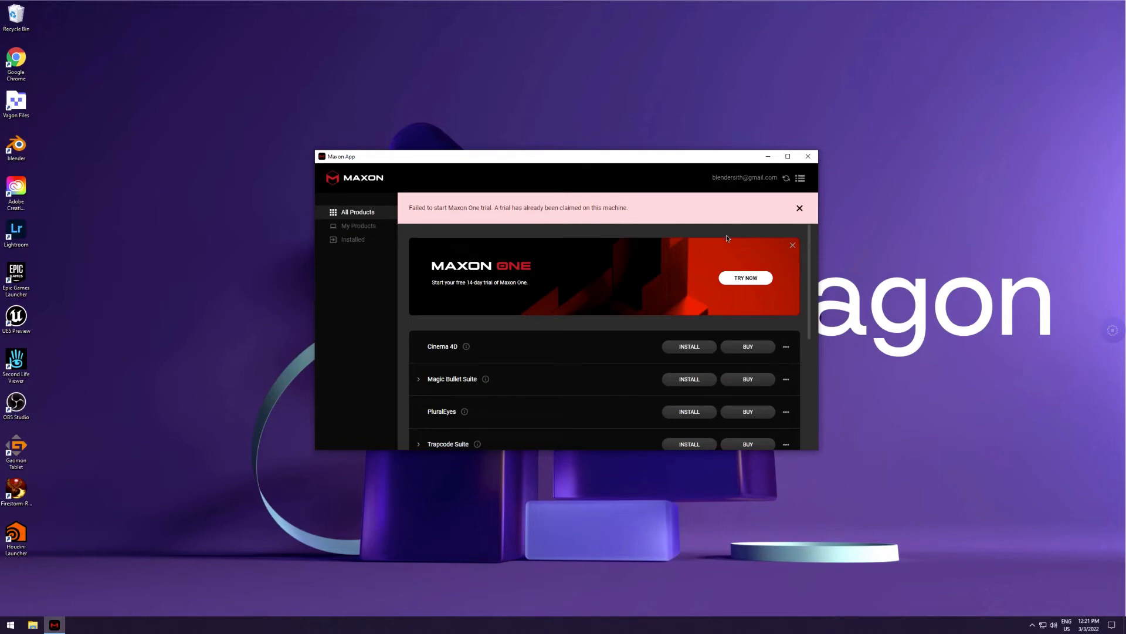
mouse_move(760, 181)
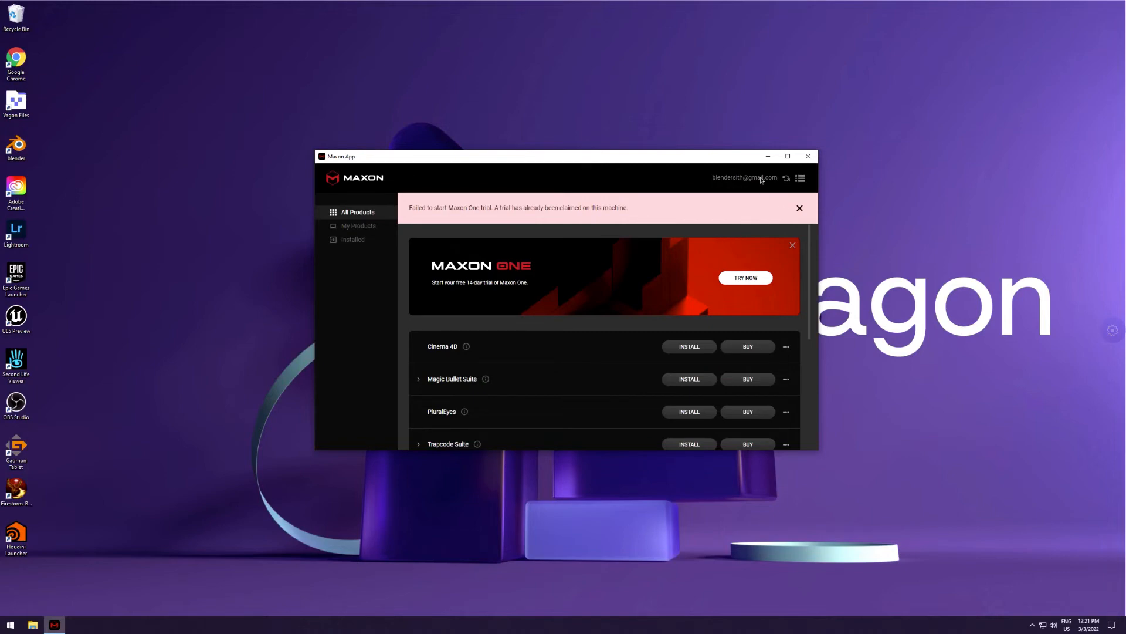
mouse_move(758, 188)
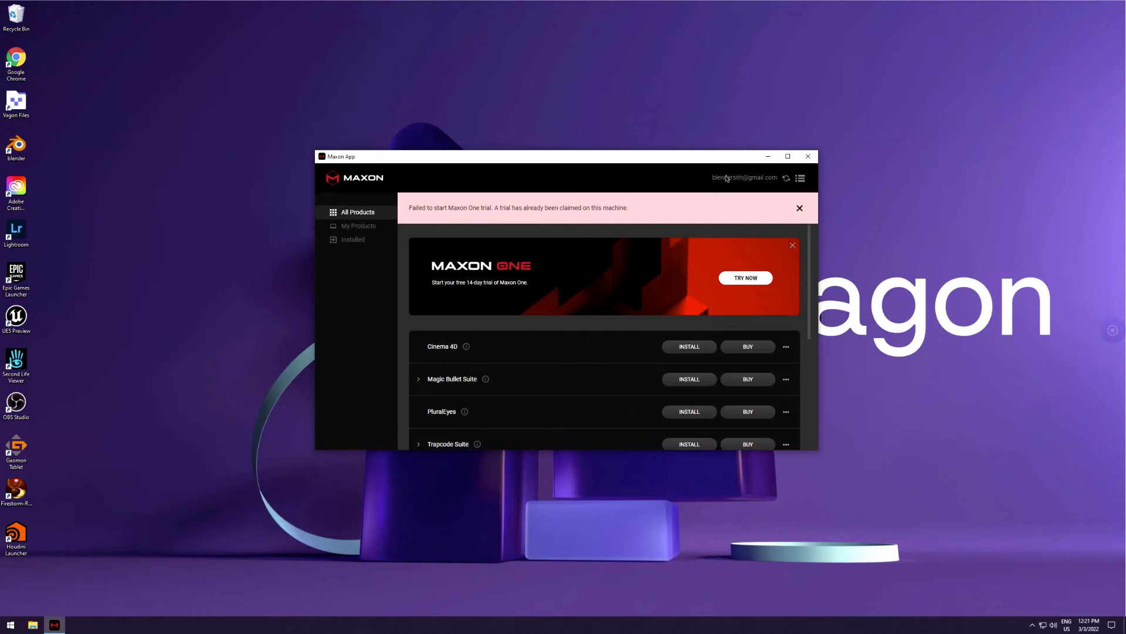
mouse_move(560, 228)
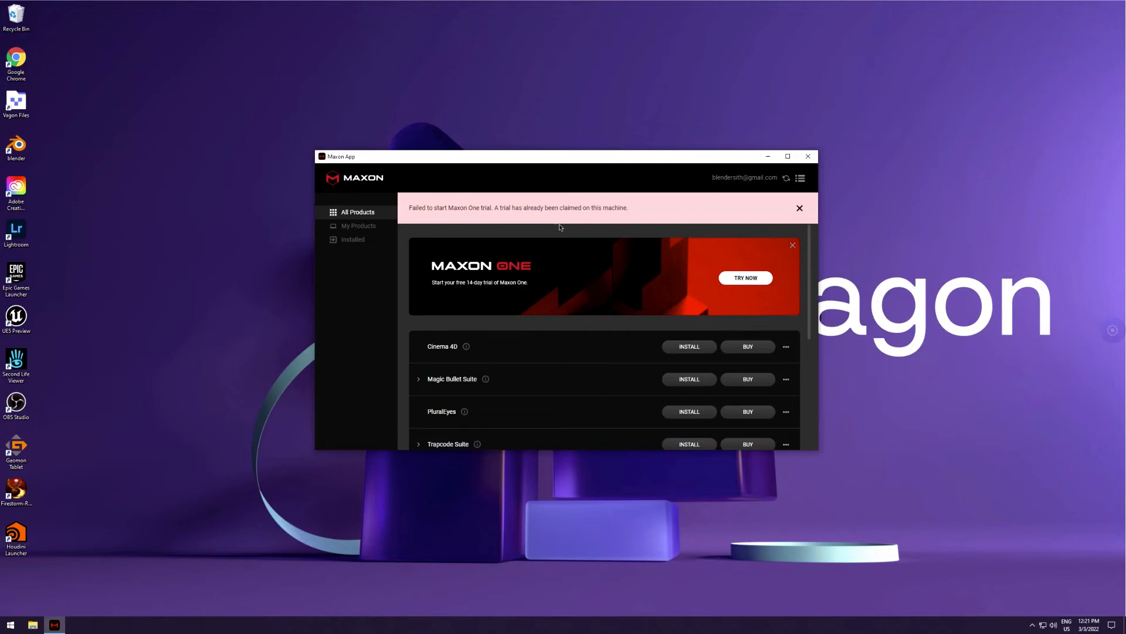
mouse_move(504, 219)
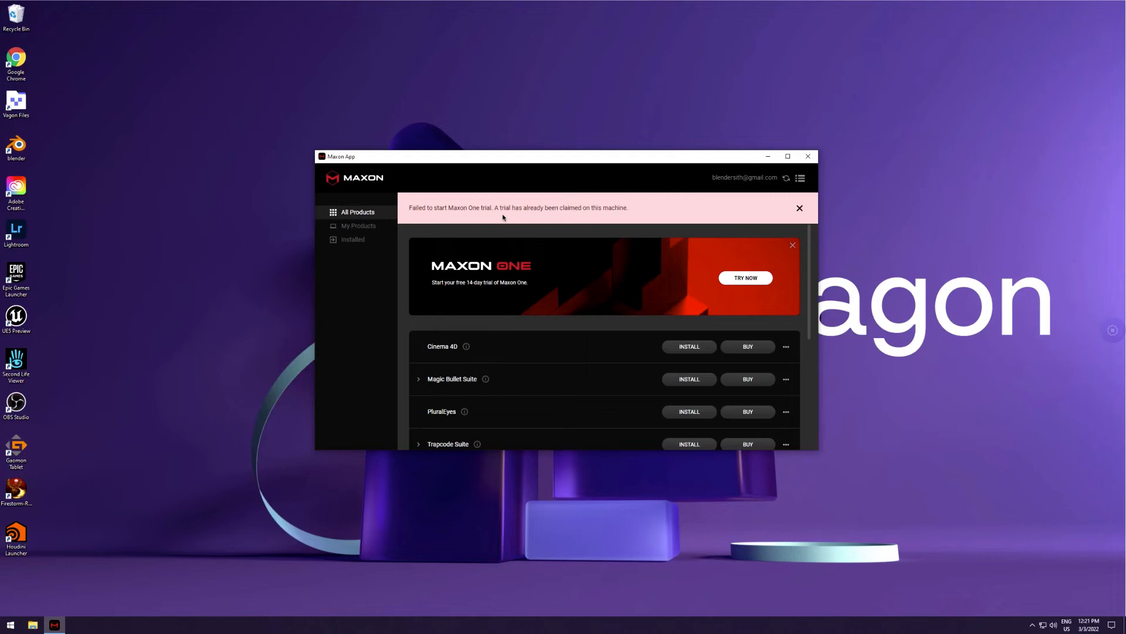
mouse_move(596, 214)
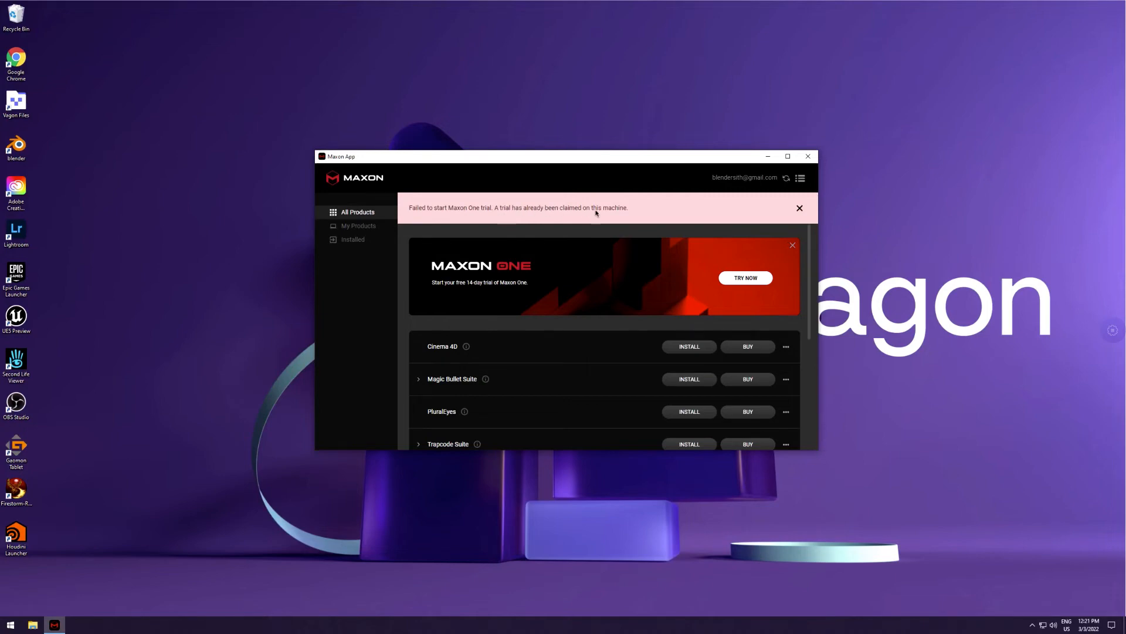
- Dismiss the pink notice that the trial was already claimed on this machine
click(799, 208)
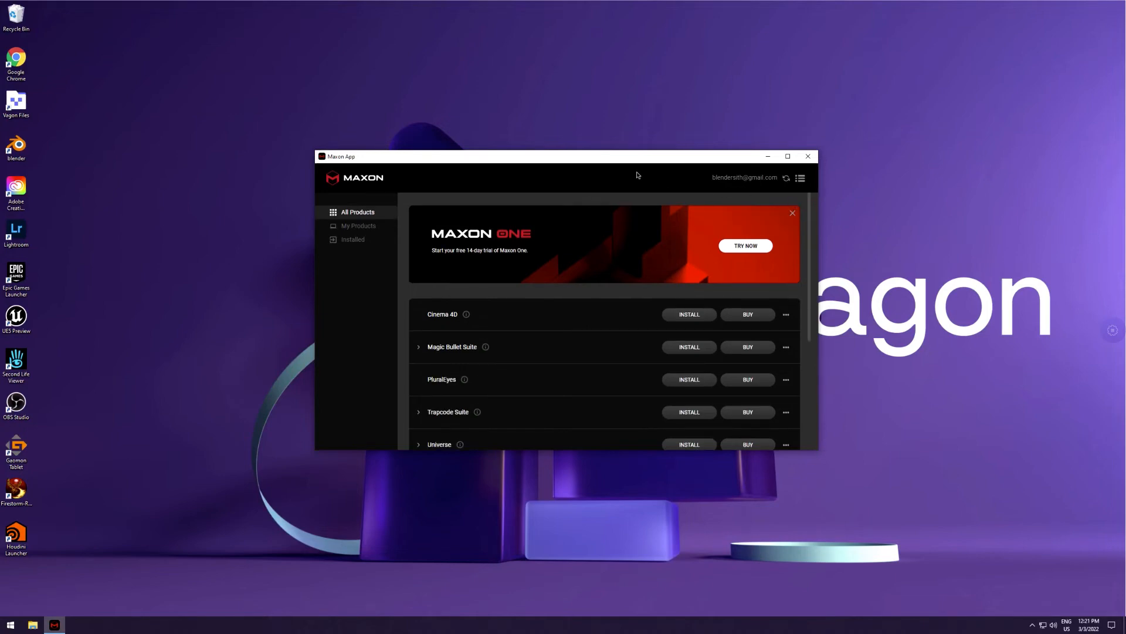
mouse_move(623, 226)
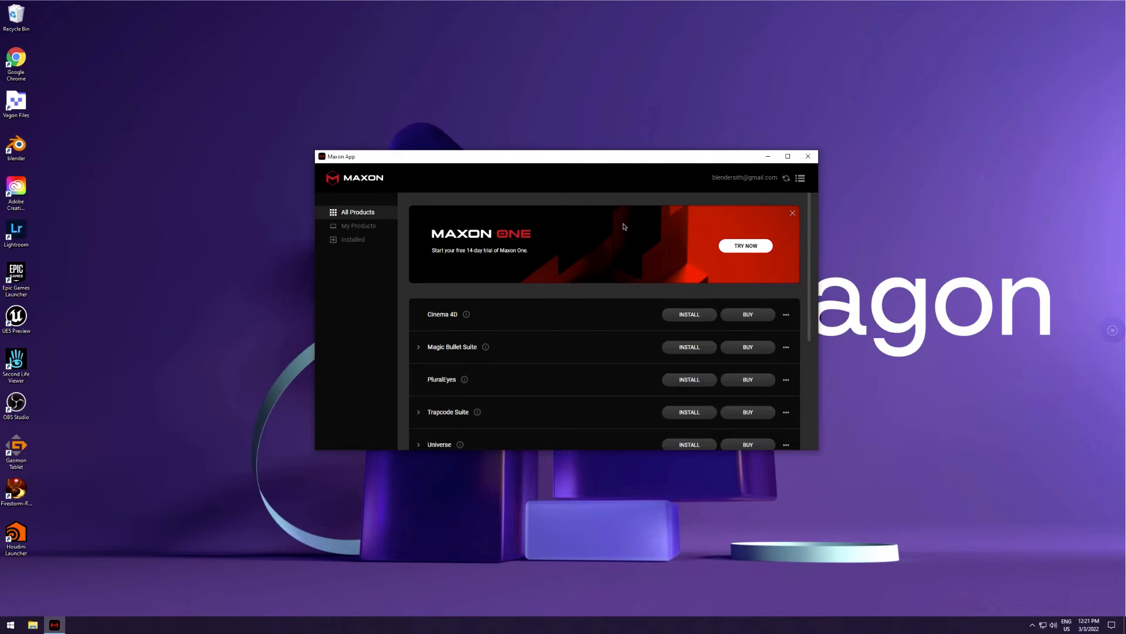
mouse_move(622, 264)
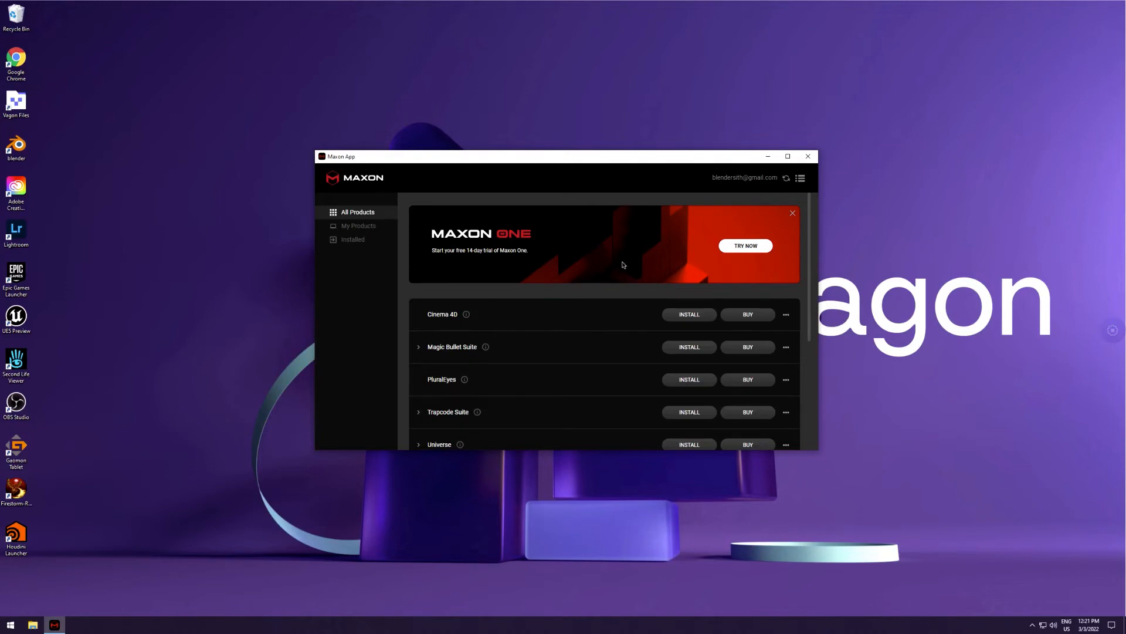
mouse_move(610, 261)
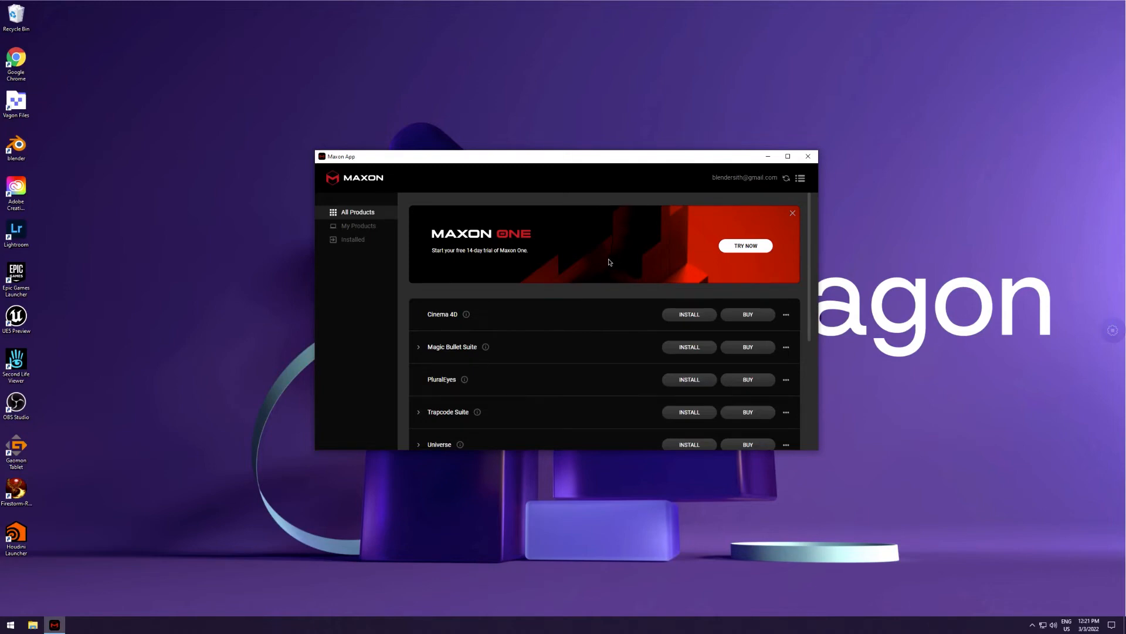
mouse_move(597, 164)
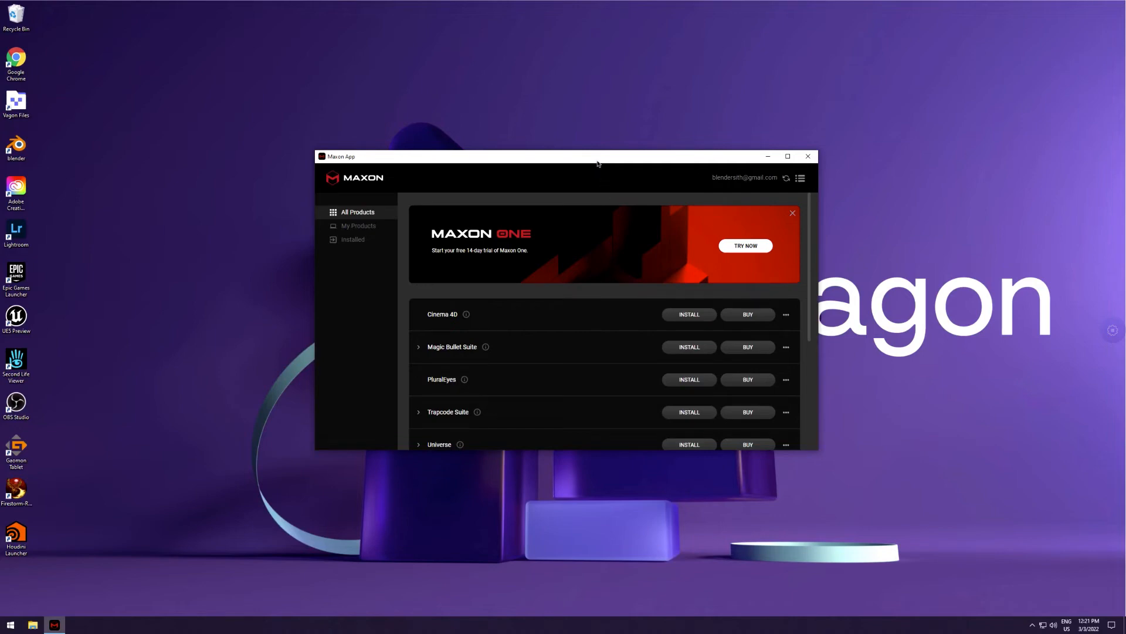
mouse_move(684, 196)
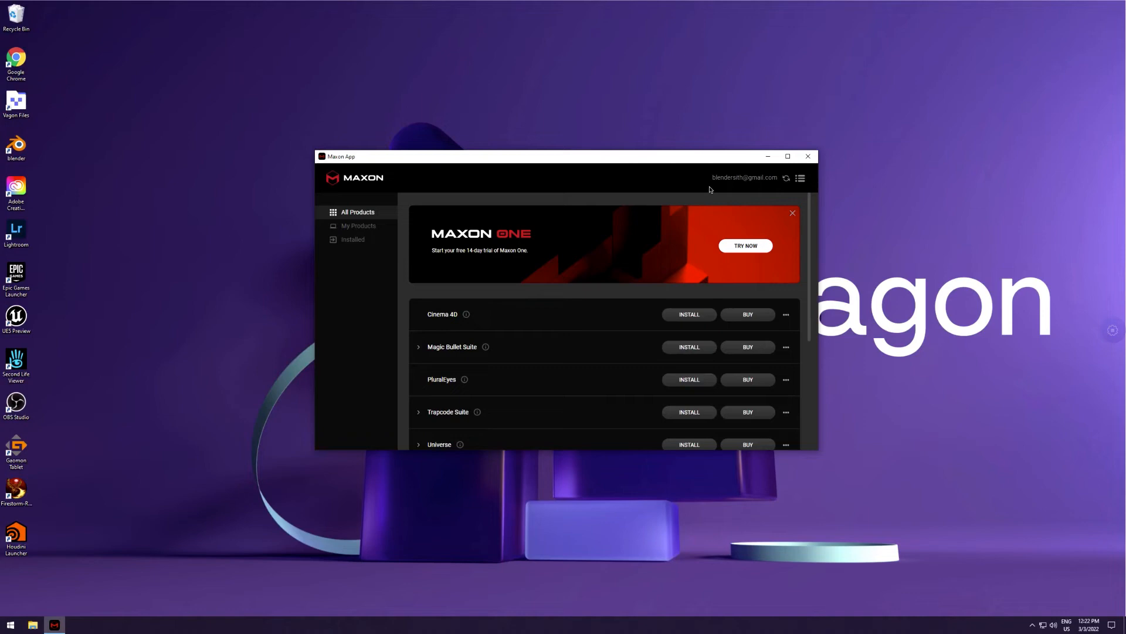
mouse_move(705, 185)
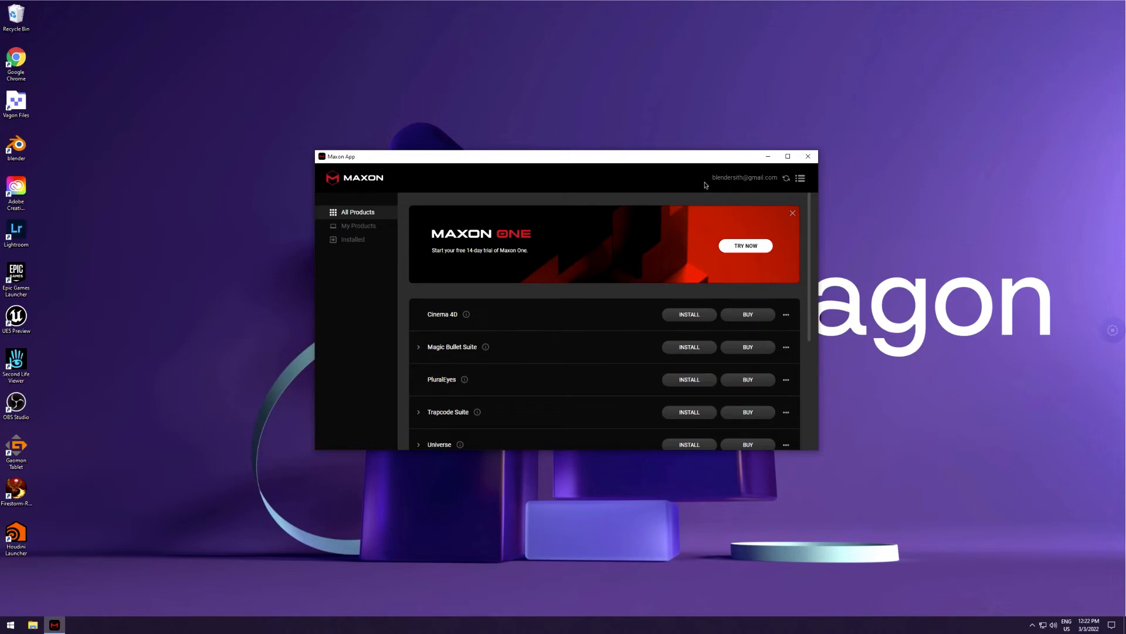
mouse_move(675, 187)
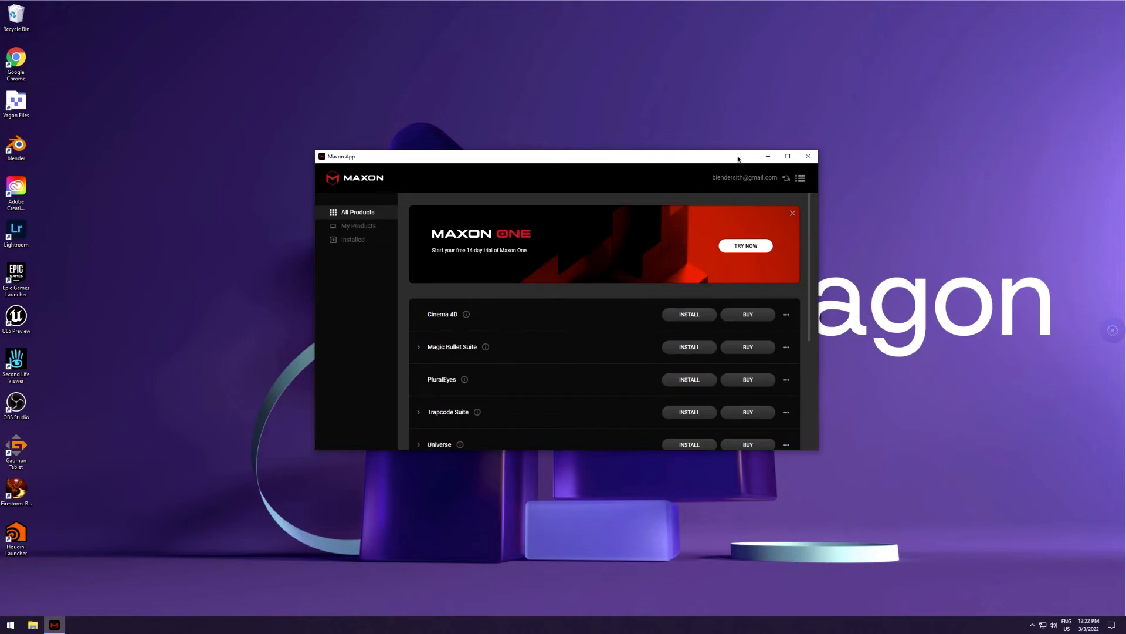
mouse_move(669, 161)
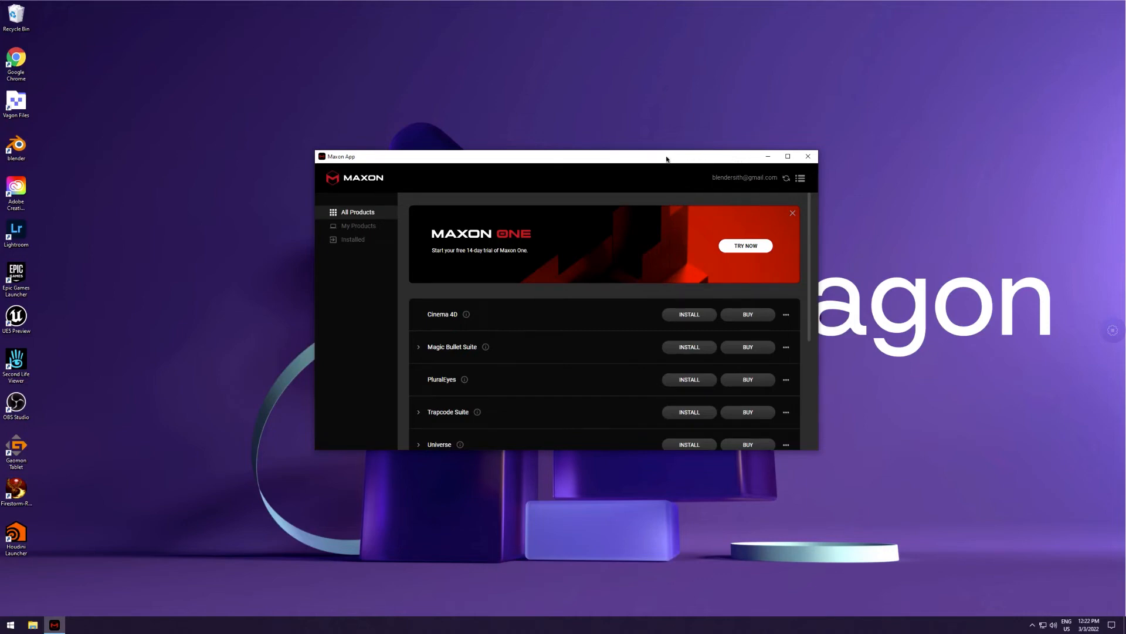
mouse_move(611, 260)
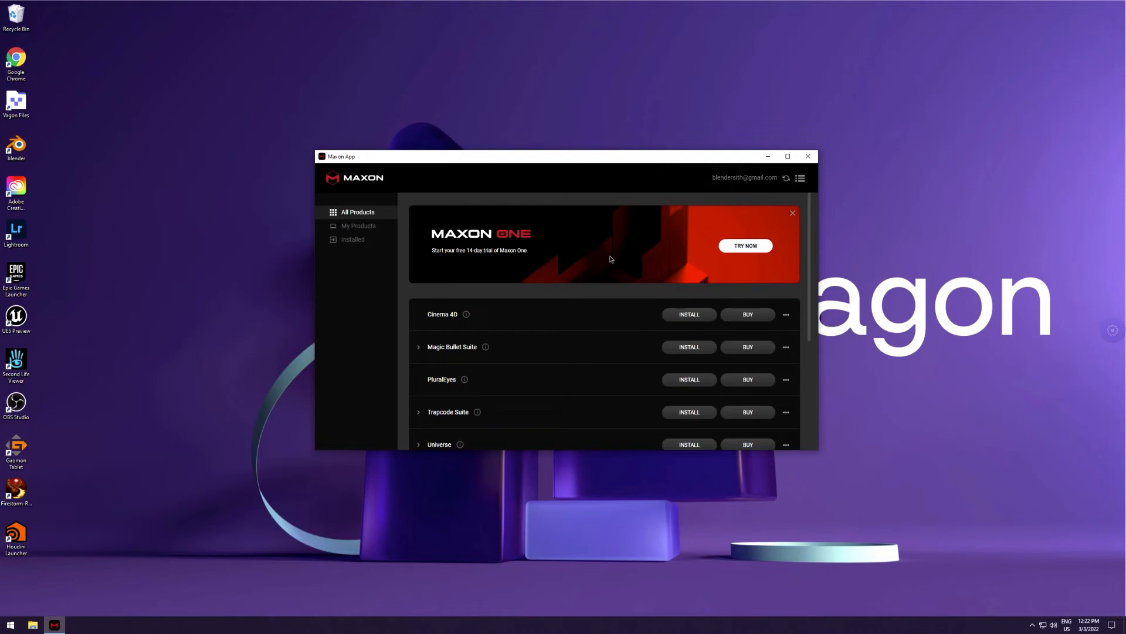
mouse_move(576, 191)
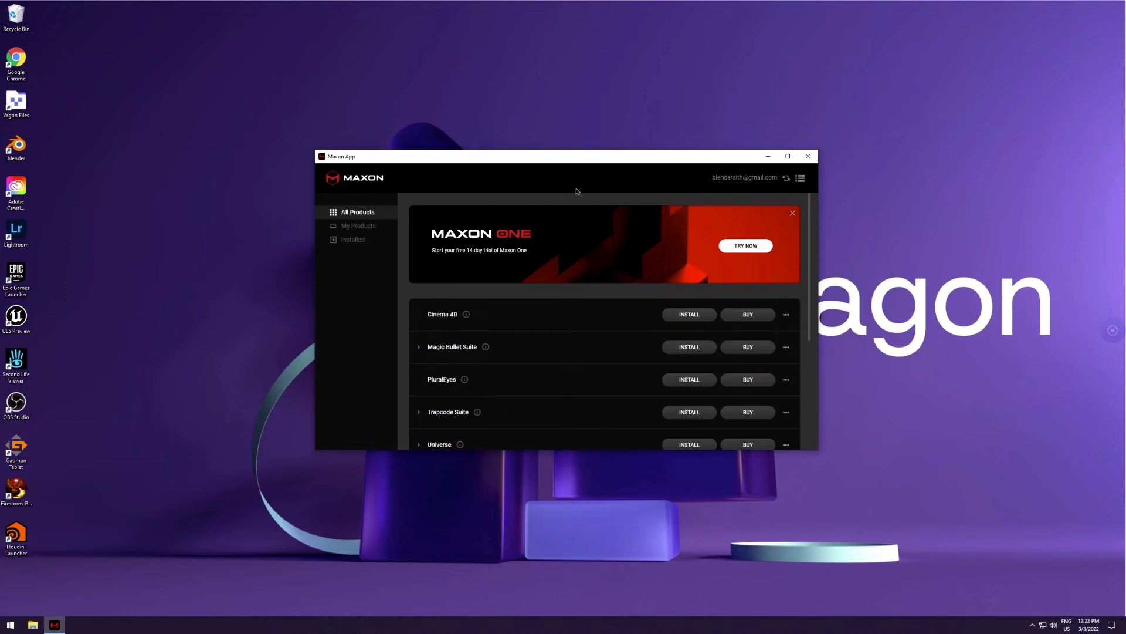
mouse_move(574, 213)
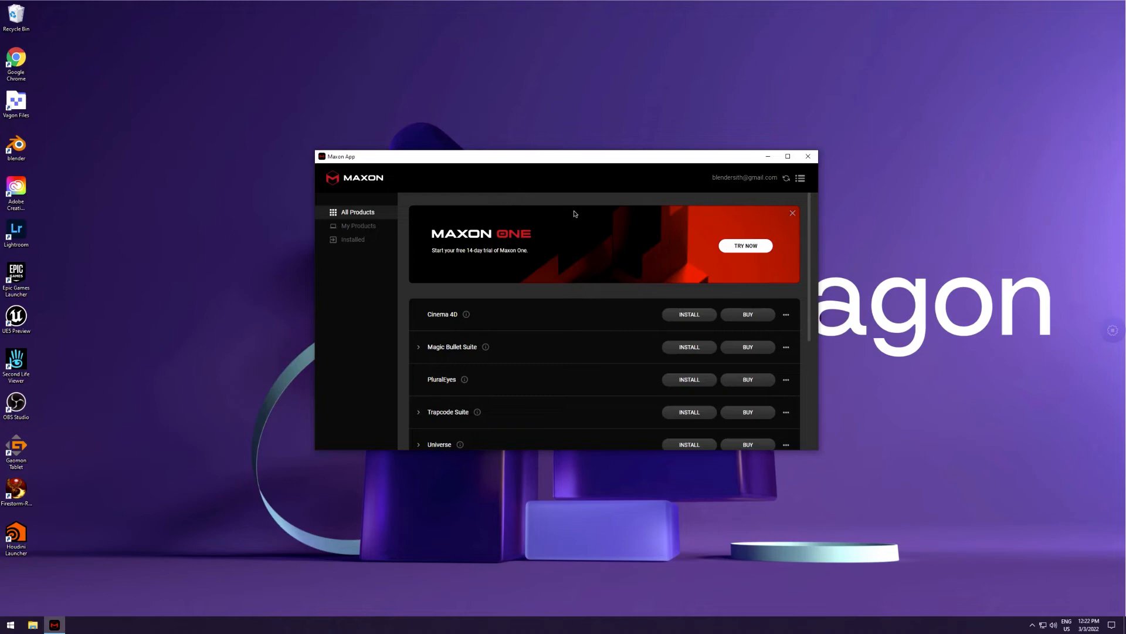
mouse_move(602, 161)
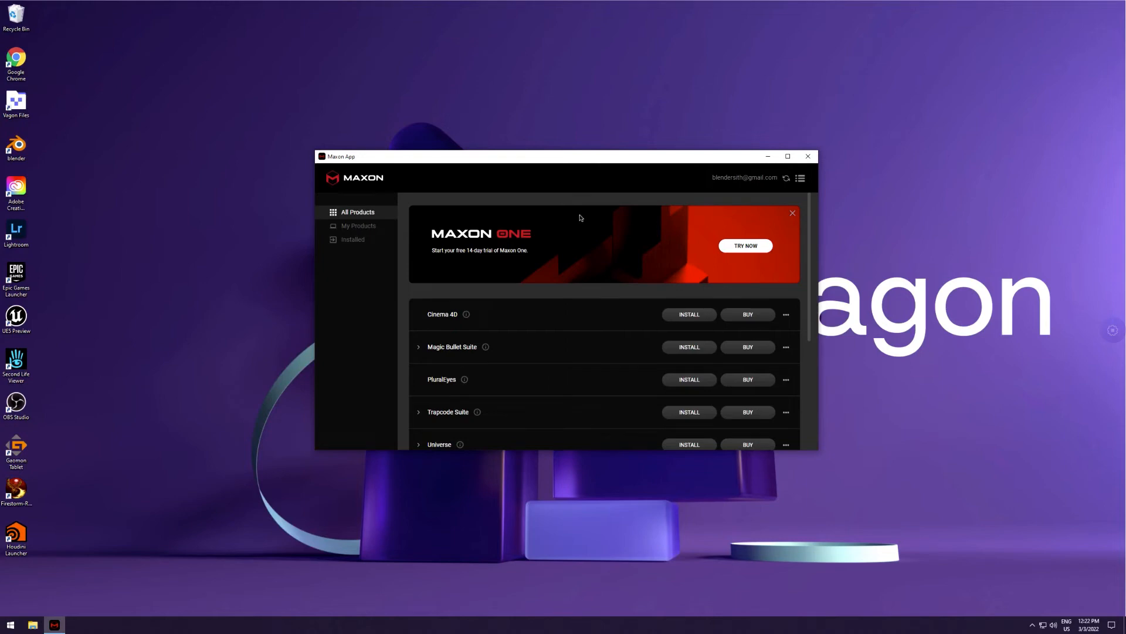
mouse_move(607, 251)
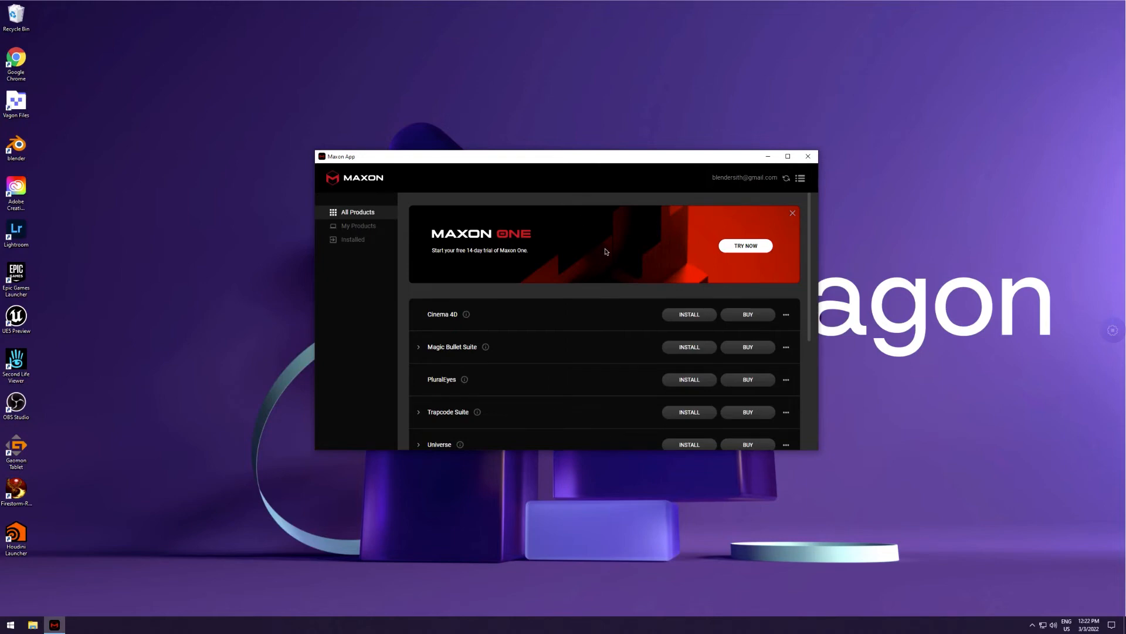
mouse_move(667, 238)
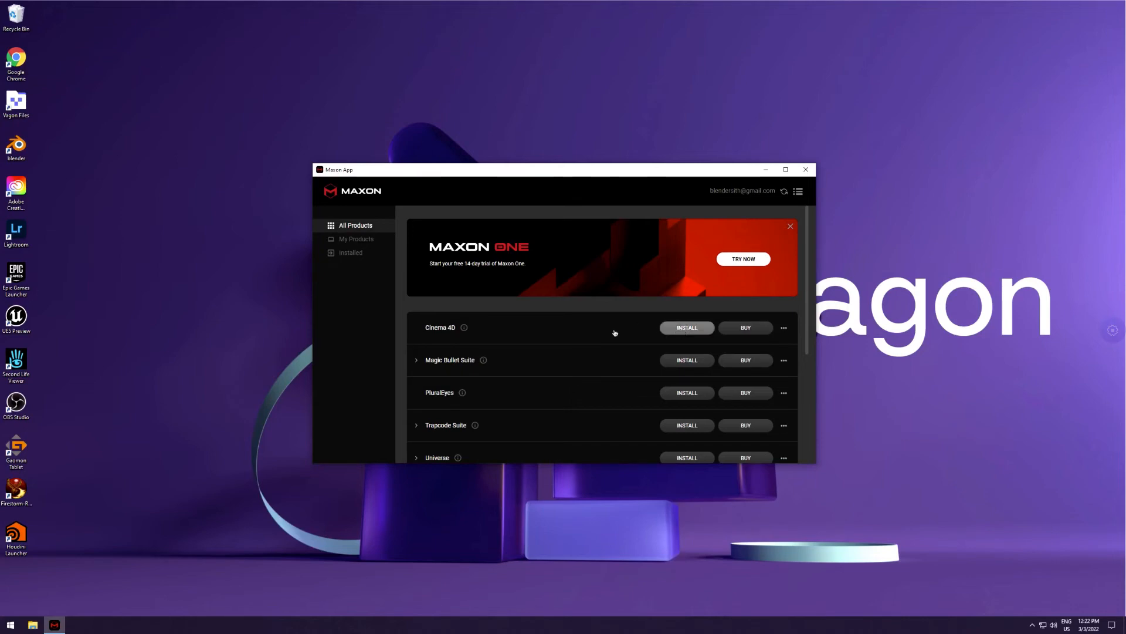
mouse_move(571, 335)
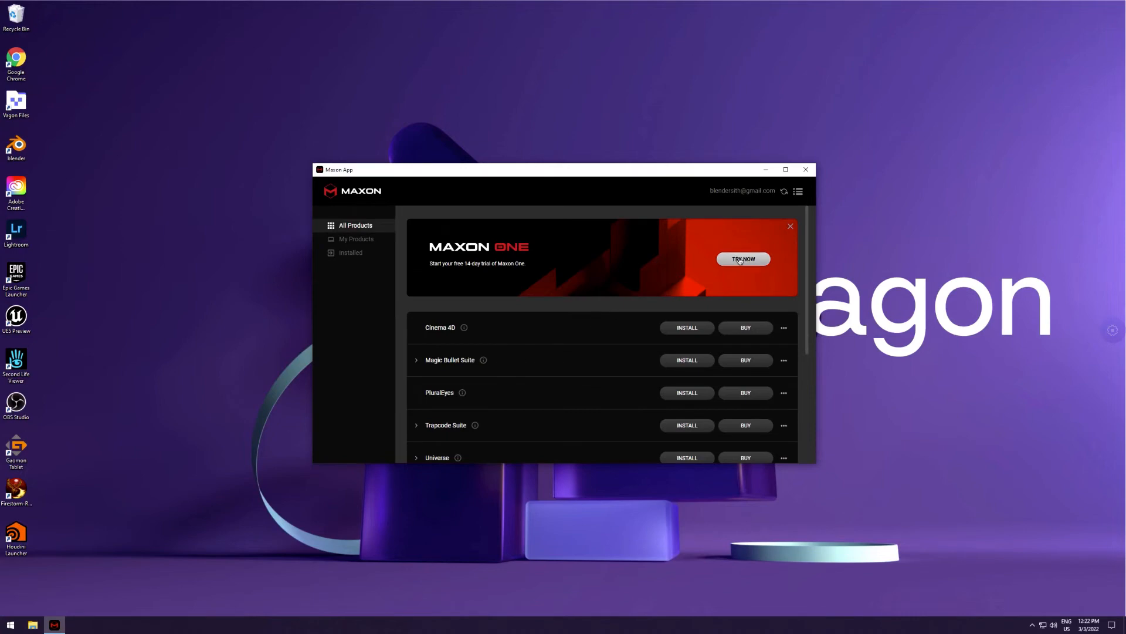
- Retry the Maxon One trial, dismiss the already-claimed error, and quit Maxon App
click(744, 258)
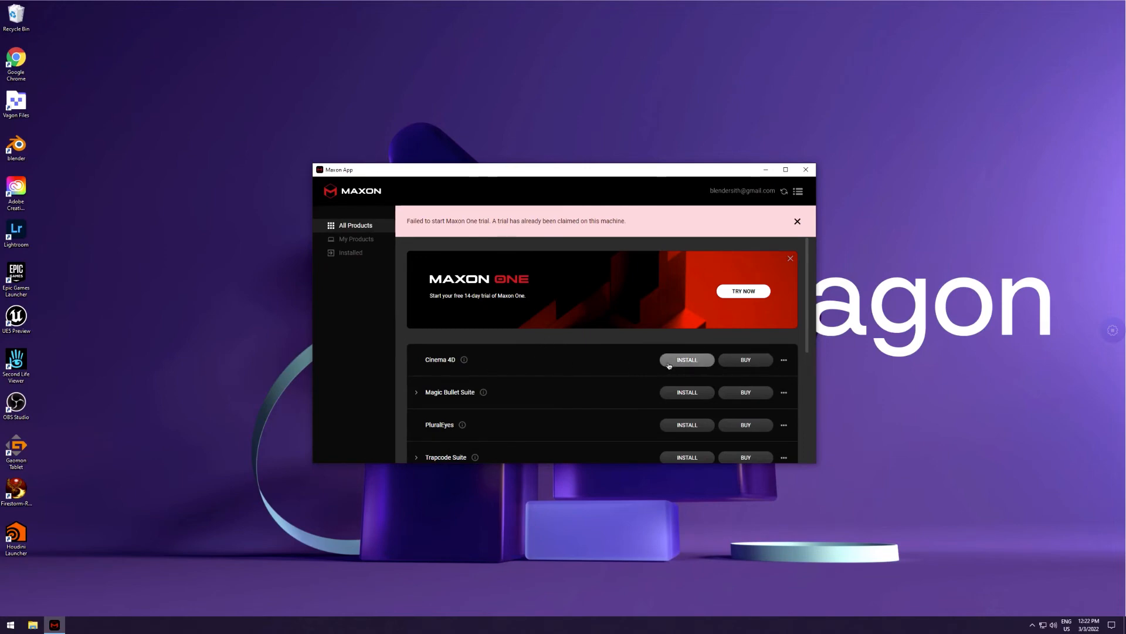
mouse_move(681, 222)
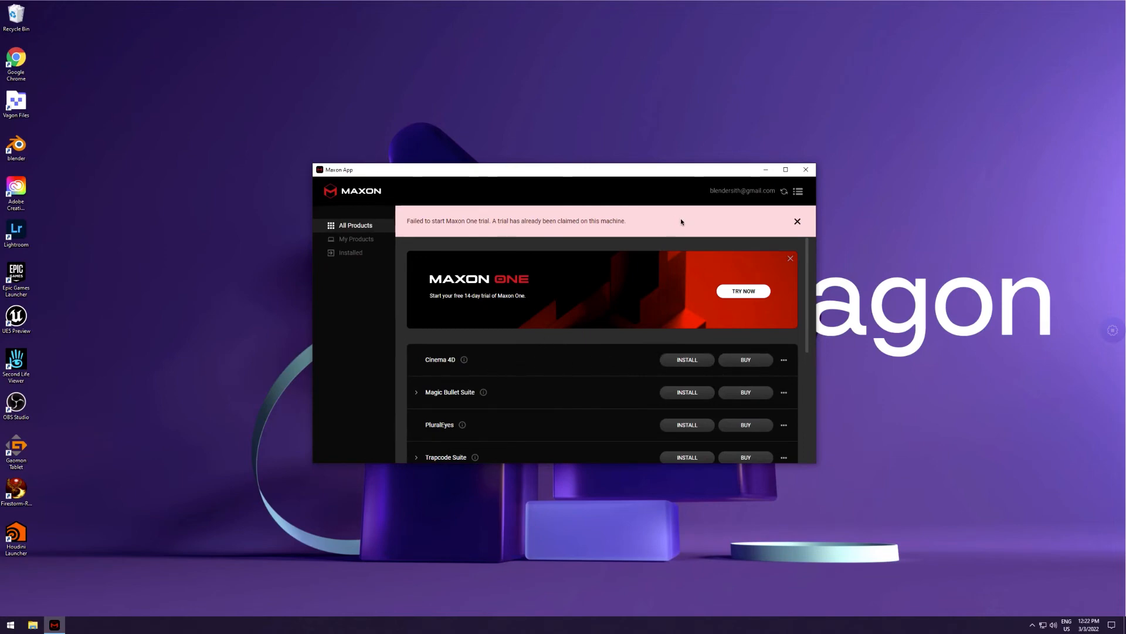
click(797, 221)
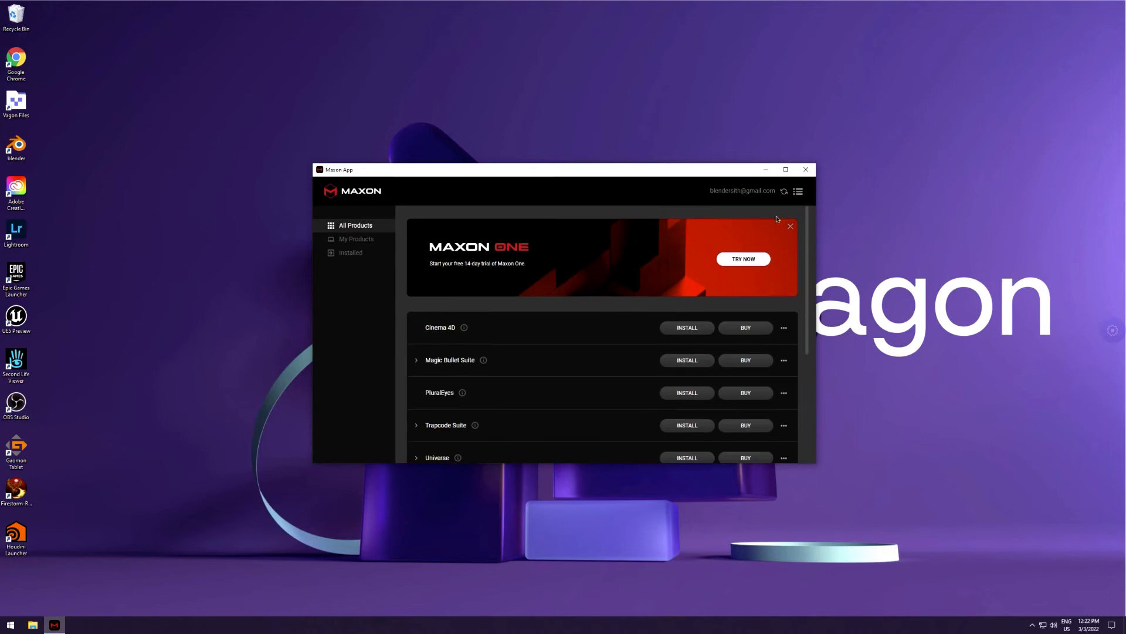
mouse_move(805, 169)
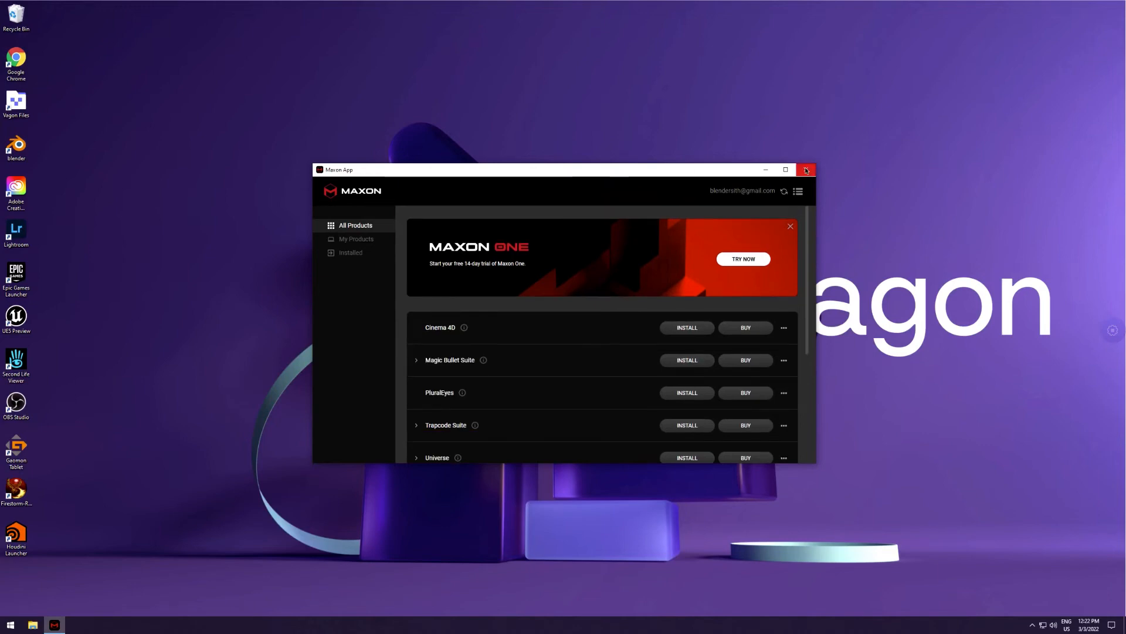
click(805, 169)
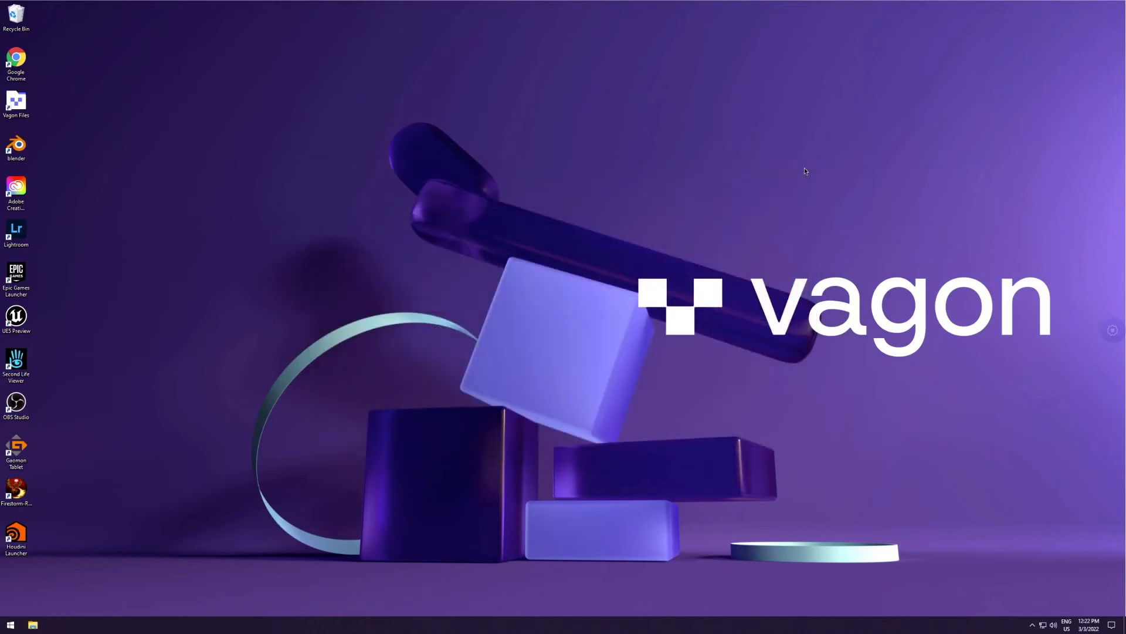
mouse_move(71, 525)
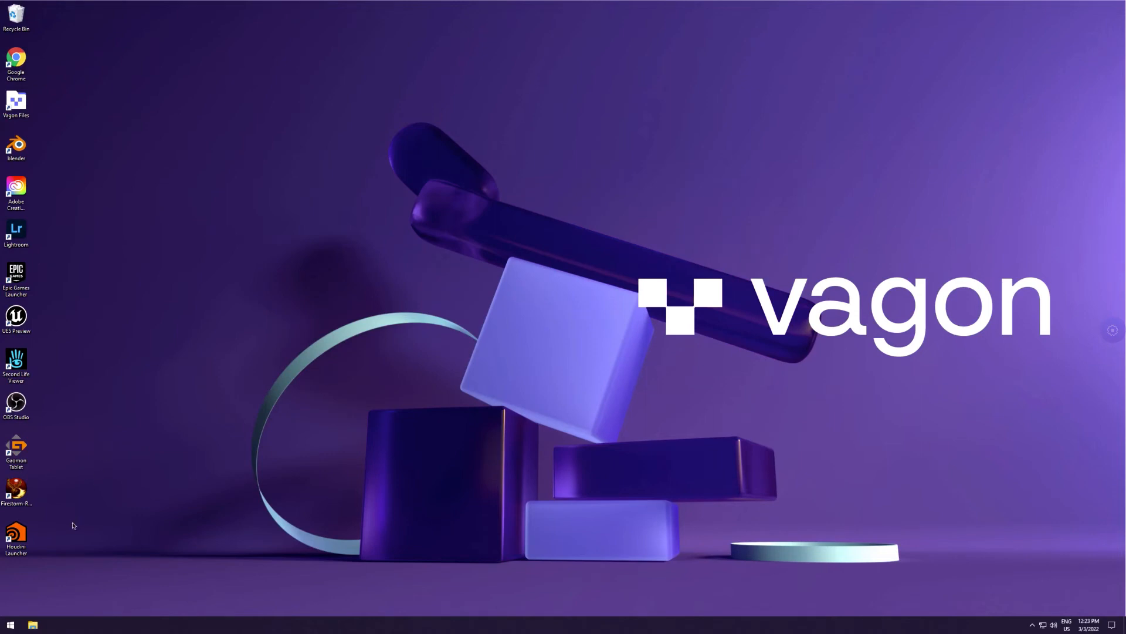
mouse_move(540, 316)
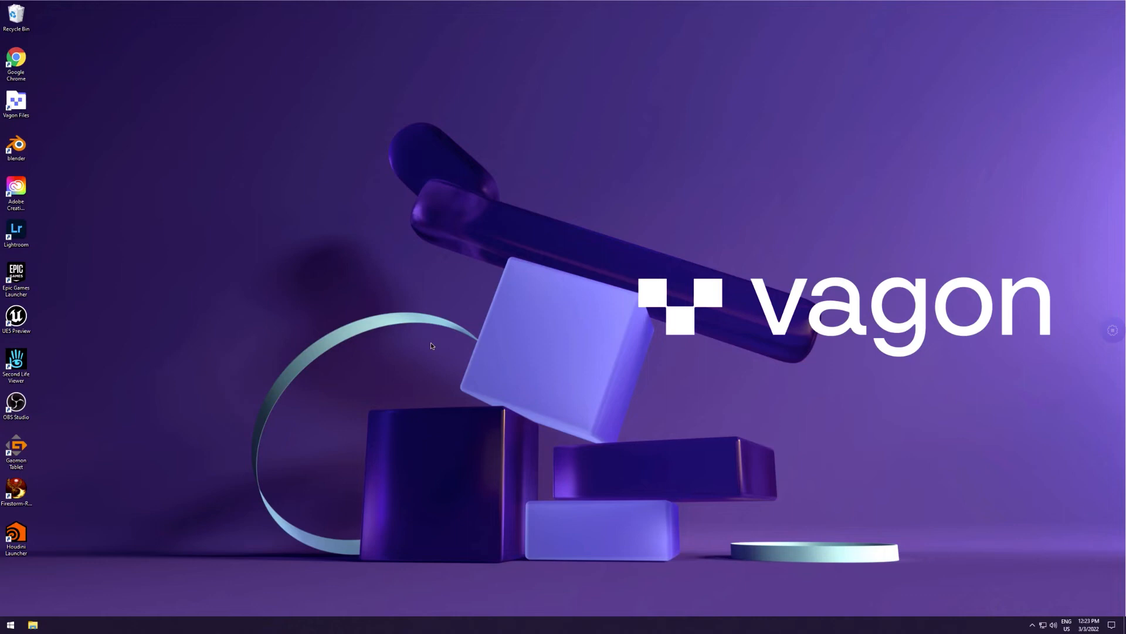
mouse_move(601, 323)
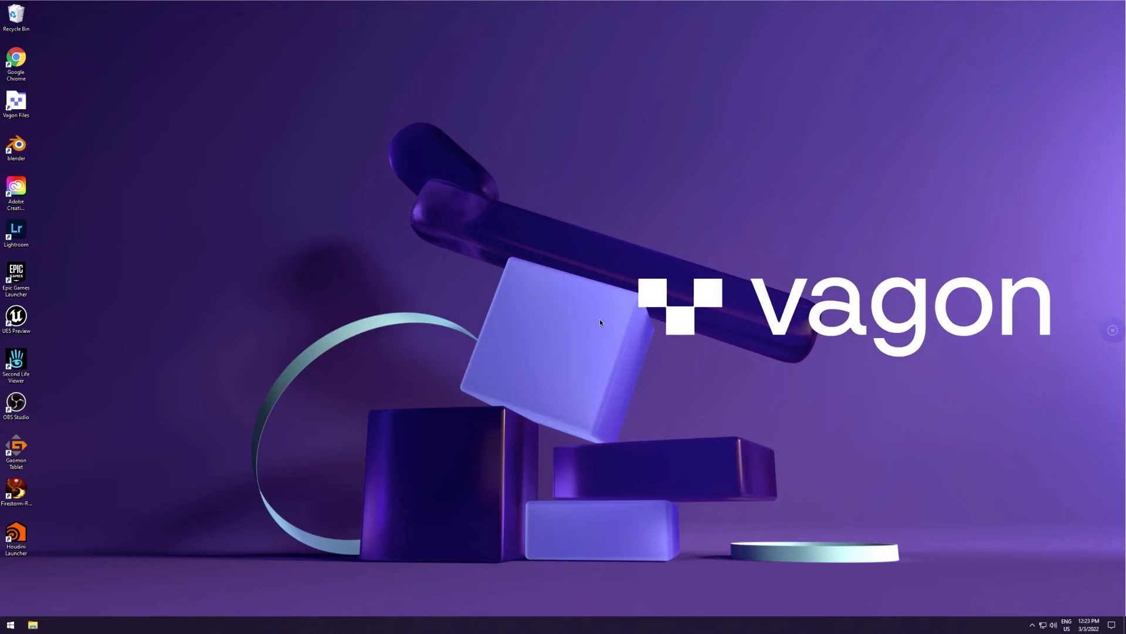
mouse_move(600, 338)
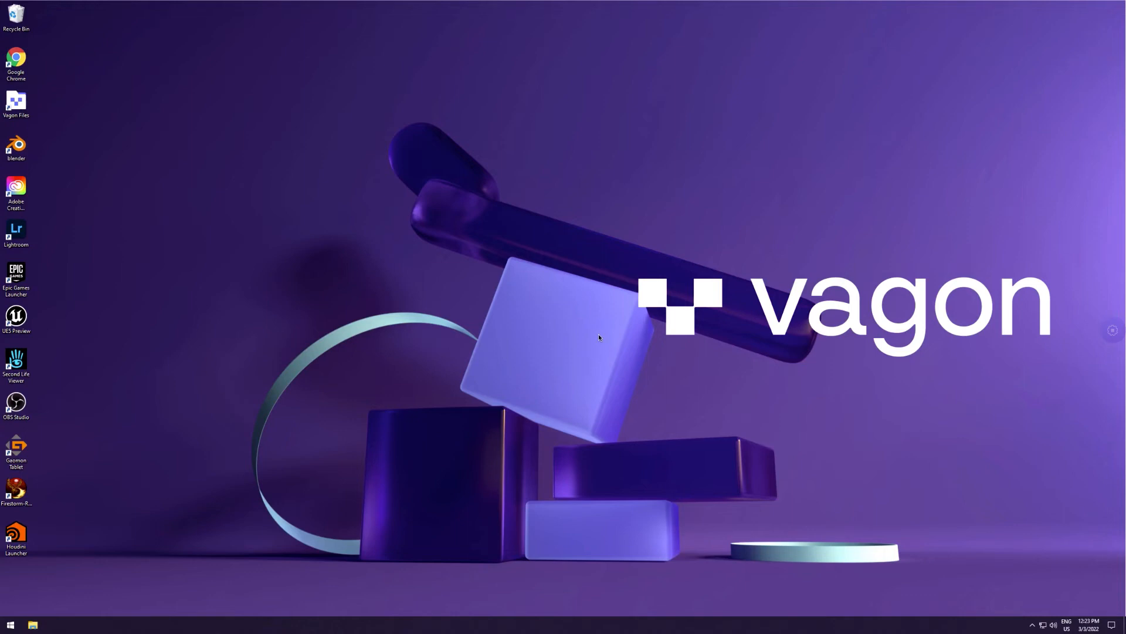
mouse_move(602, 343)
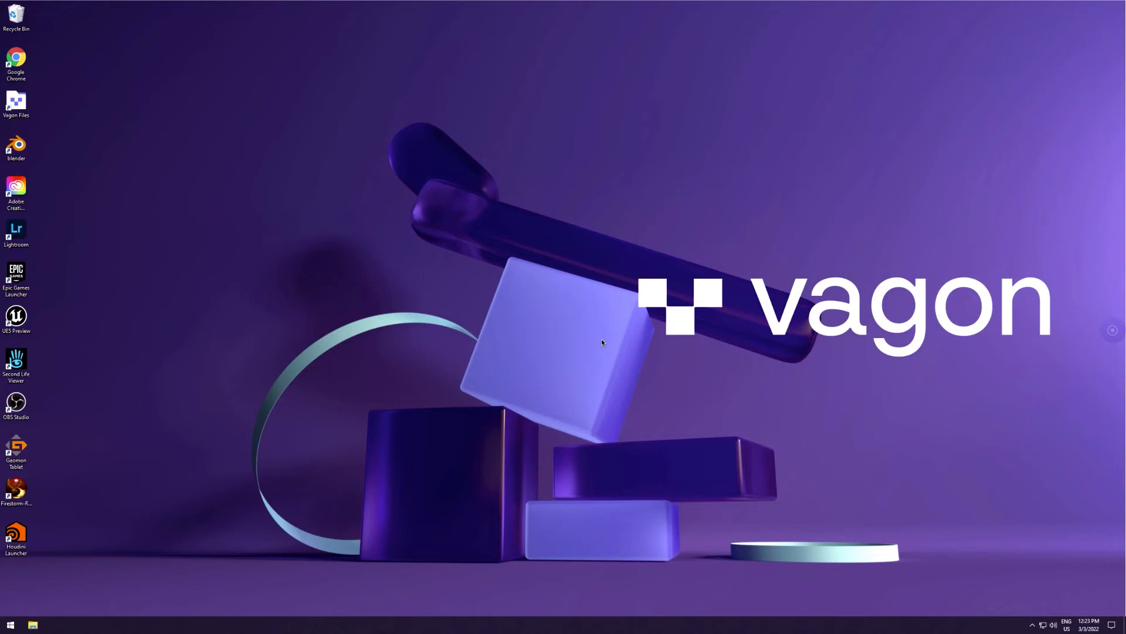
mouse_move(603, 338)
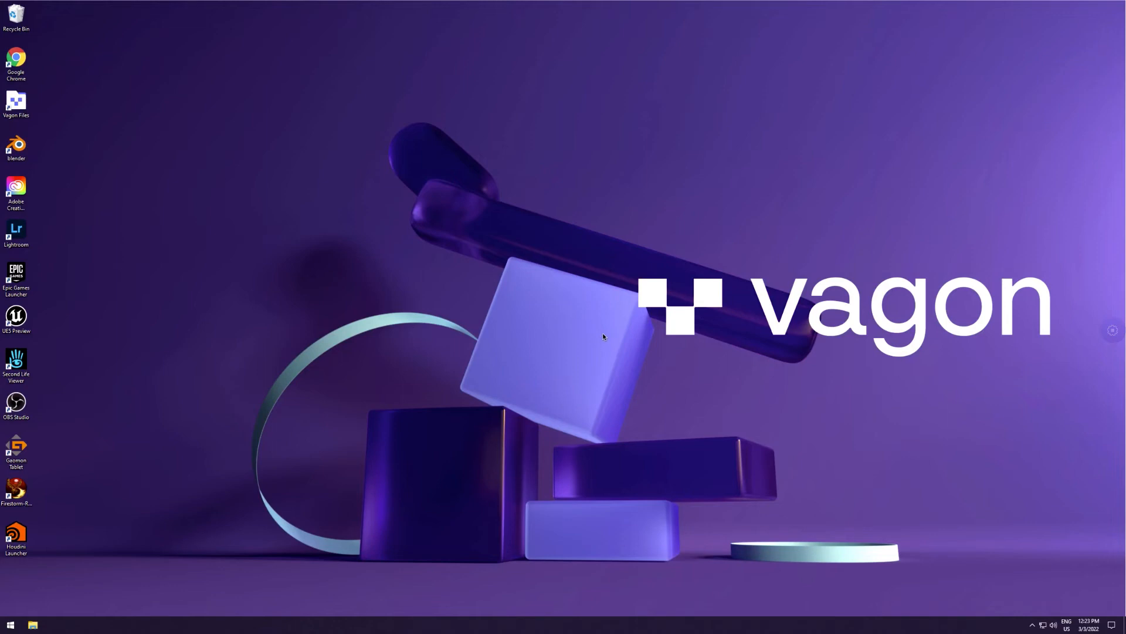
mouse_move(603, 336)
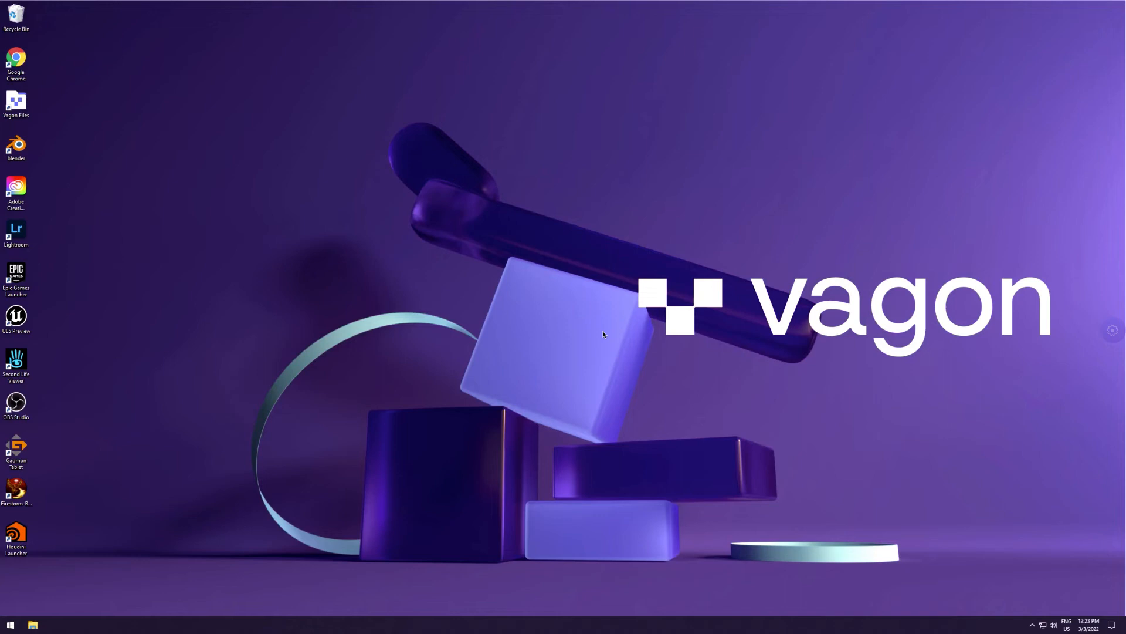
mouse_move(560, 304)
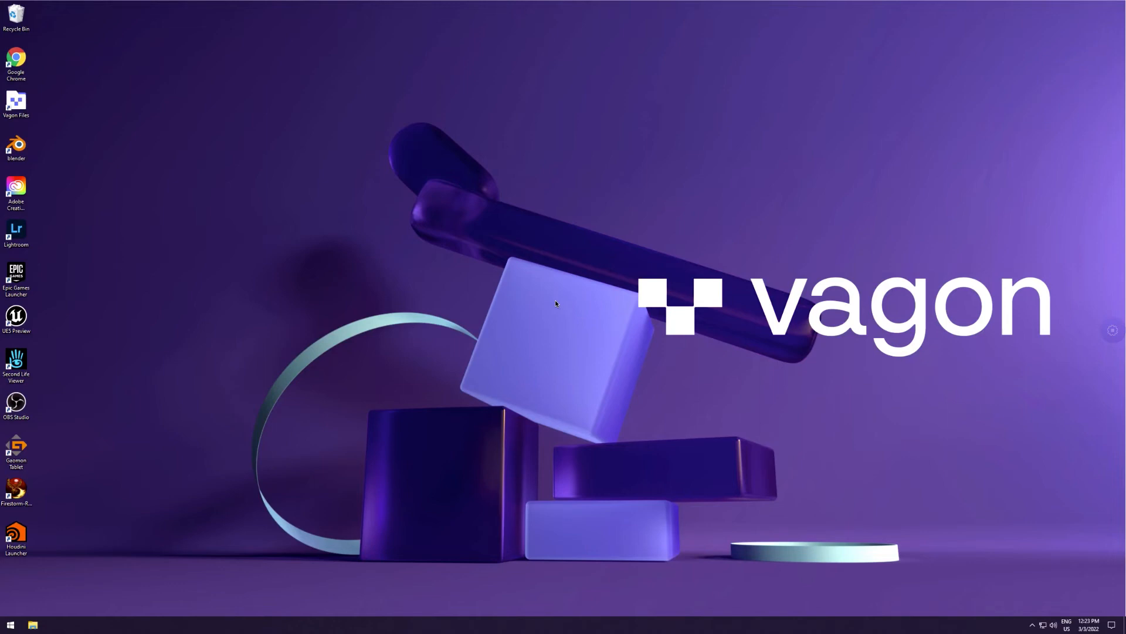
mouse_move(555, 303)
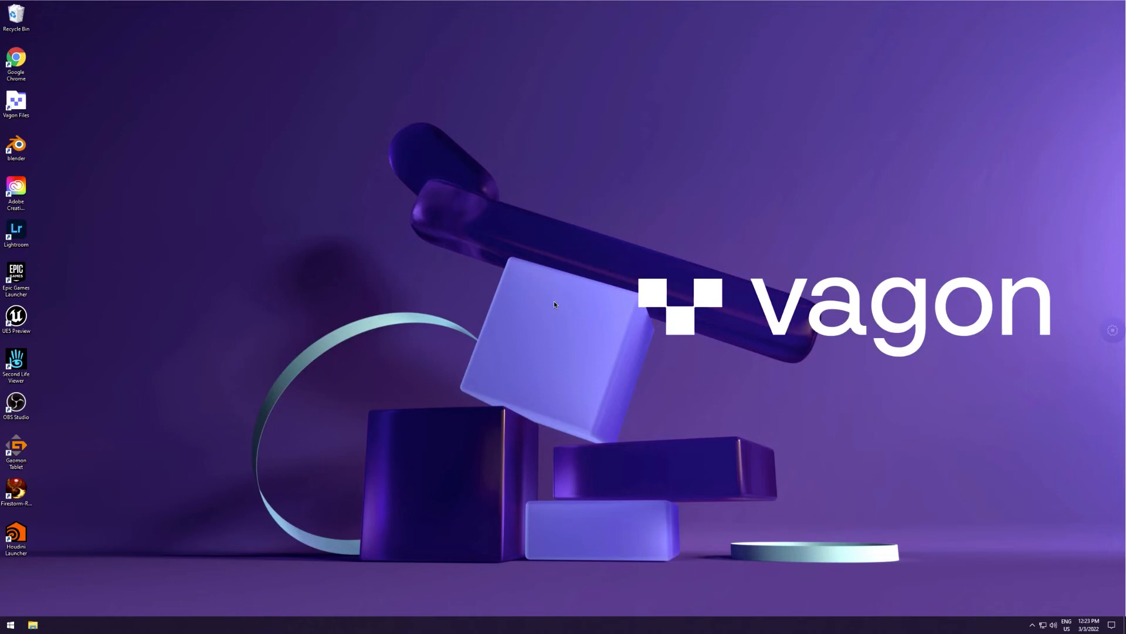
mouse_move(578, 306)
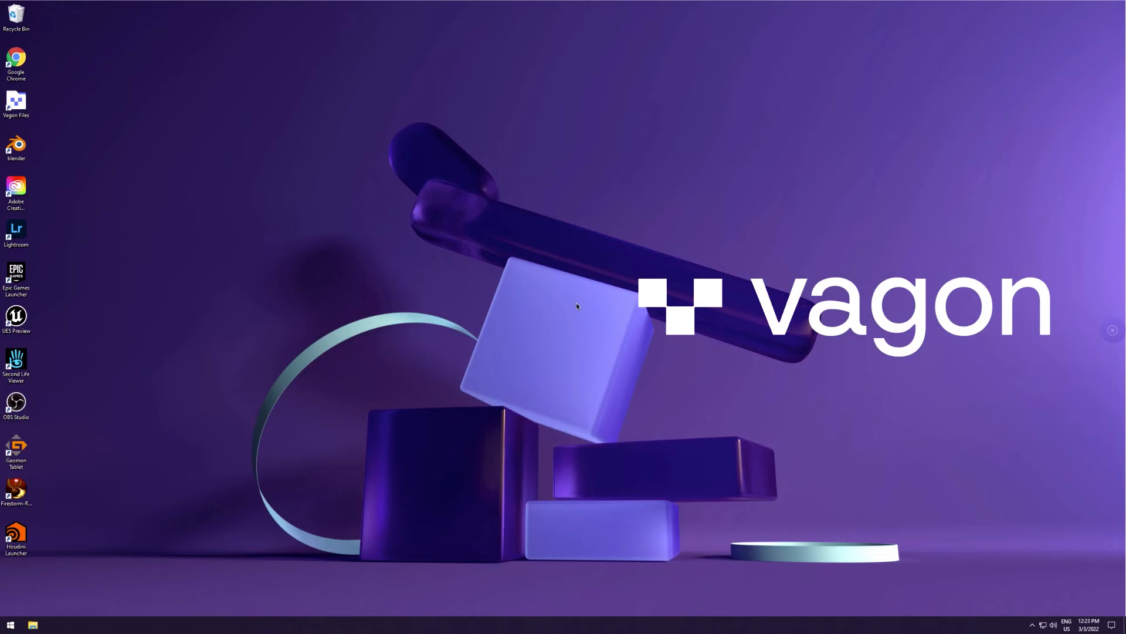
mouse_move(504, 309)
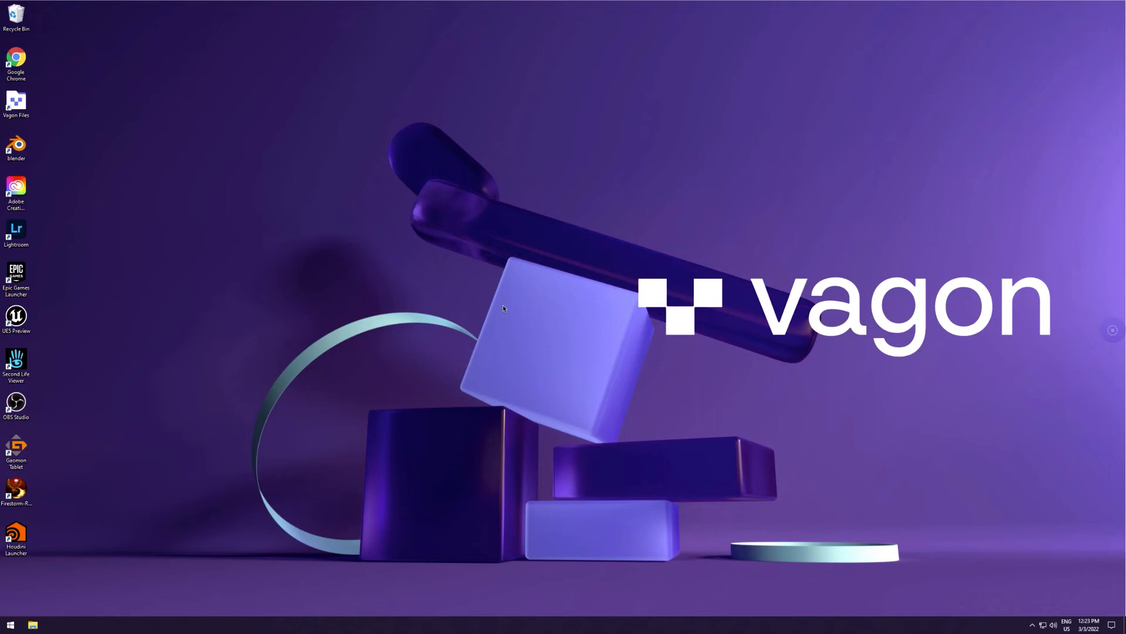
mouse_move(524, 310)
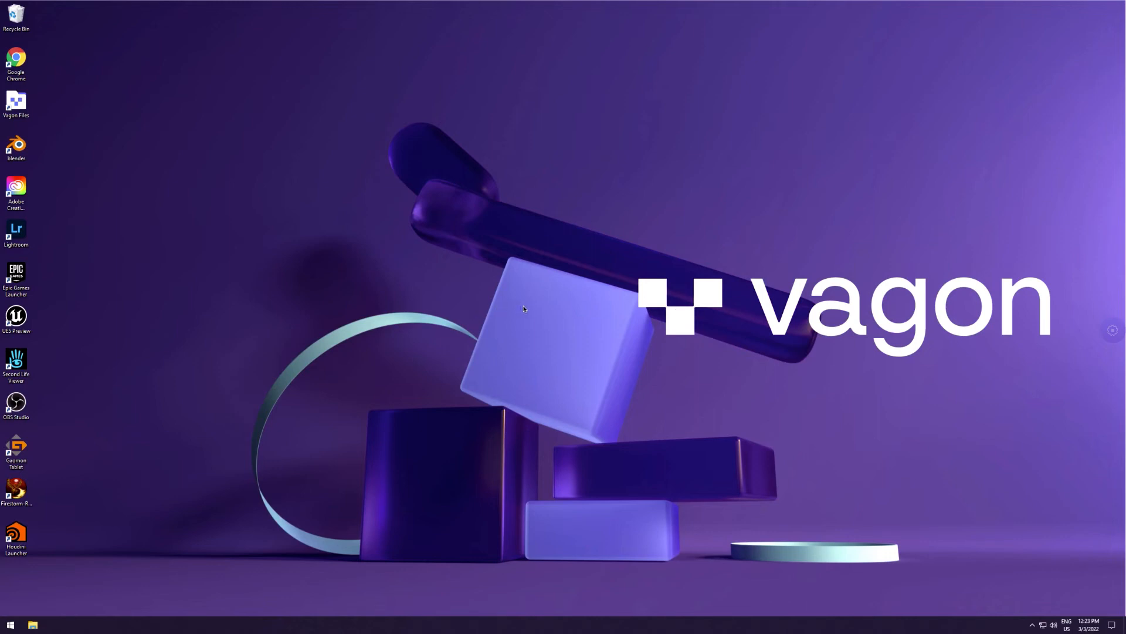
mouse_move(489, 378)
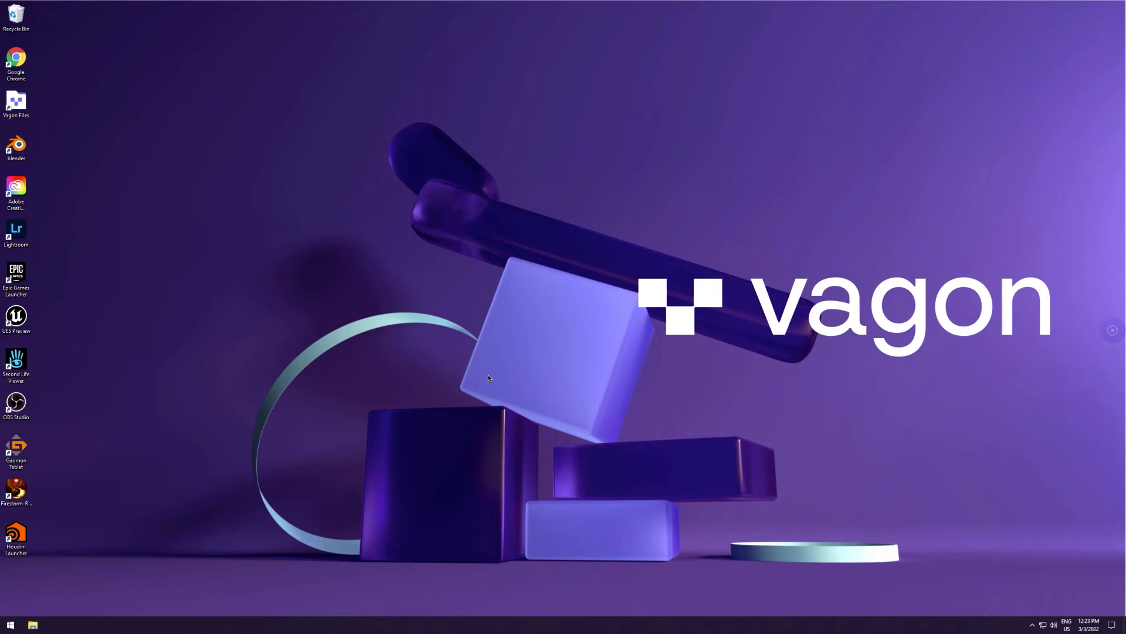
mouse_move(549, 292)
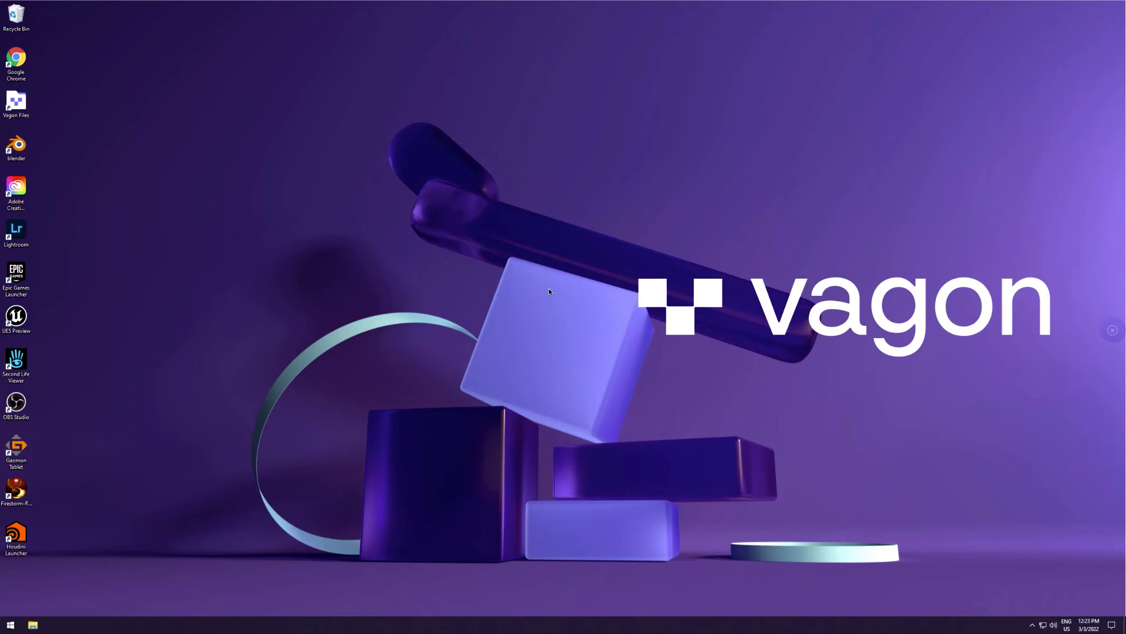
click(15, 538)
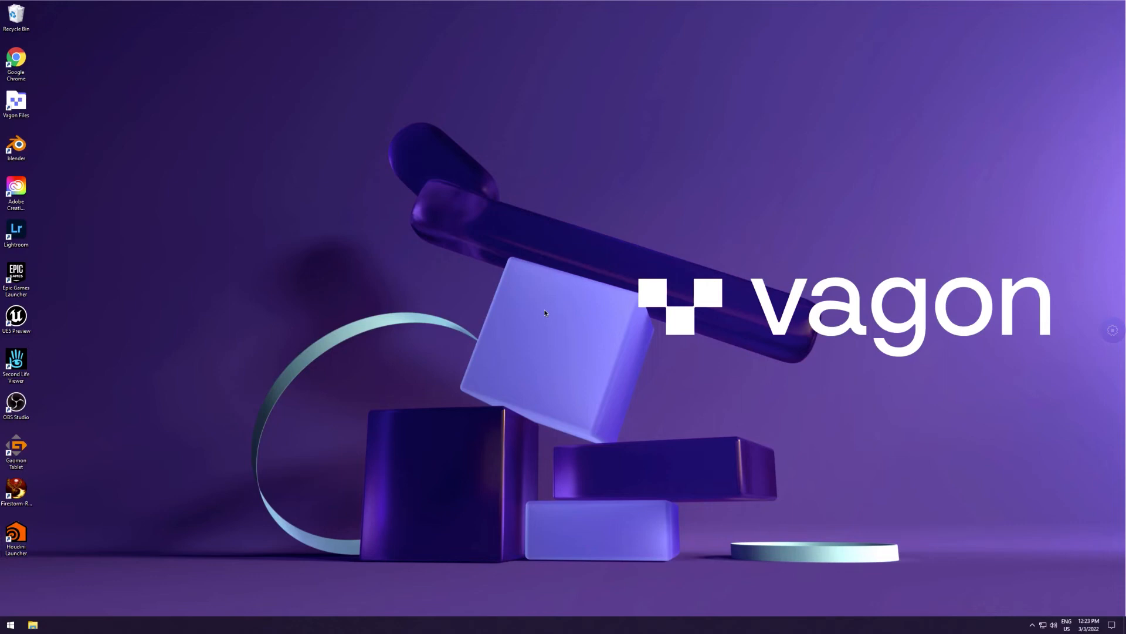
mouse_move(533, 330)
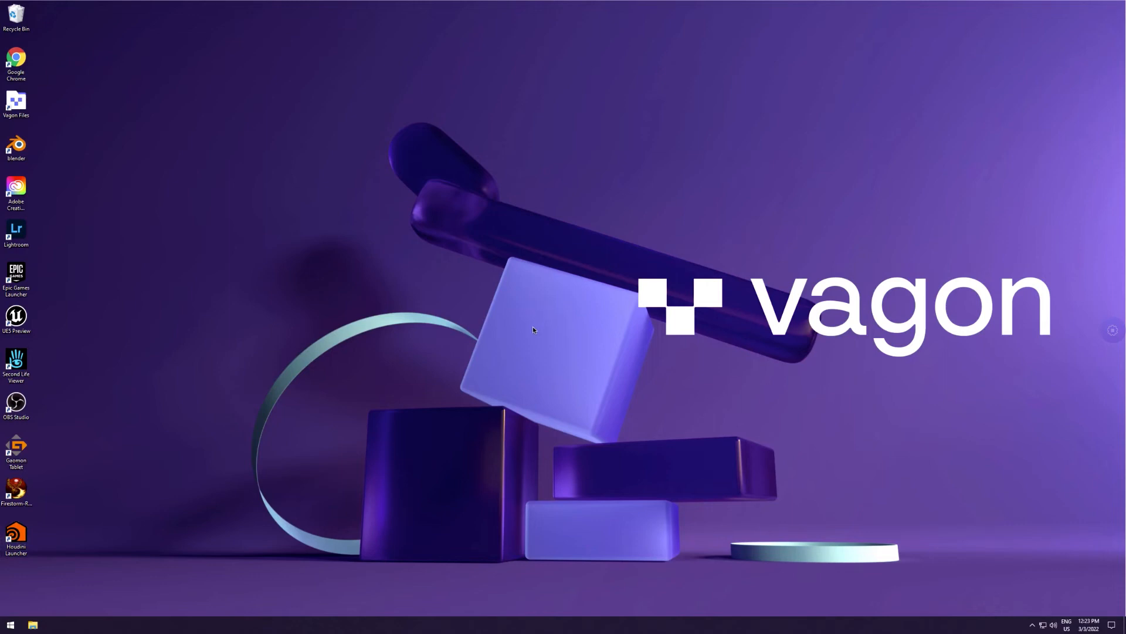
mouse_move(27, 531)
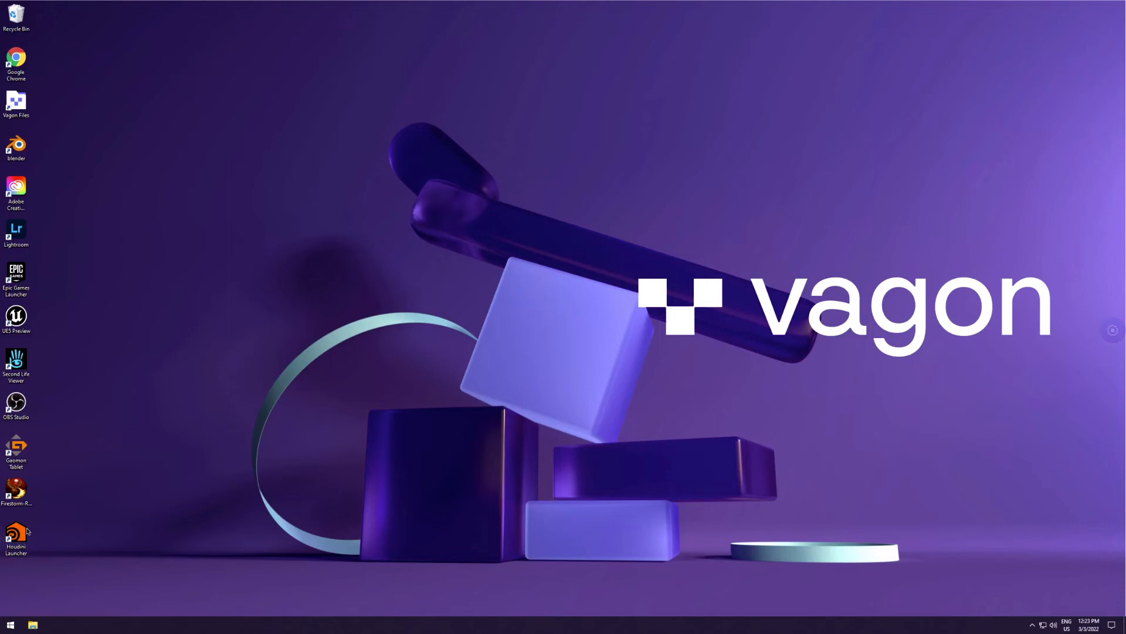
click(16, 535)
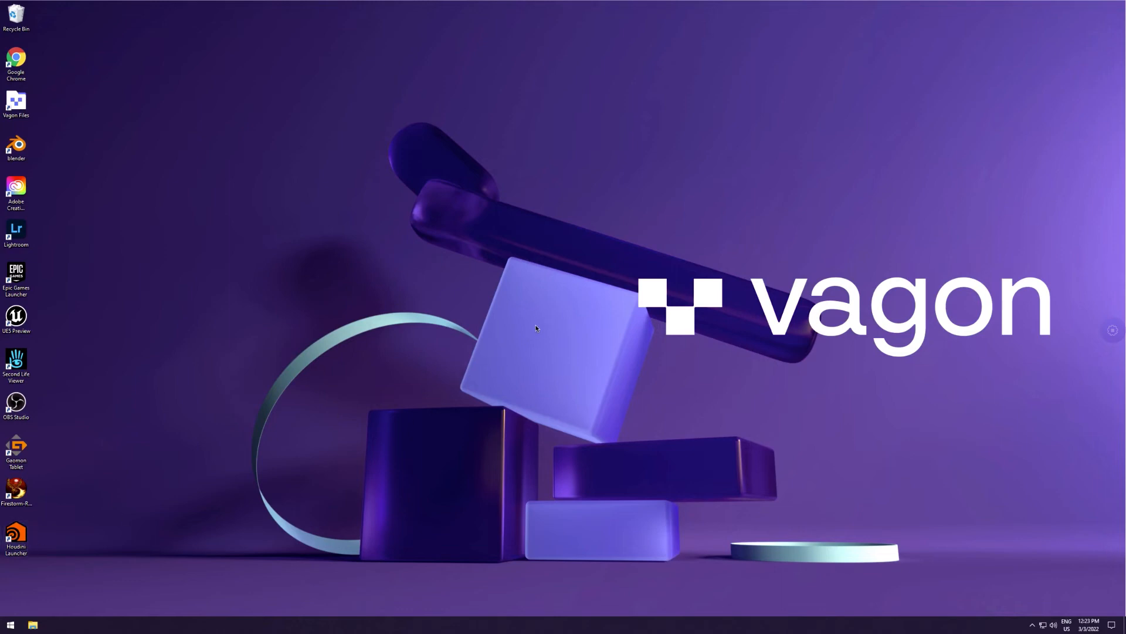
mouse_move(528, 316)
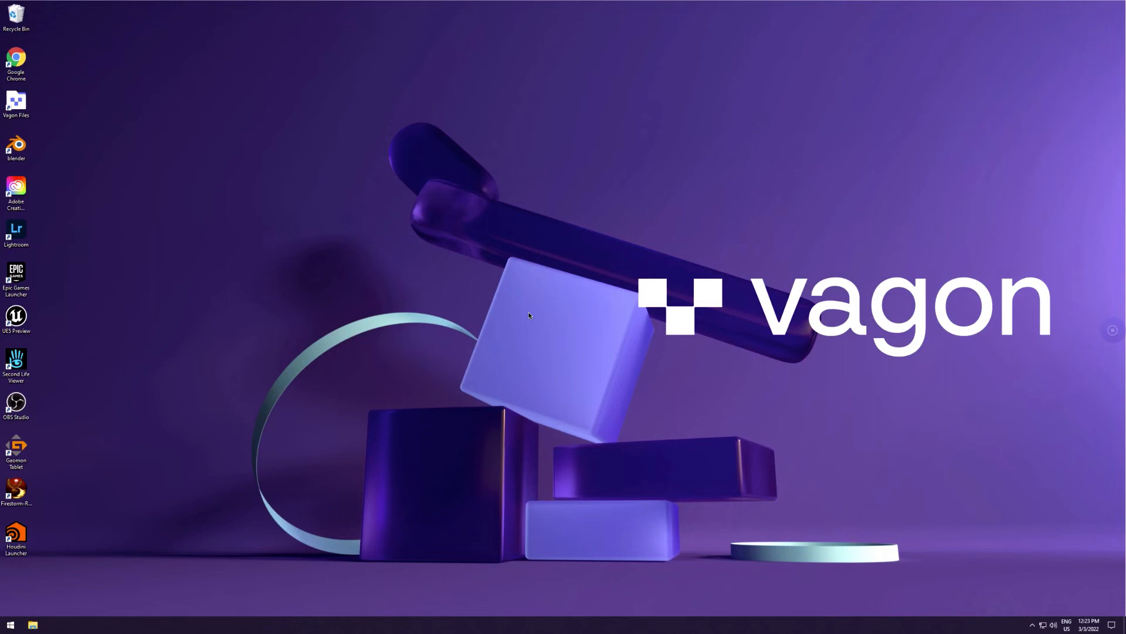
mouse_move(532, 316)
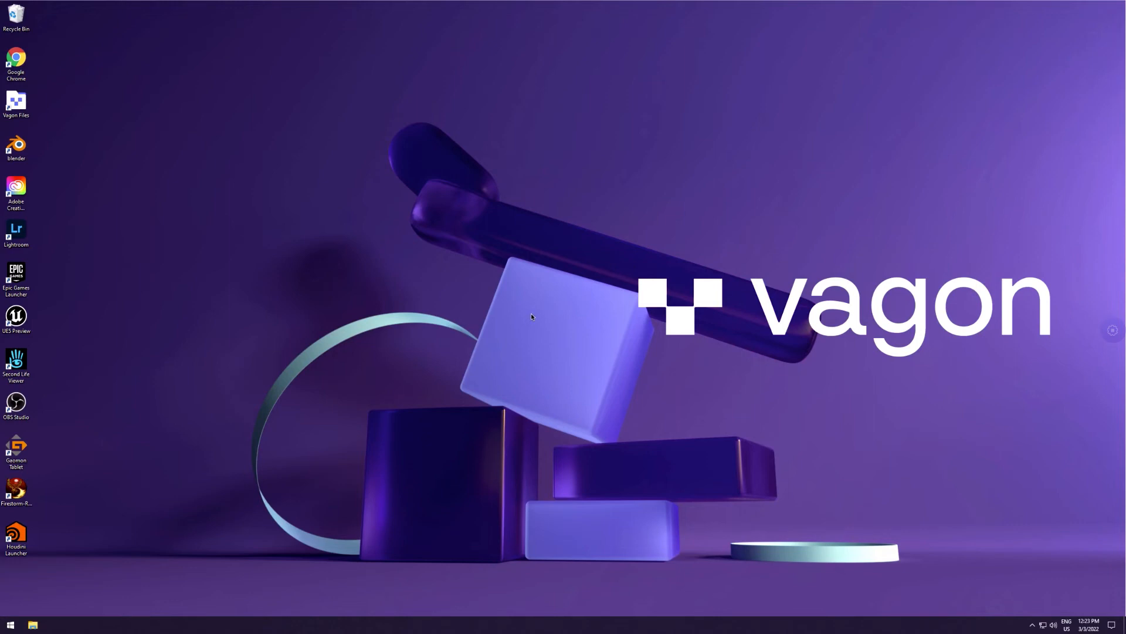
mouse_move(531, 316)
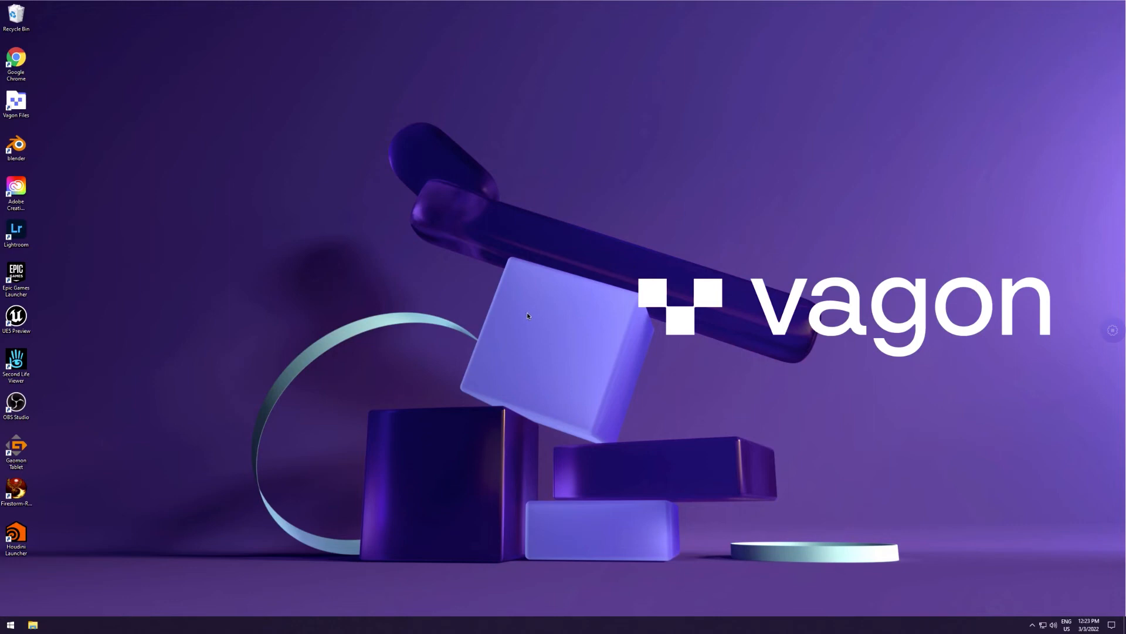
mouse_move(485, 314)
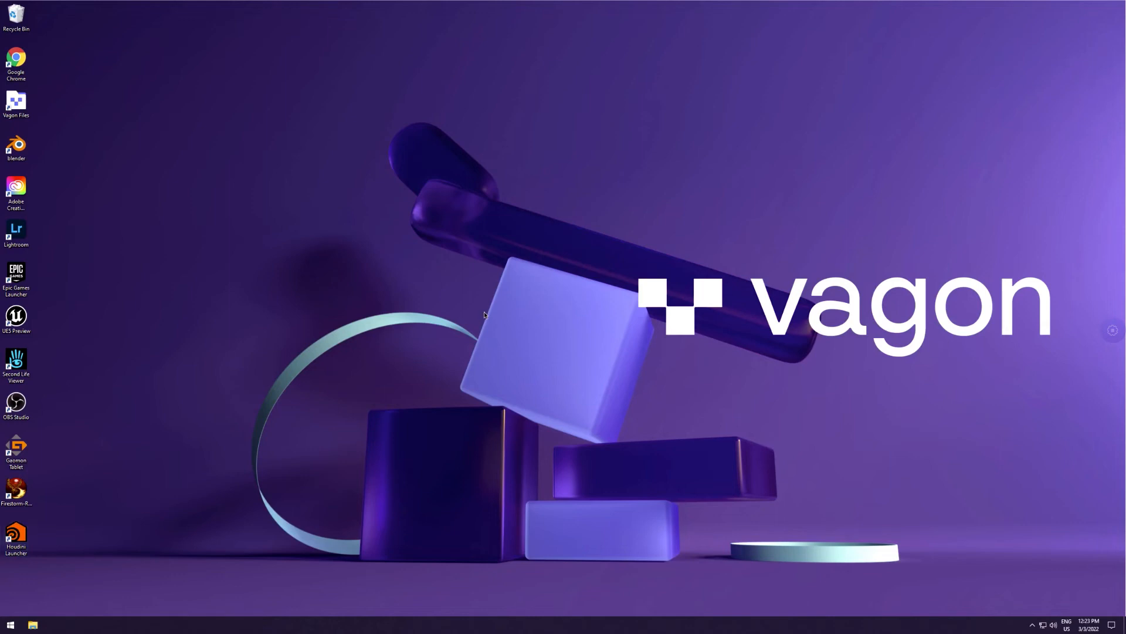
mouse_move(507, 315)
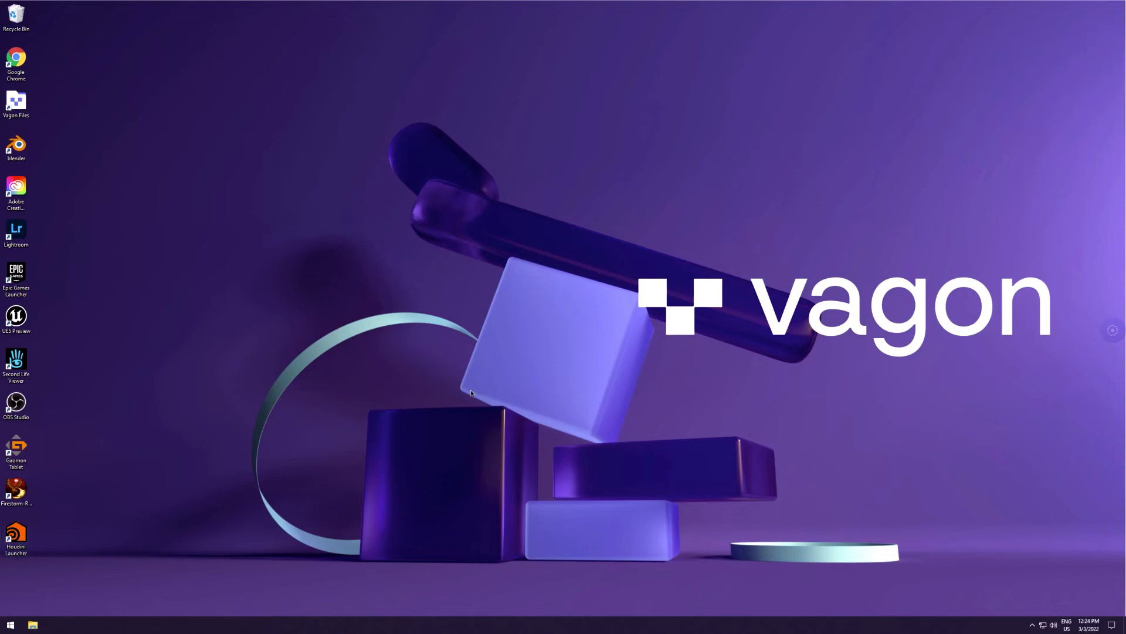
mouse_move(548, 316)
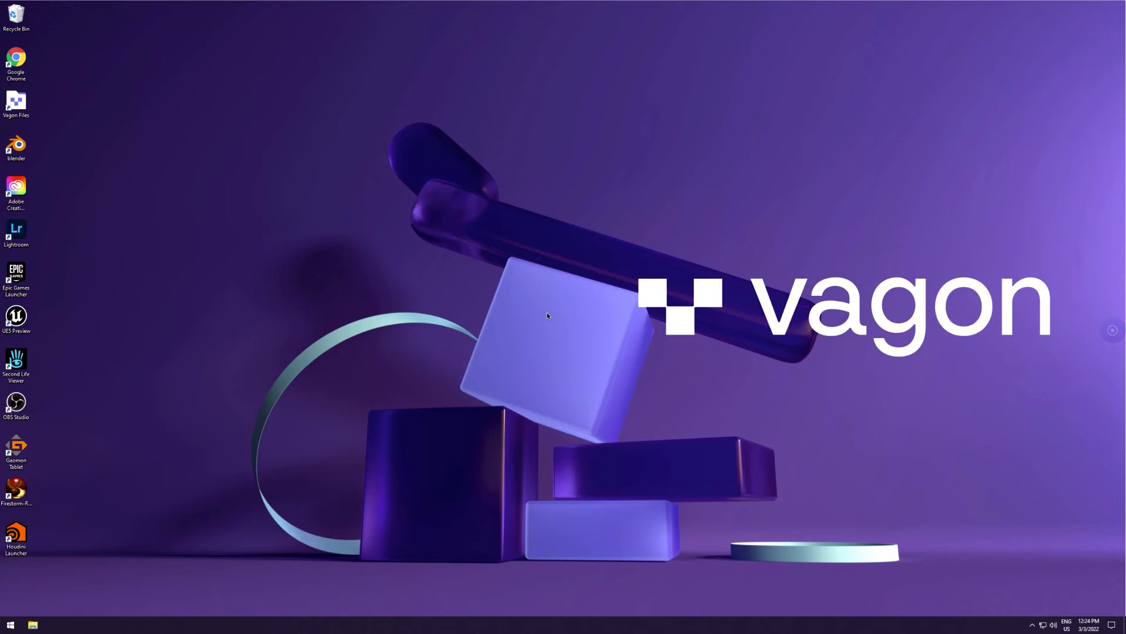
mouse_move(540, 319)
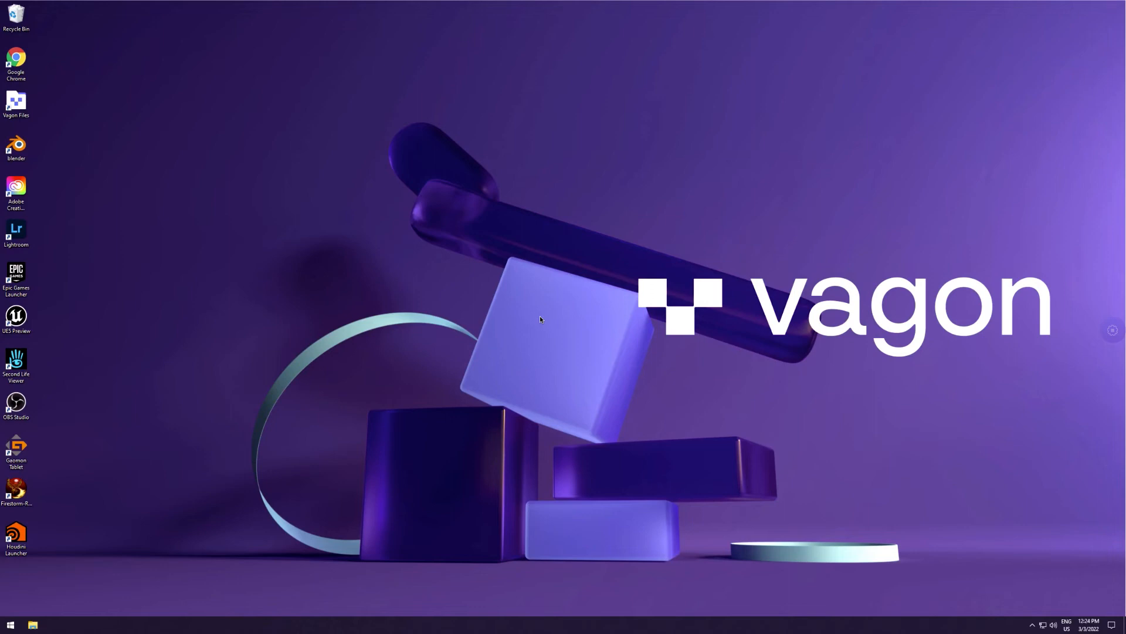
mouse_move(542, 323)
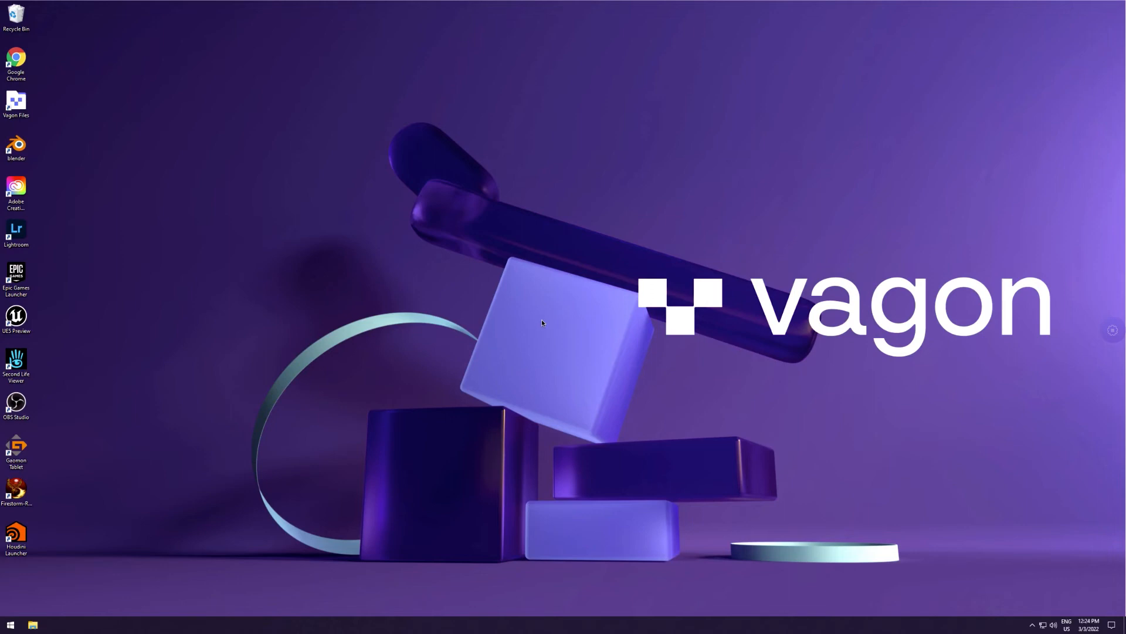
mouse_move(458, 395)
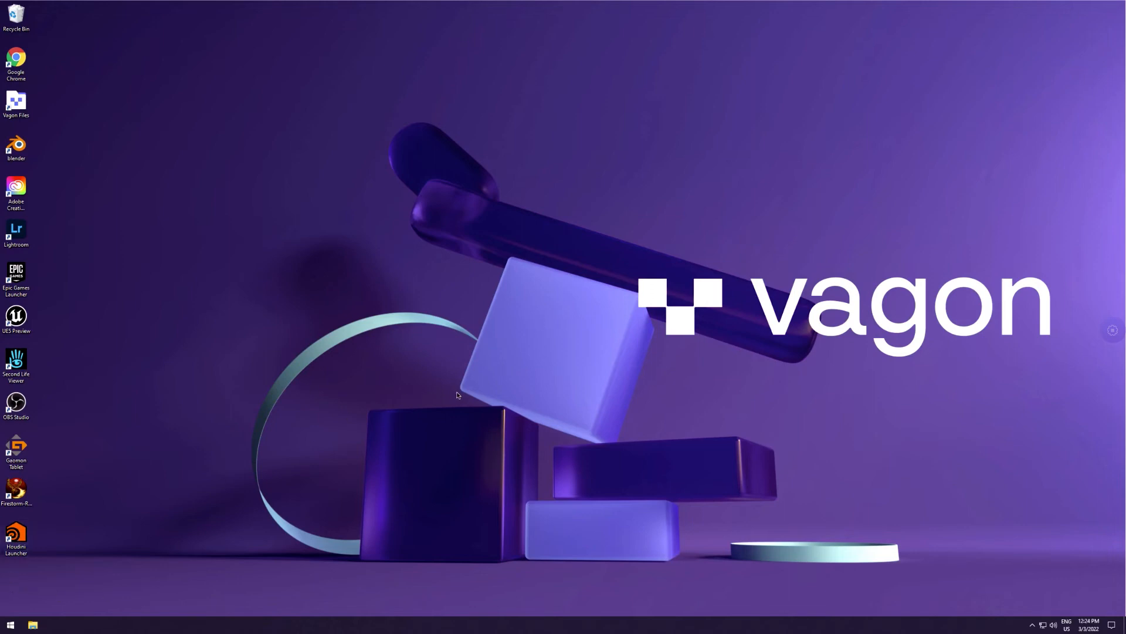
click(16, 535)
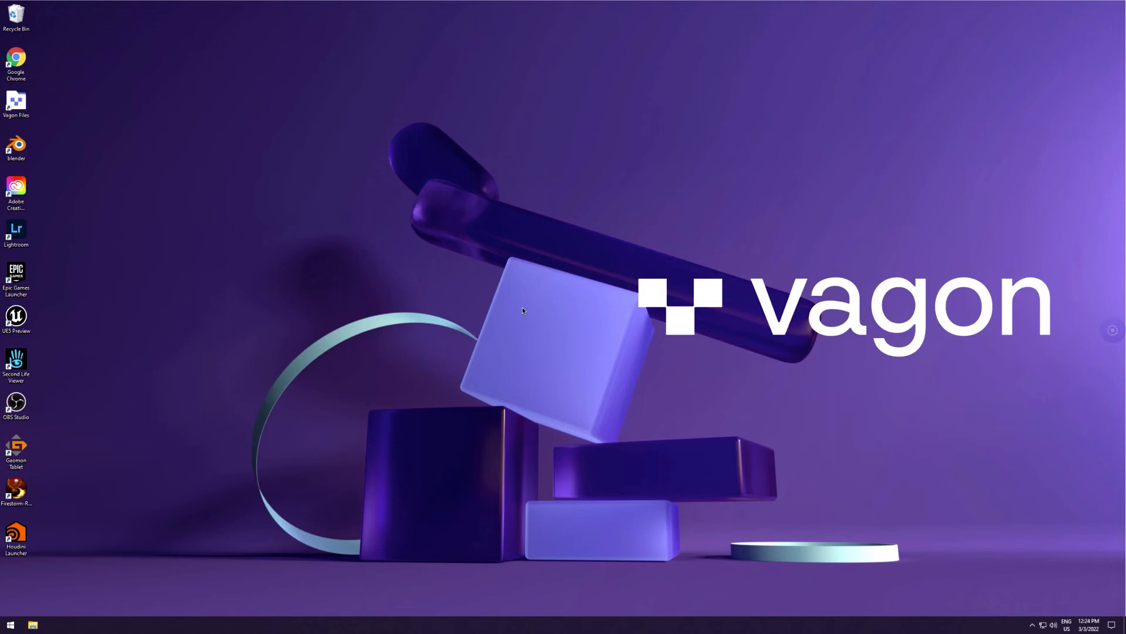
mouse_move(486, 394)
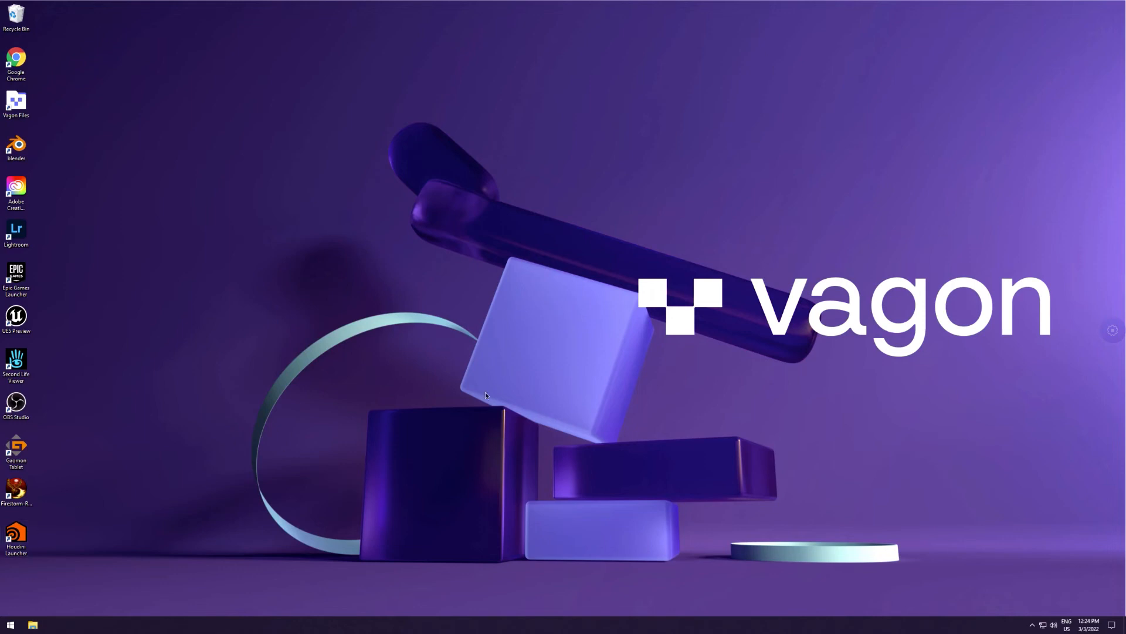
mouse_move(524, 285)
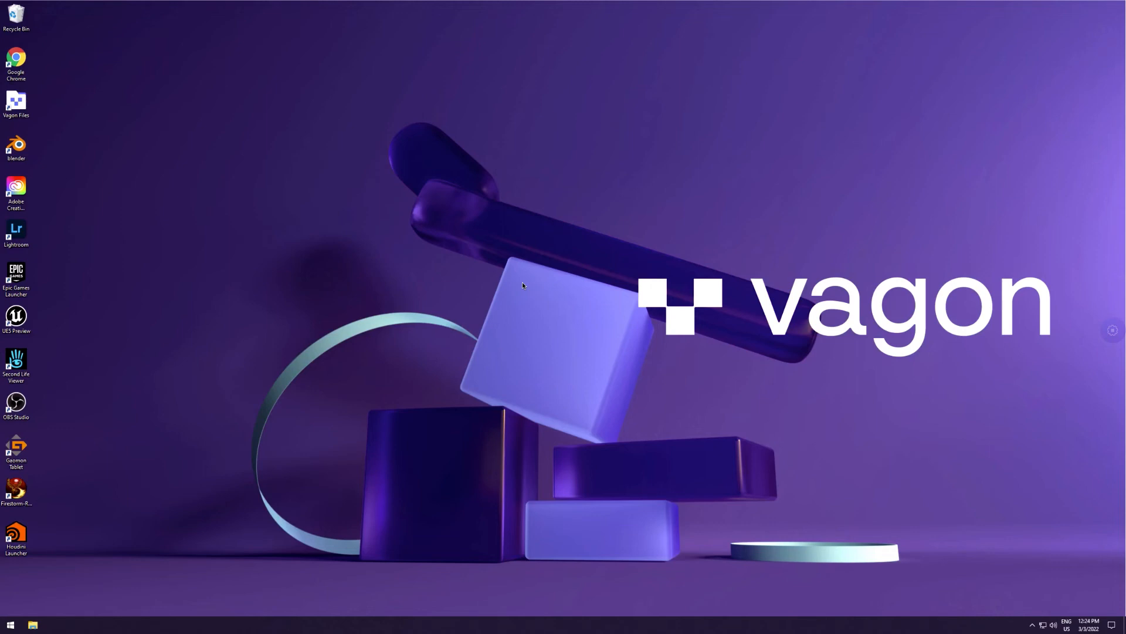
mouse_move(539, 306)
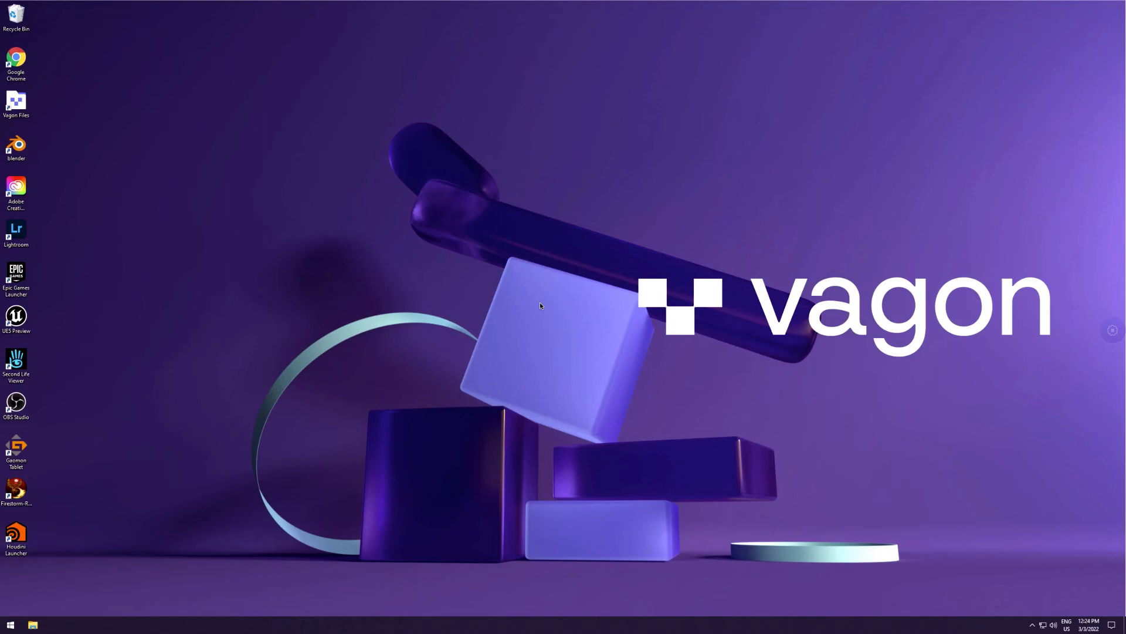
mouse_move(887, 303)
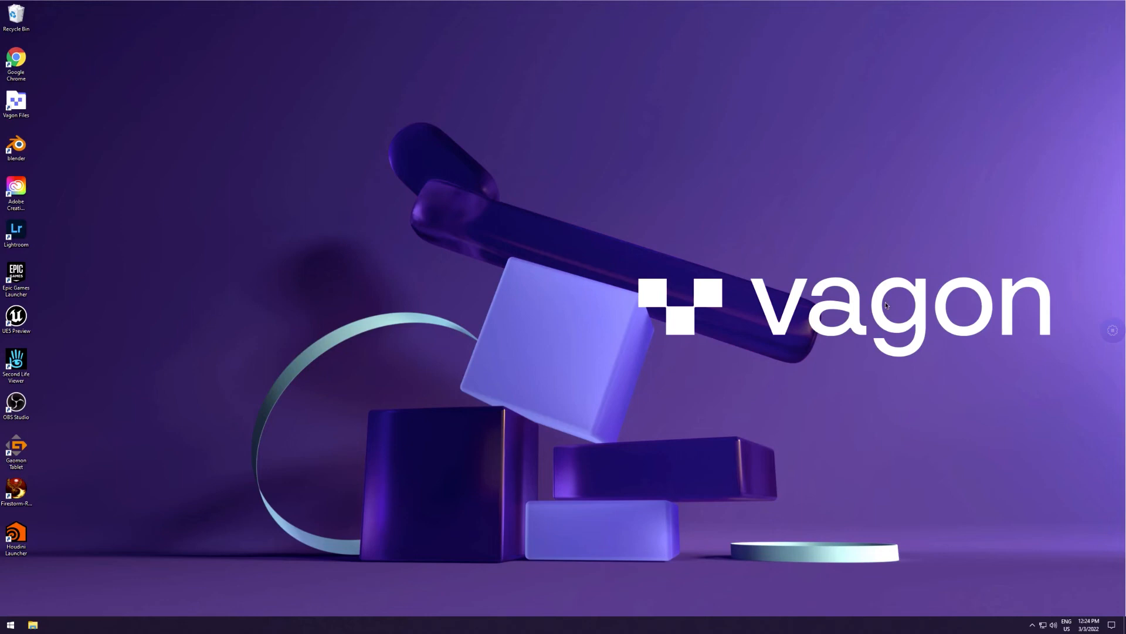
mouse_move(531, 292)
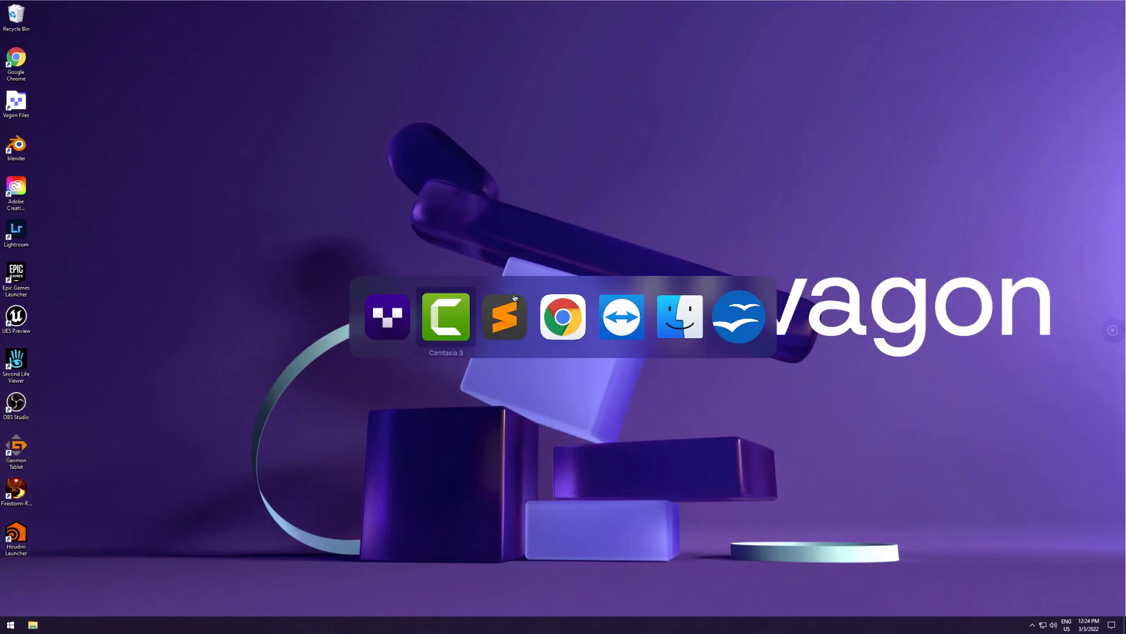
- Review Maxon's monthly plan prices on maxon.net/en/buy, Cinema 4D at USD 94 per month
click(562, 315)
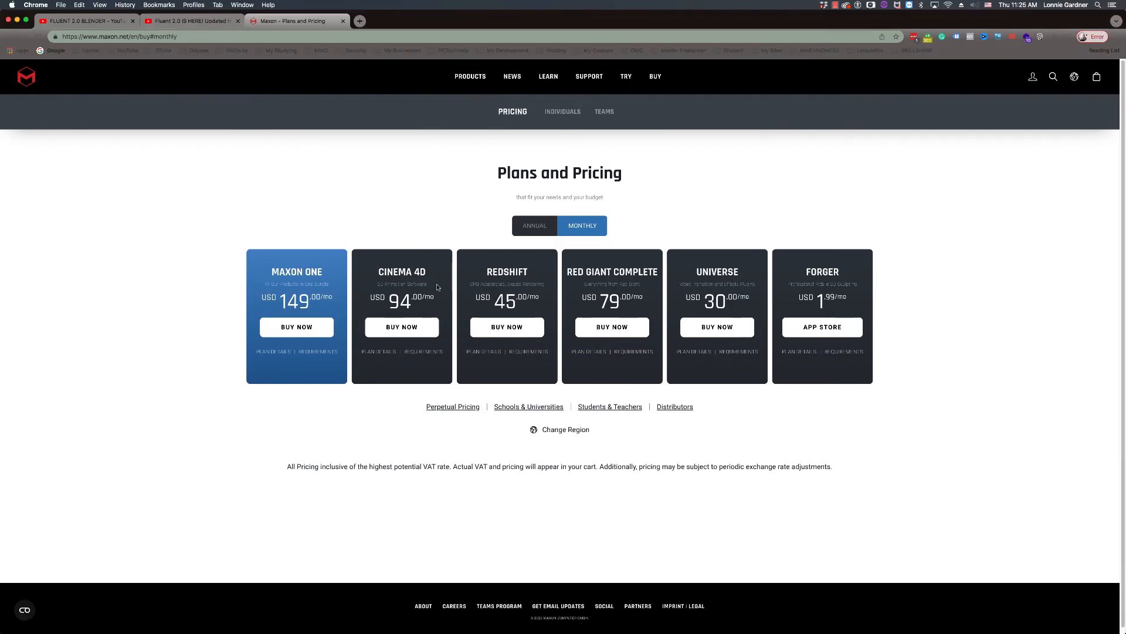
mouse_move(397, 235)
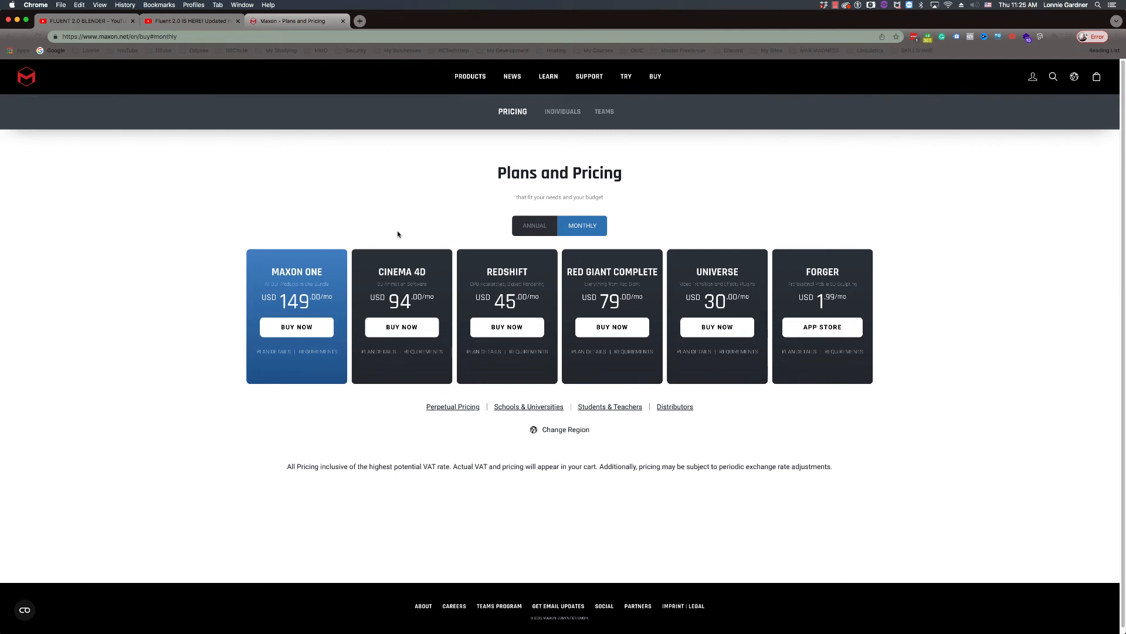
mouse_move(401, 328)
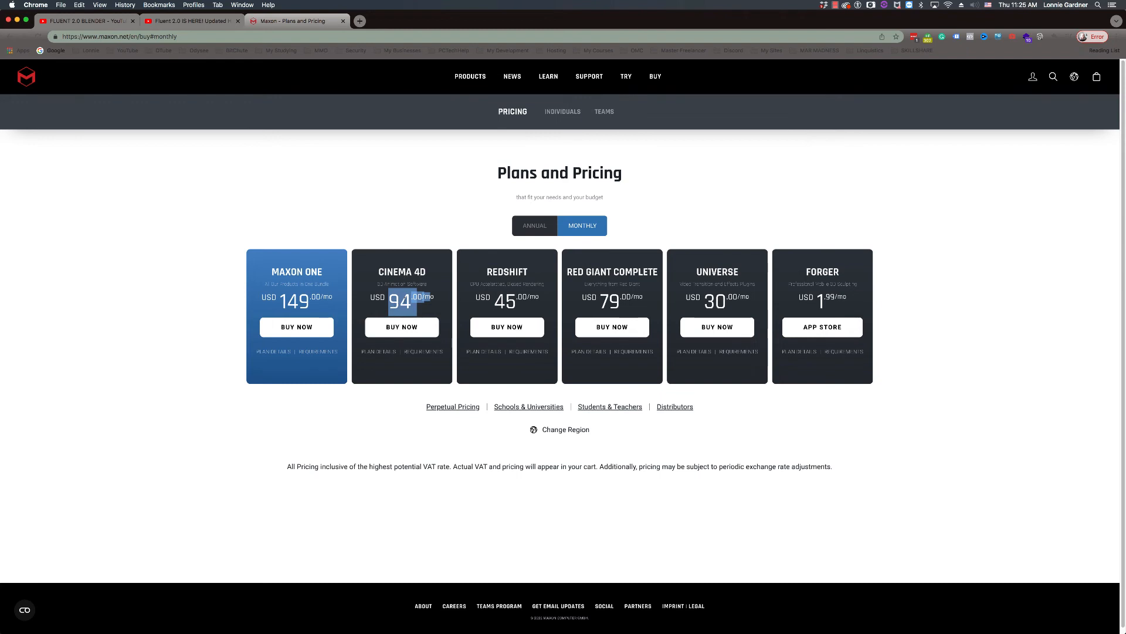
mouse_move(415, 242)
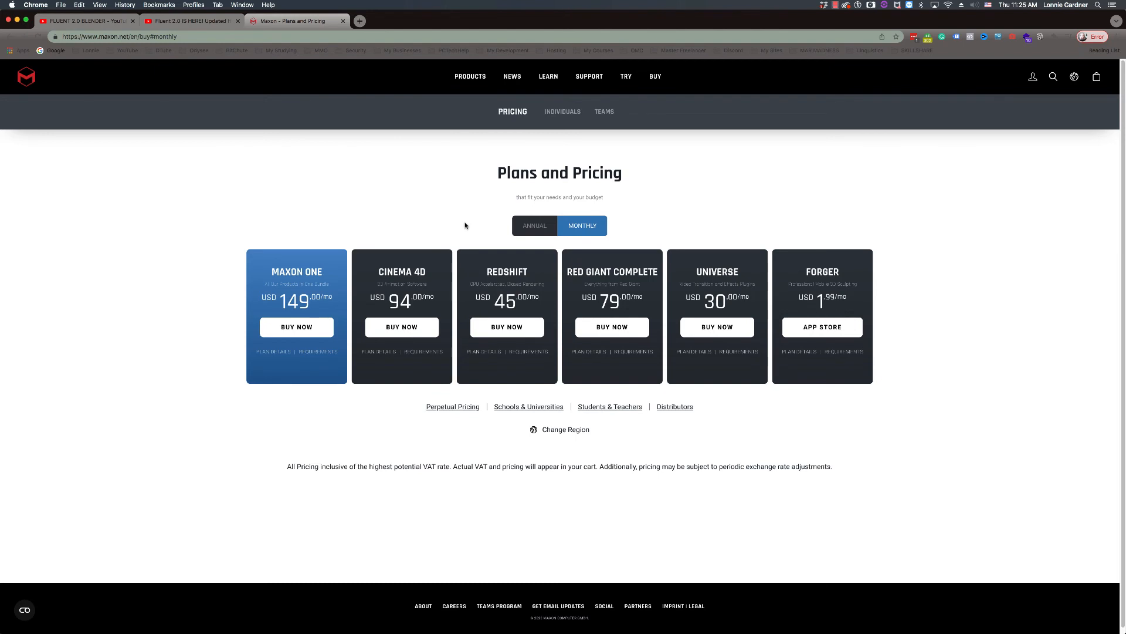
mouse_move(438, 225)
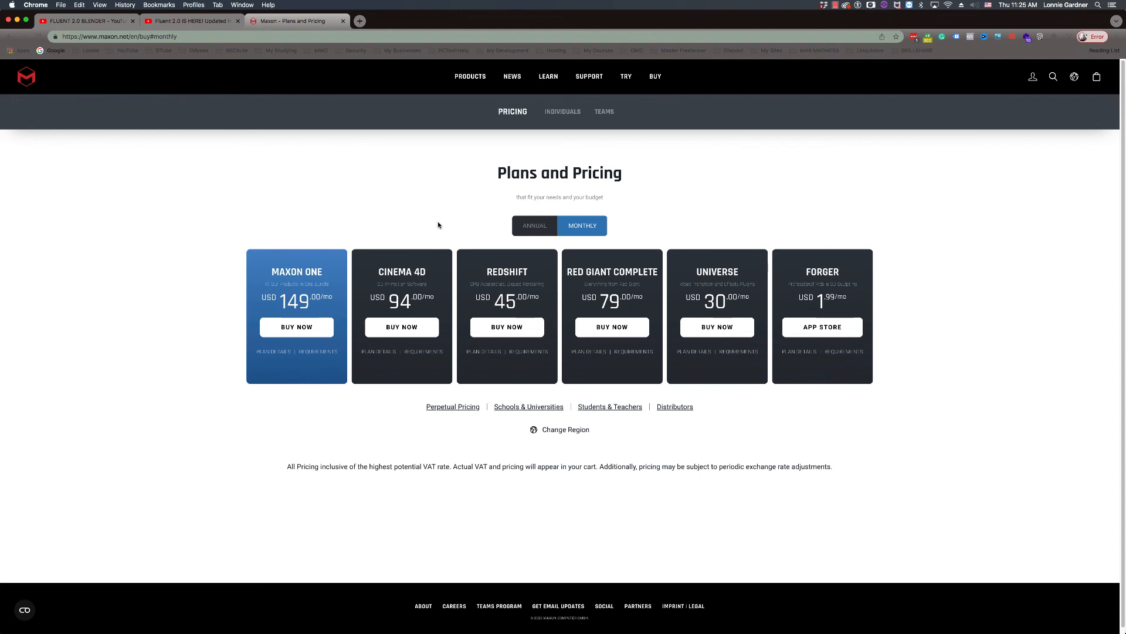
mouse_move(432, 229)
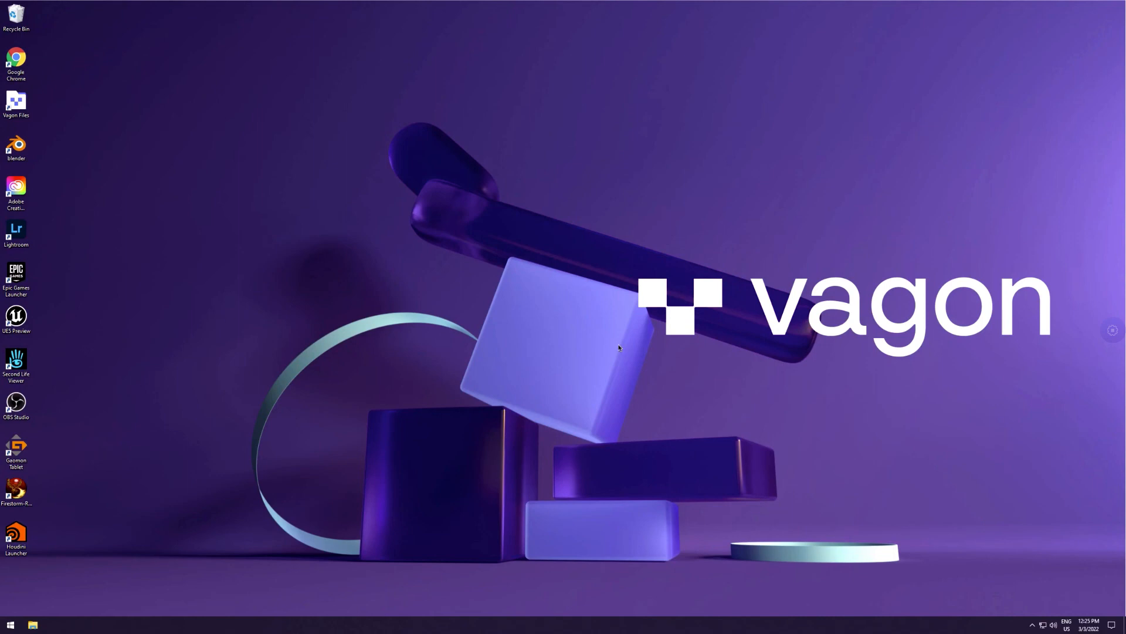
mouse_move(616, 345)
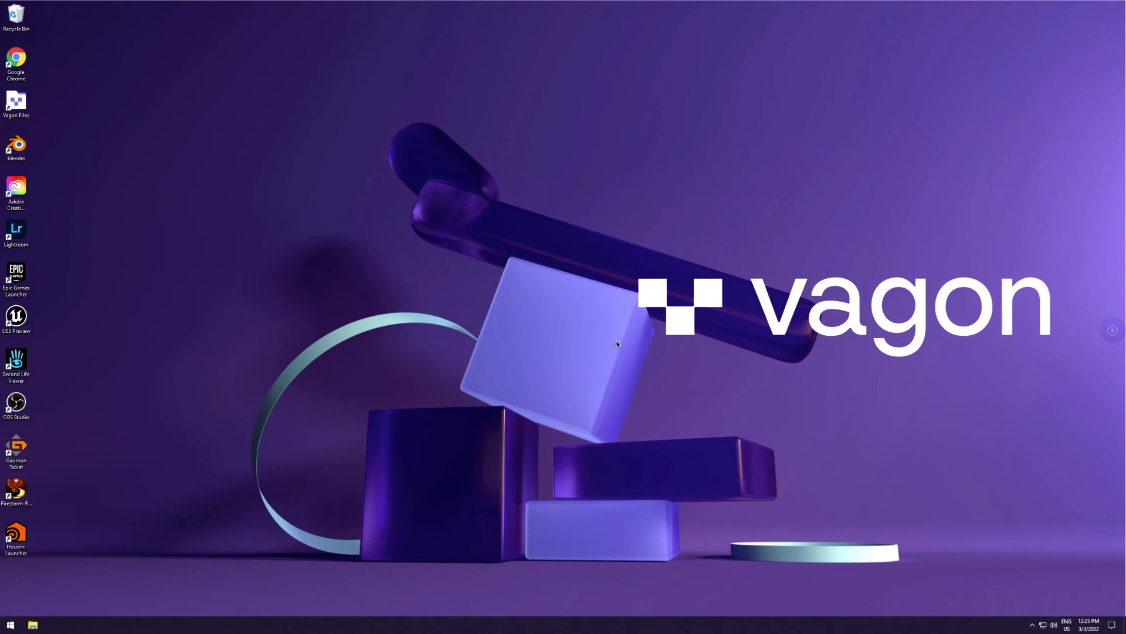
mouse_move(550, 318)
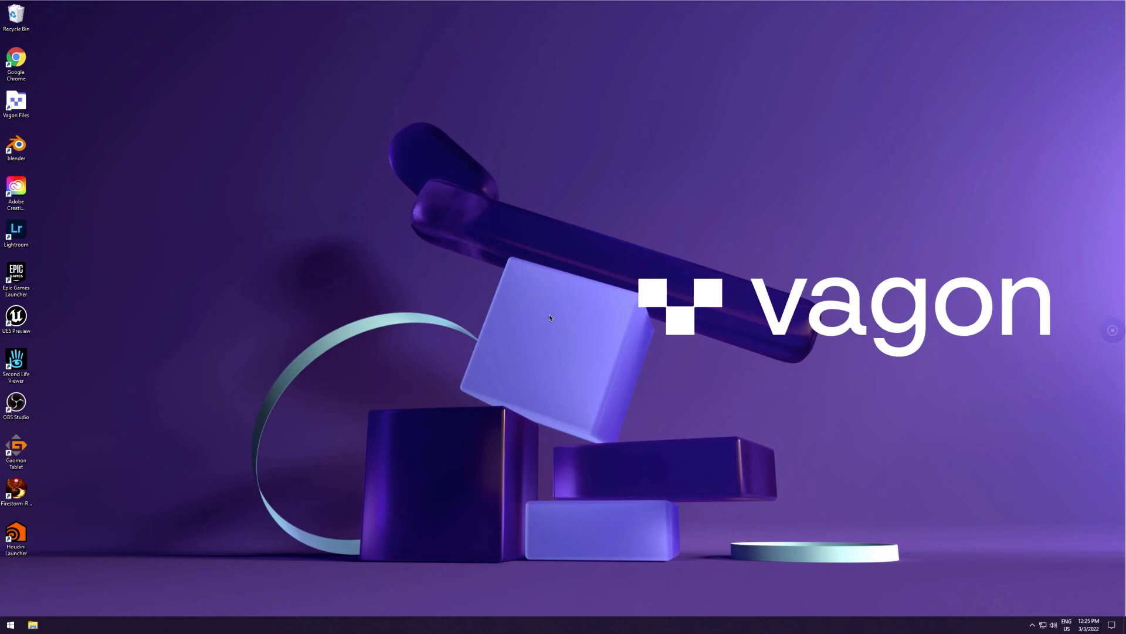
mouse_move(551, 319)
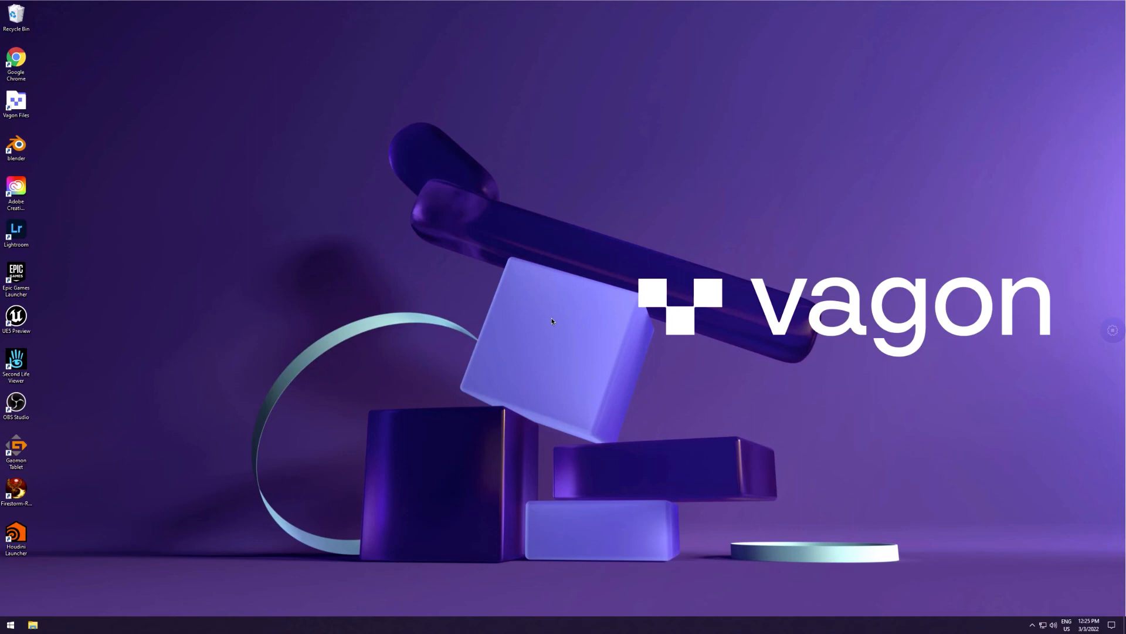
mouse_move(563, 315)
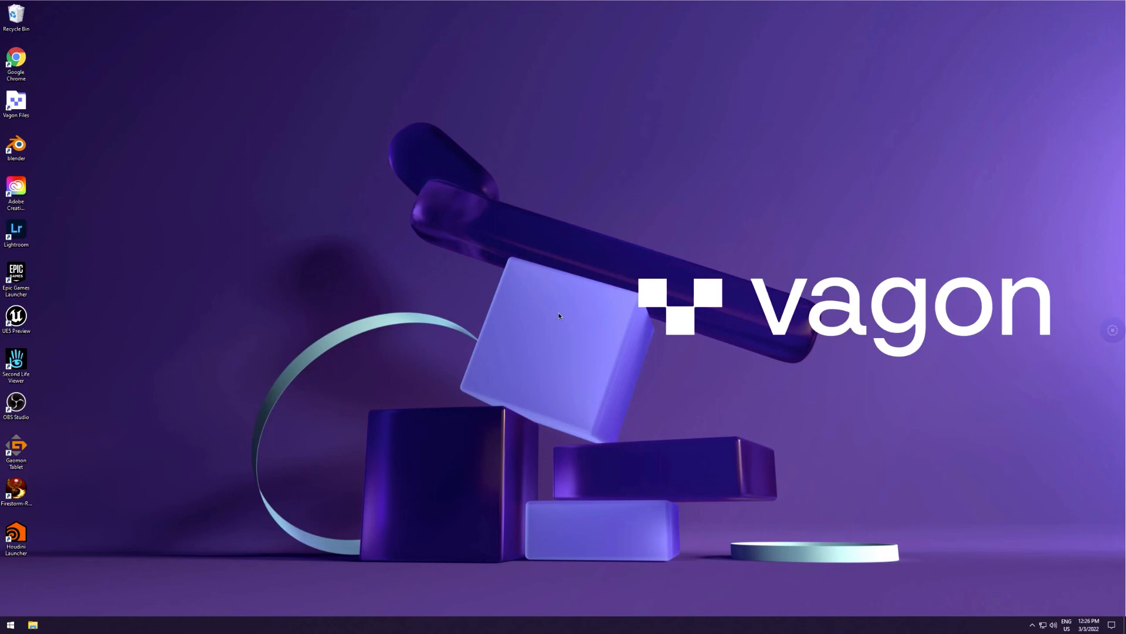
mouse_move(558, 316)
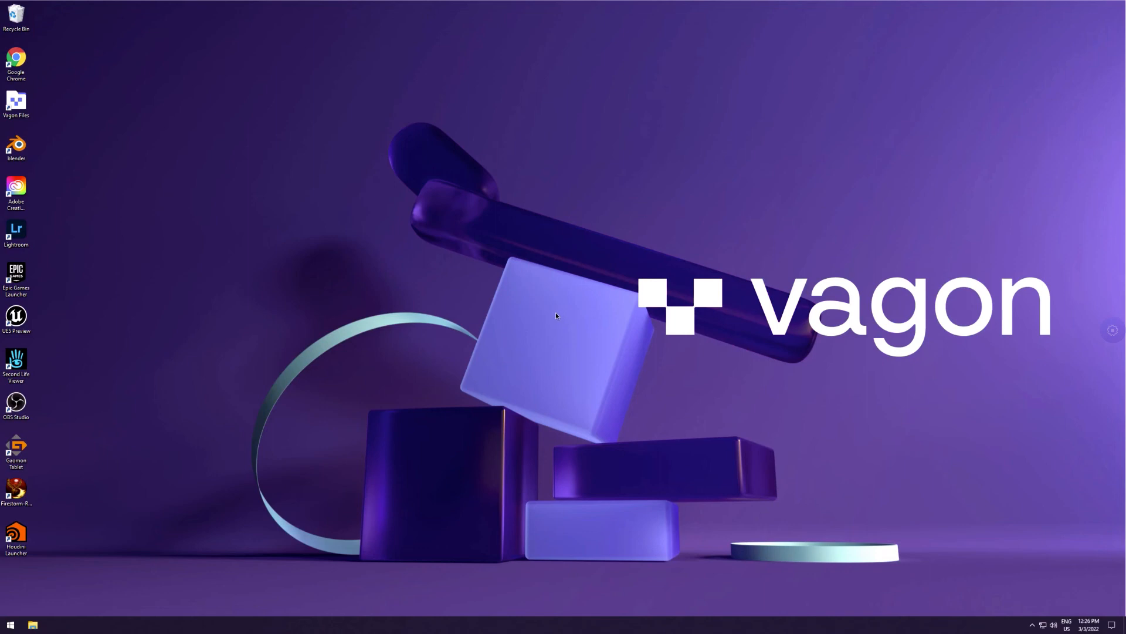
mouse_move(560, 309)
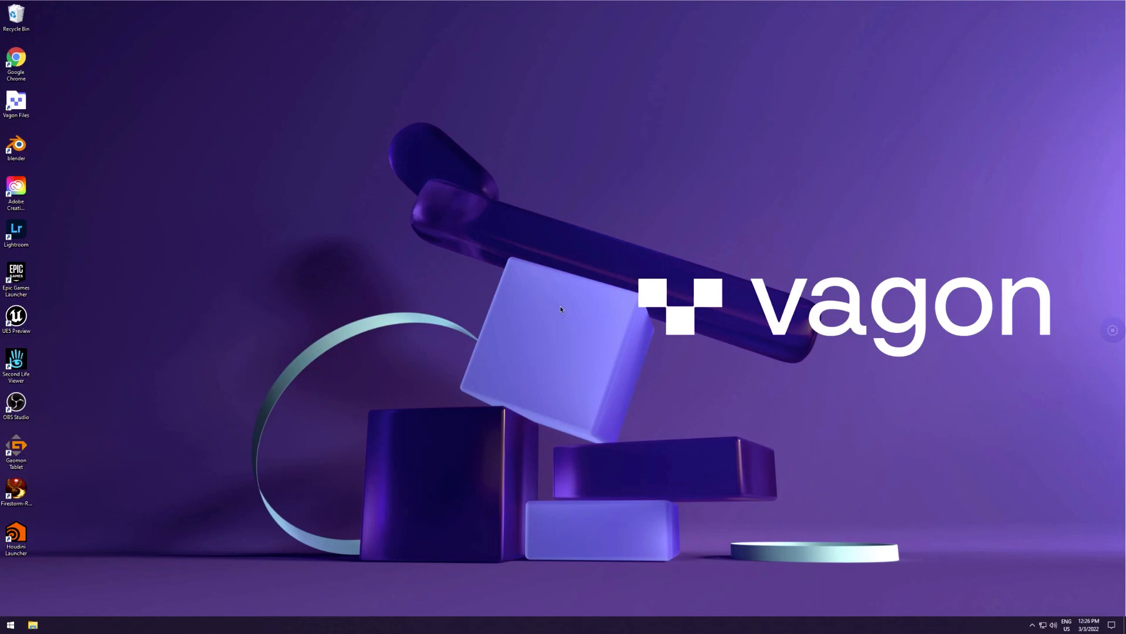
click(16, 147)
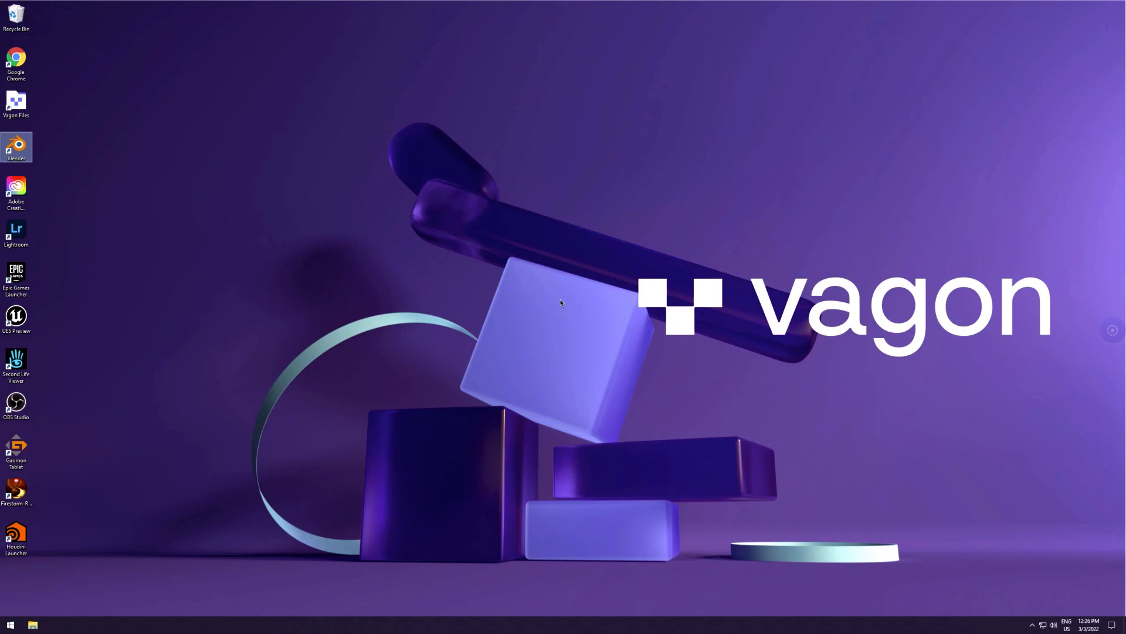
mouse_move(534, 299)
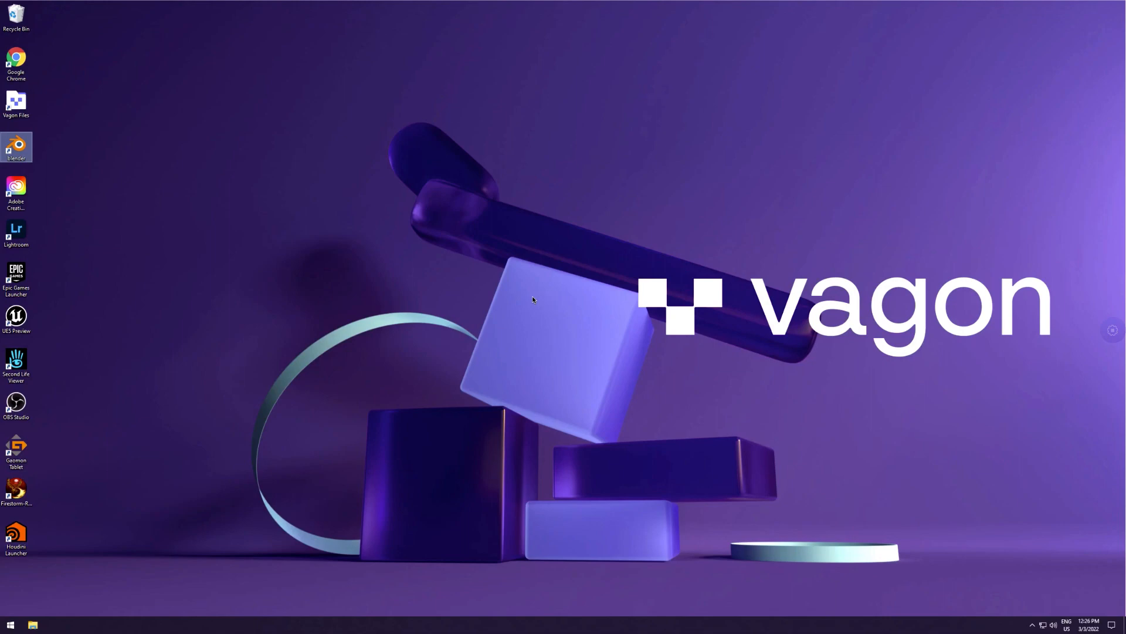
mouse_move(538, 309)
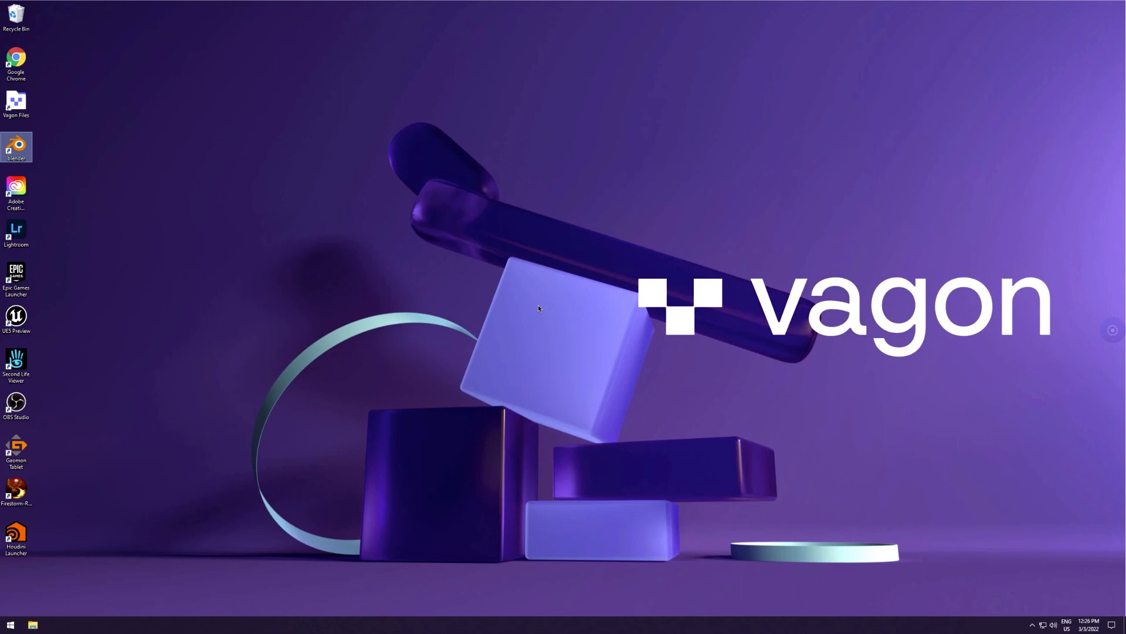
mouse_move(537, 309)
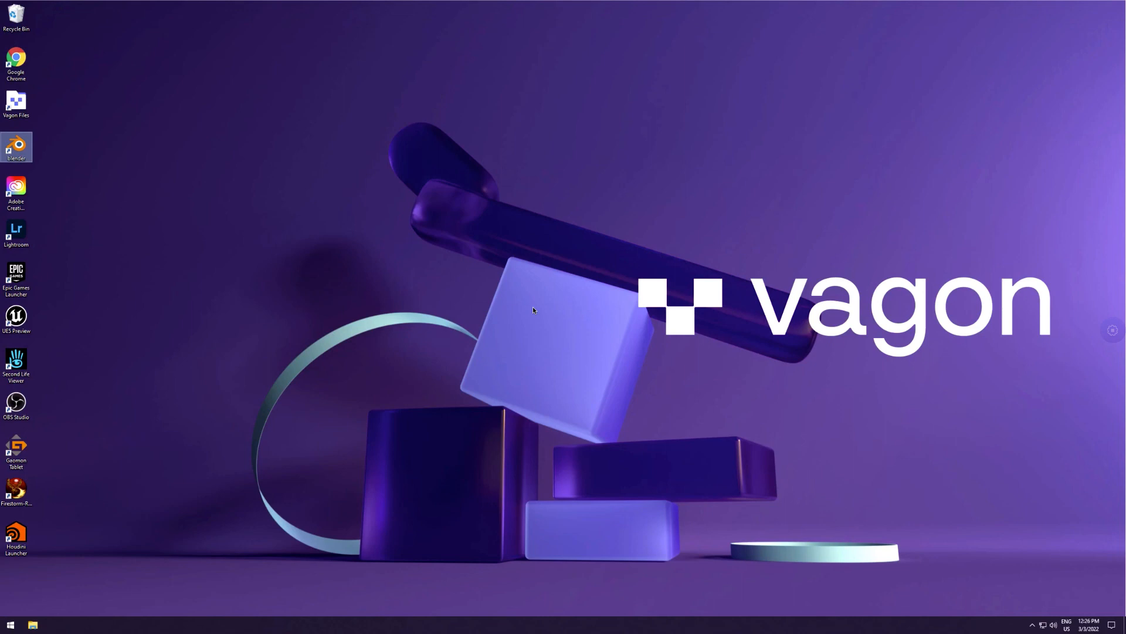
mouse_move(541, 307)
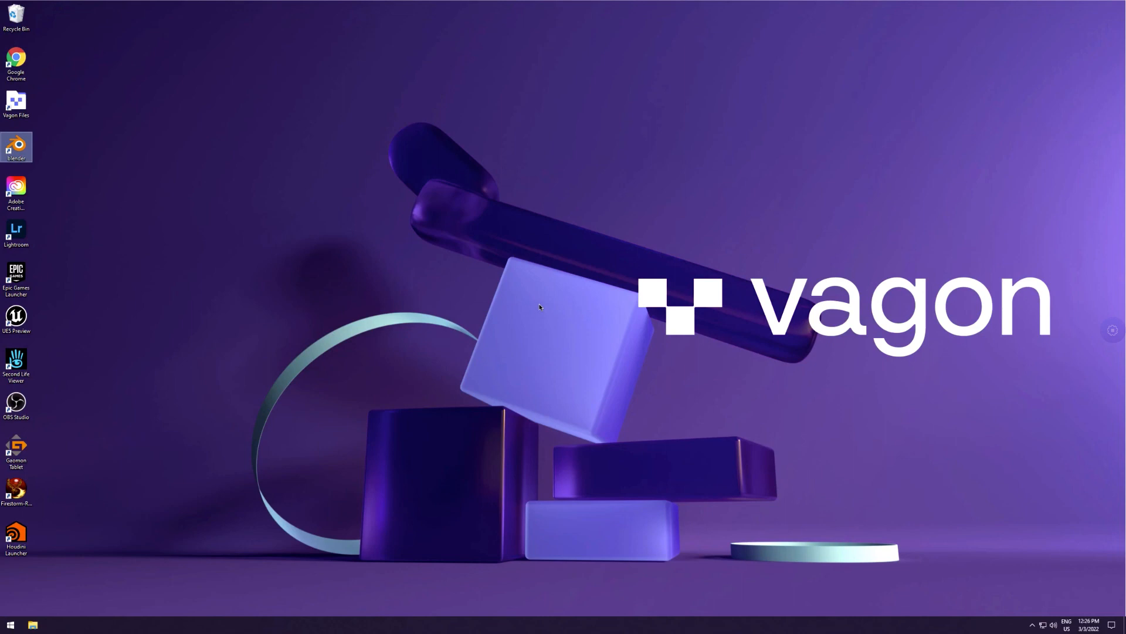
mouse_move(543, 312)
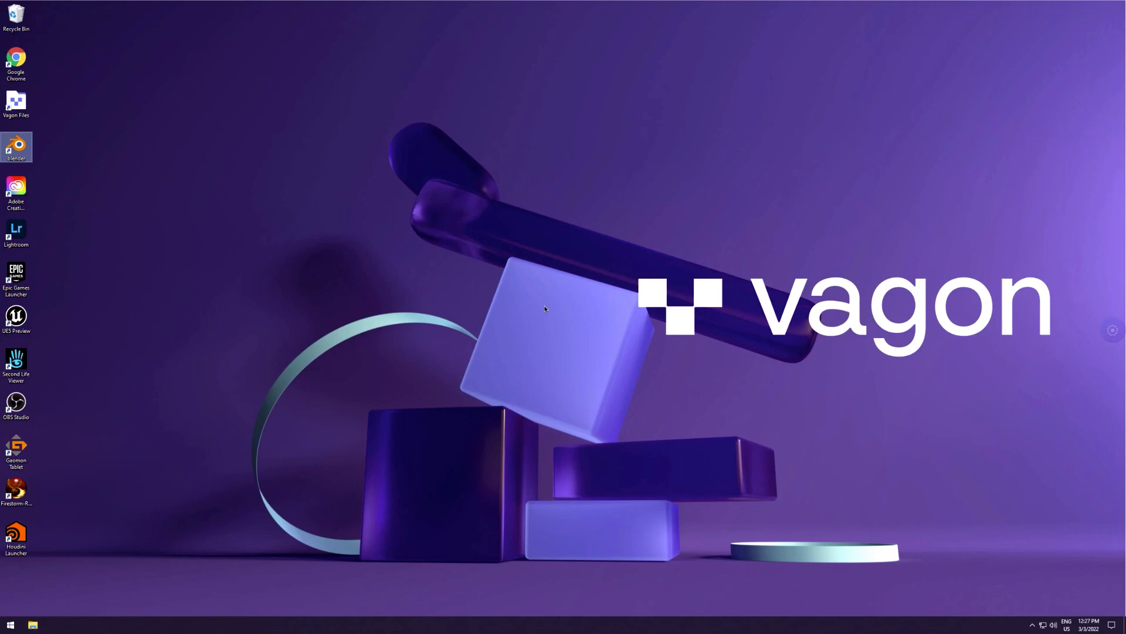
mouse_move(542, 307)
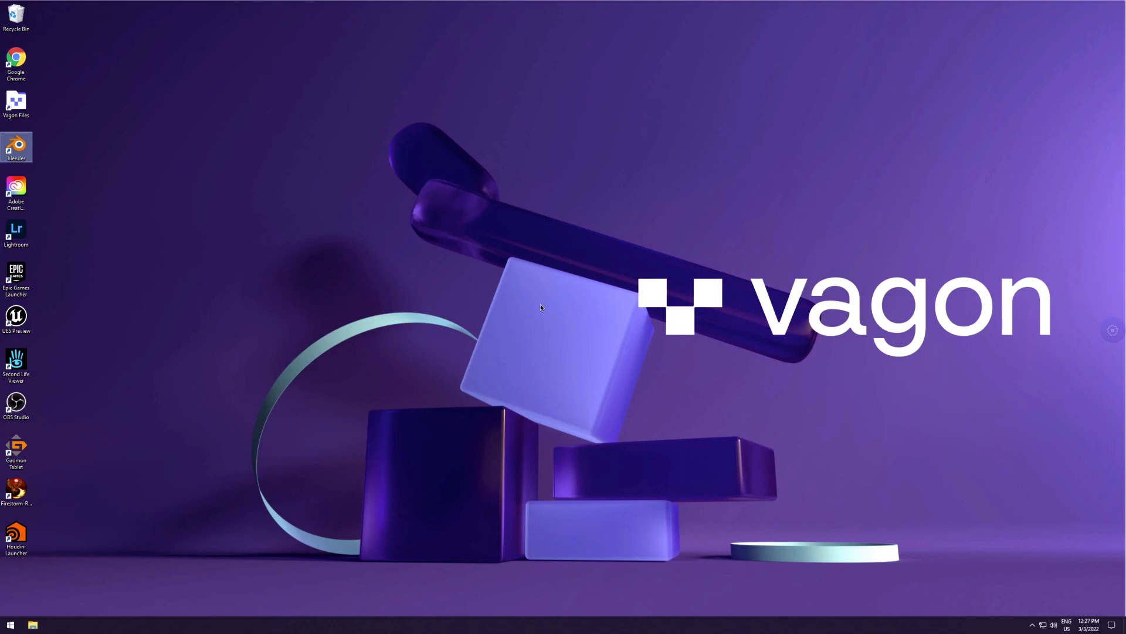
mouse_move(540, 297)
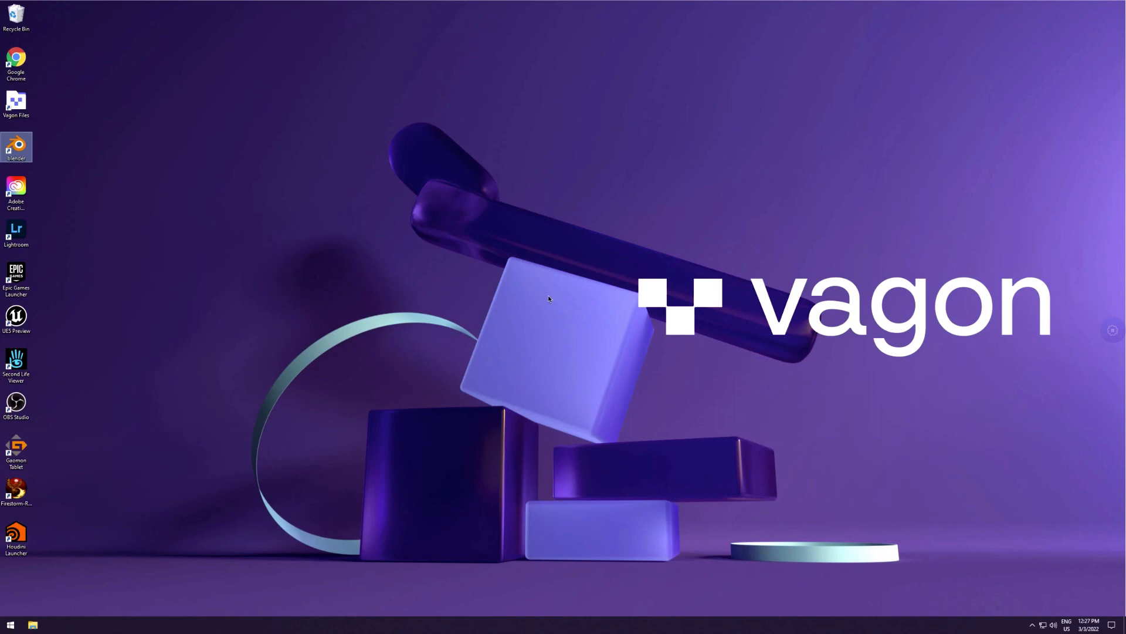
mouse_move(564, 309)
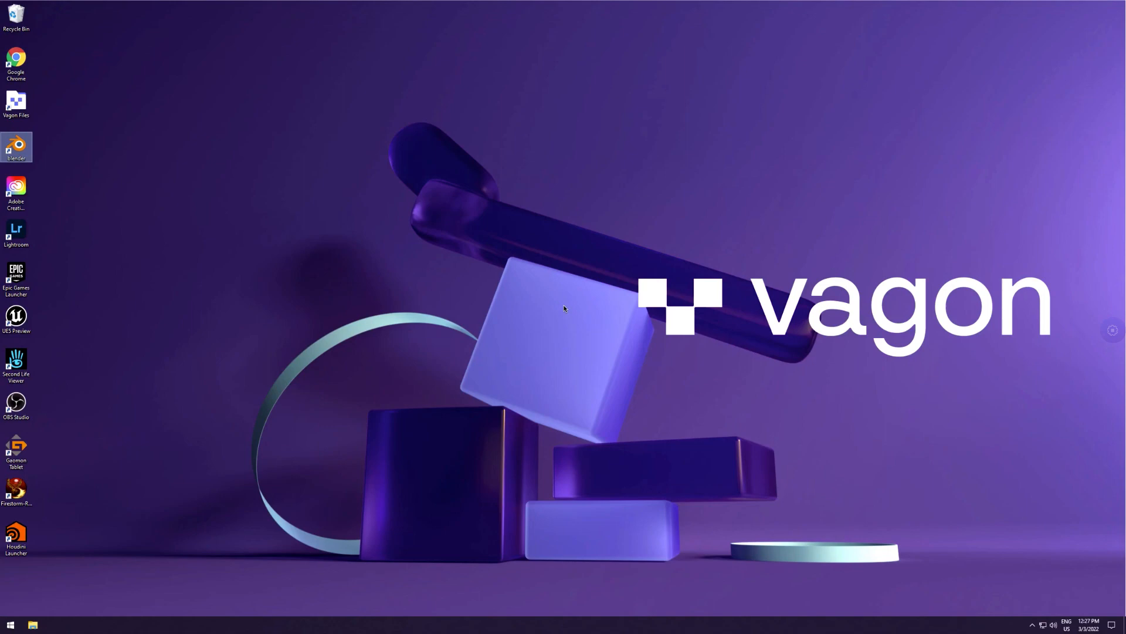
mouse_move(560, 308)
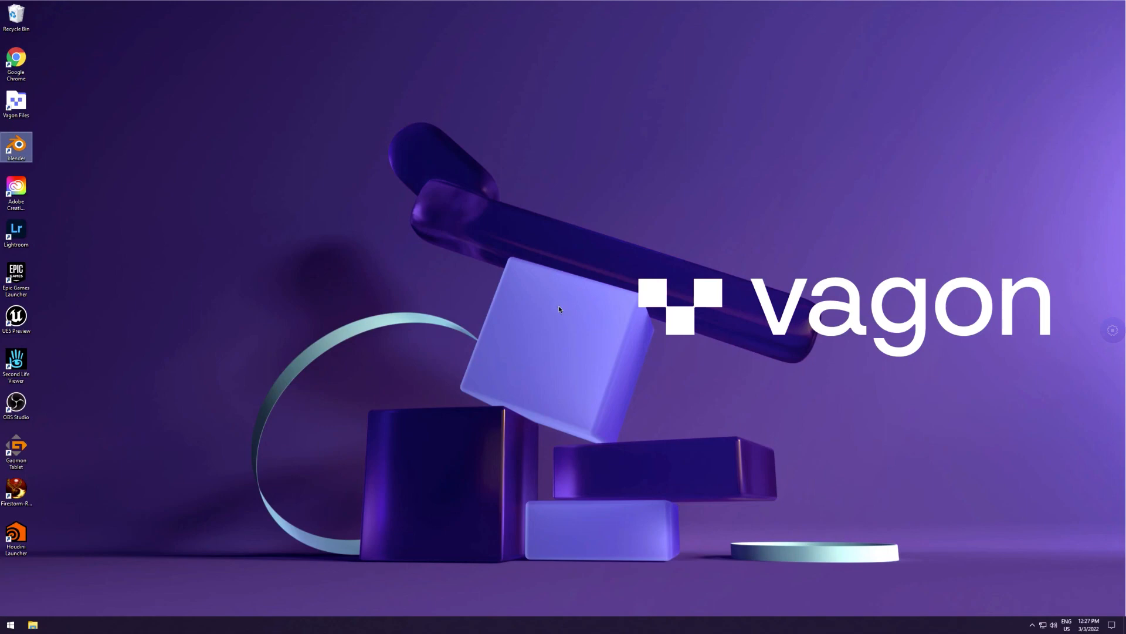
mouse_move(559, 304)
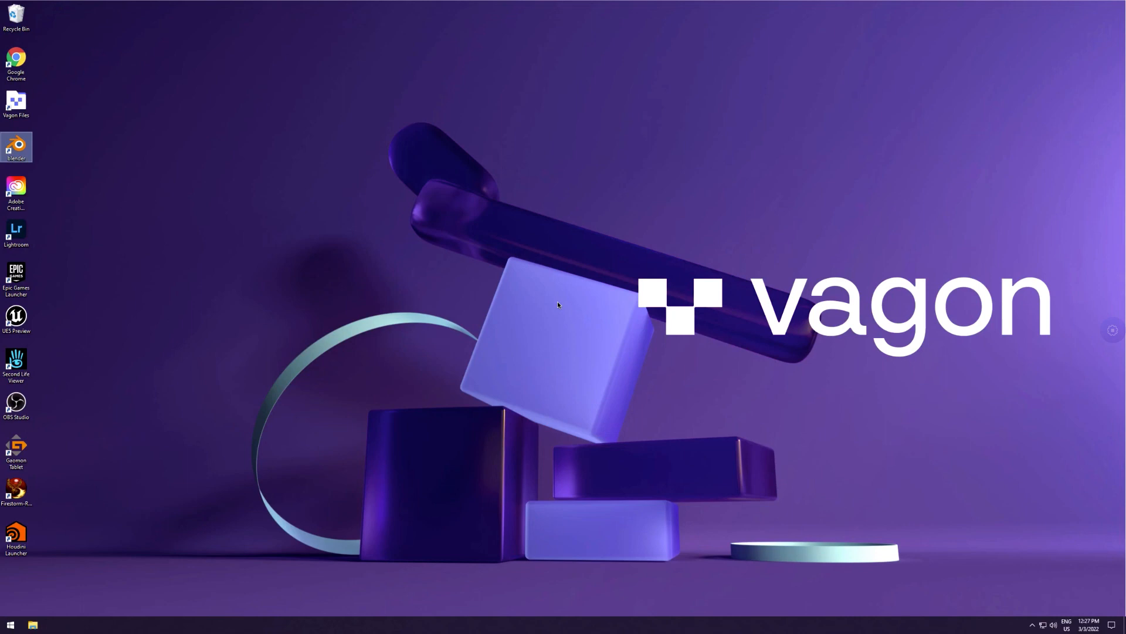
mouse_move(356, 216)
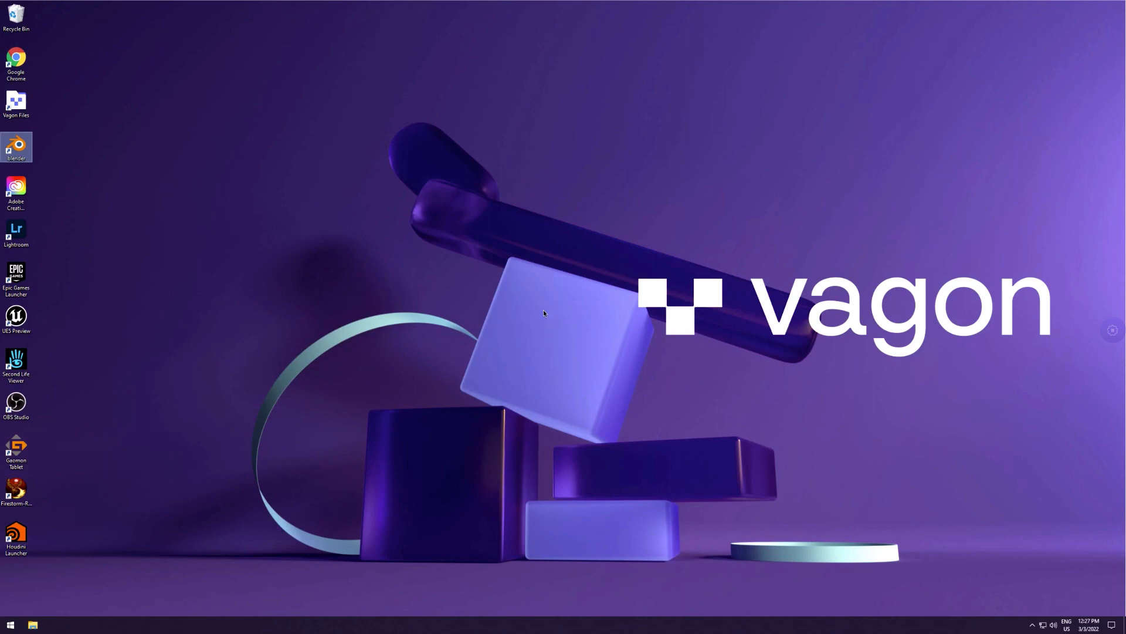
mouse_move(545, 312)
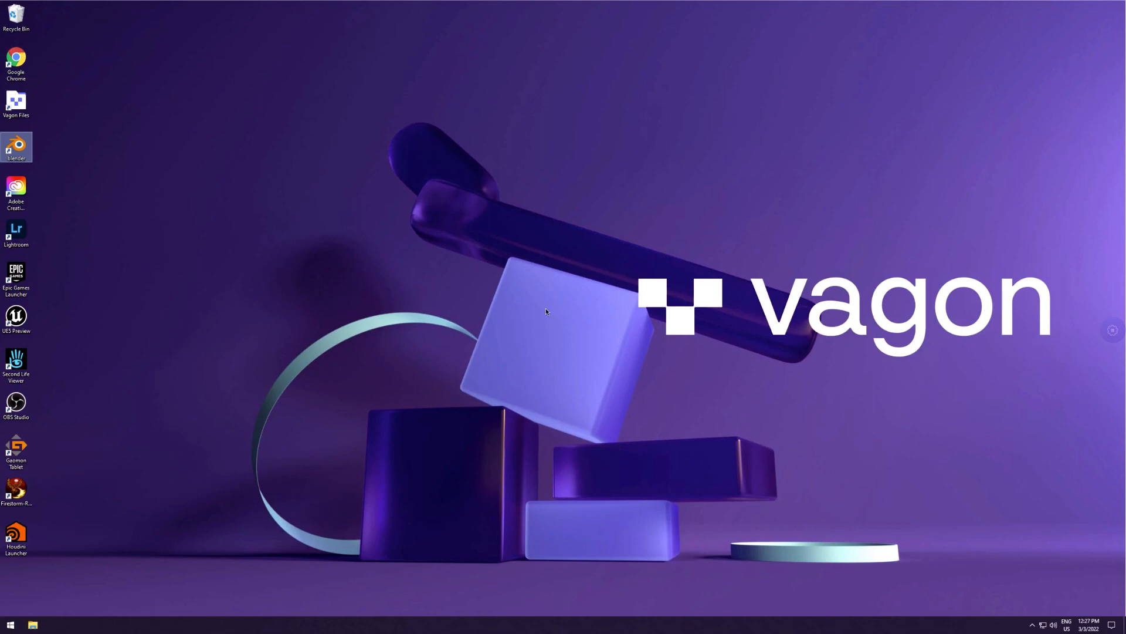